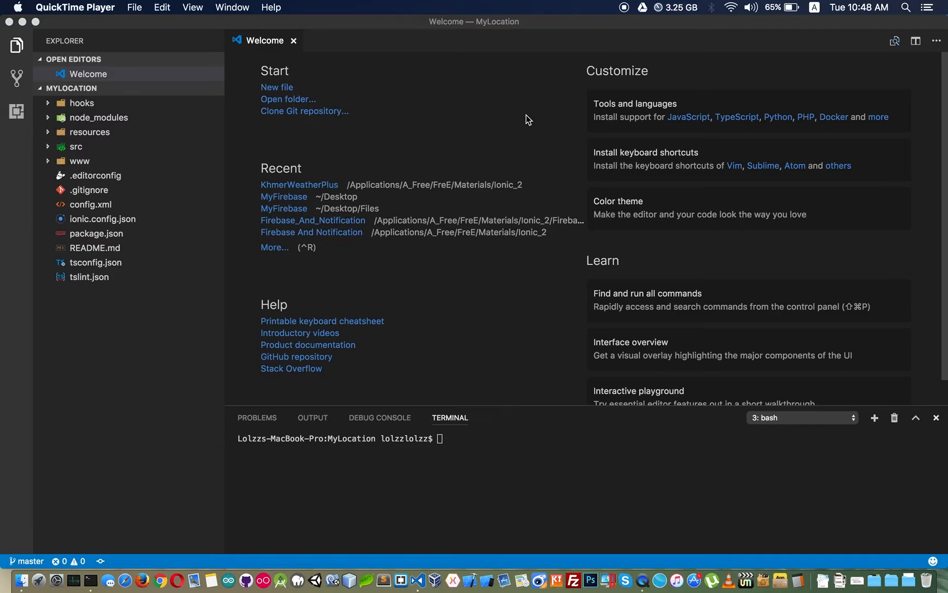
{"action": "mouse_move", "coordinate": [543, 518]}
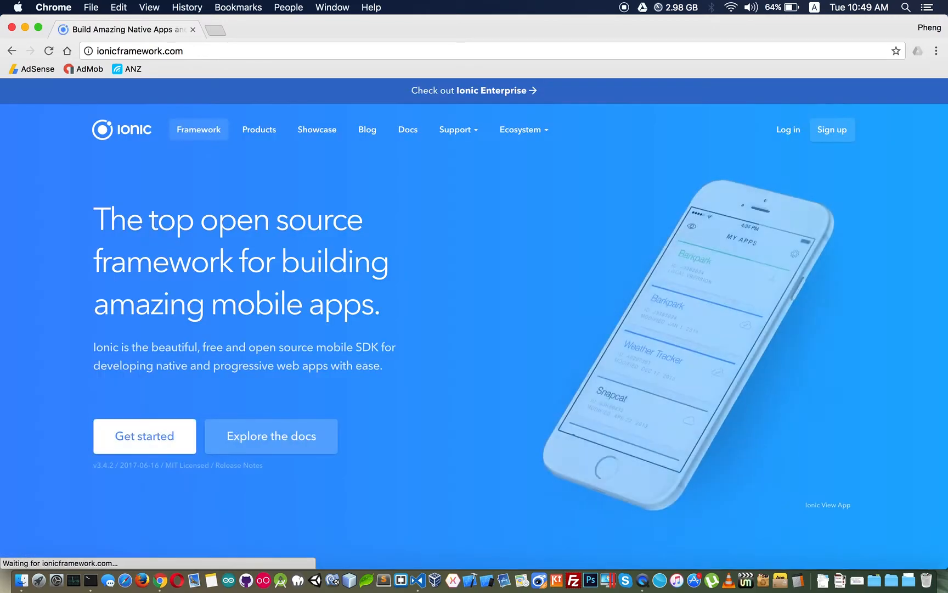
Reach the Ionic Native Geolocation docs and select the plugin install command.
{"action": "left_click", "coordinate": [271, 443]}
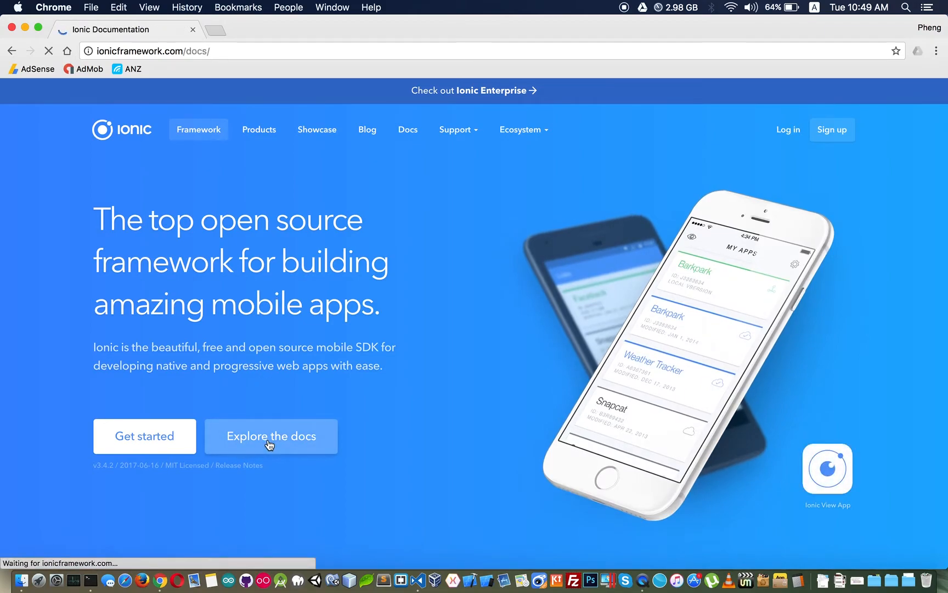
{"action": "left_click", "coordinate": [271, 436]}
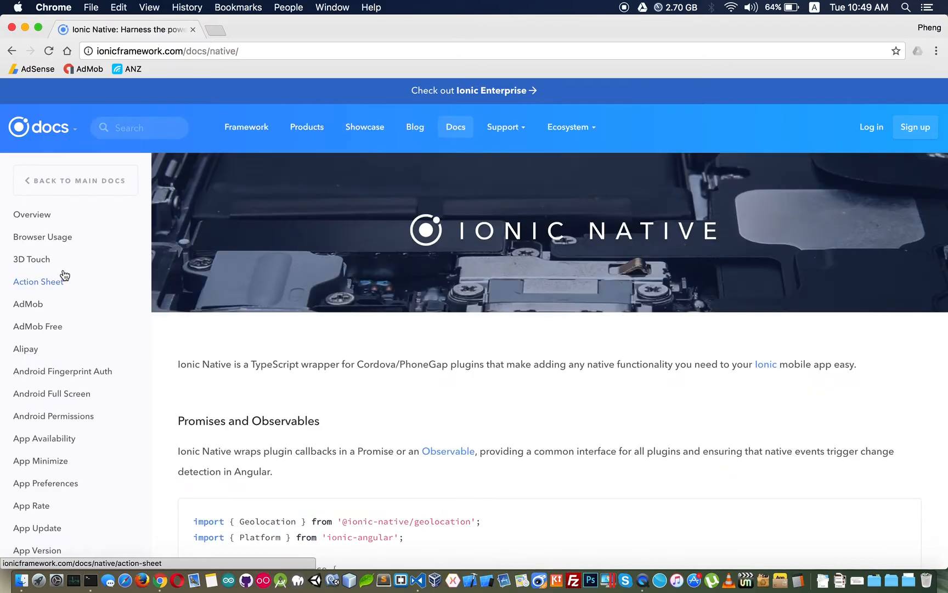
{"action": "scroll", "scroll_direction": "down", "scroll_amount": 3}
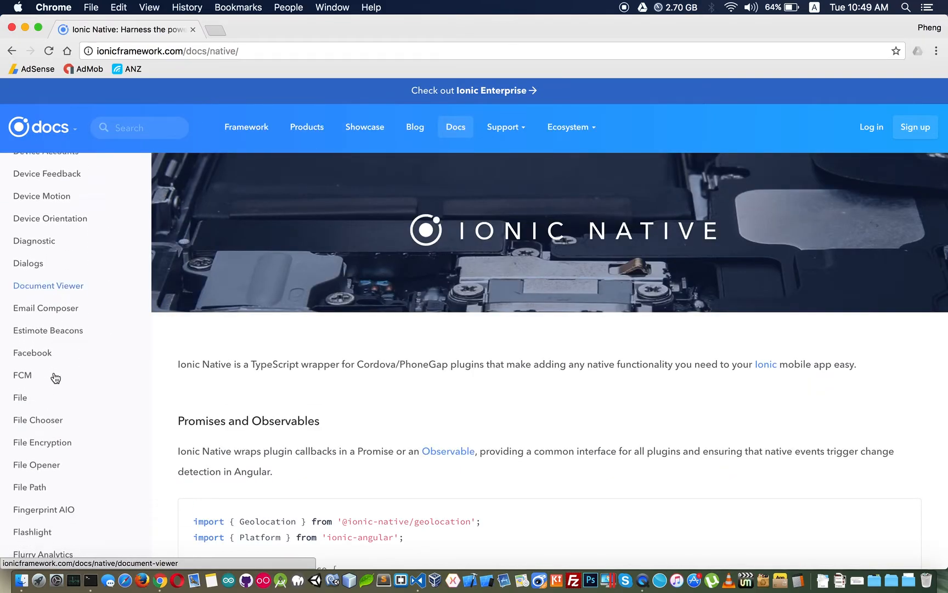
{"action": "scroll", "scroll_direction": "down", "scroll_amount": 3}
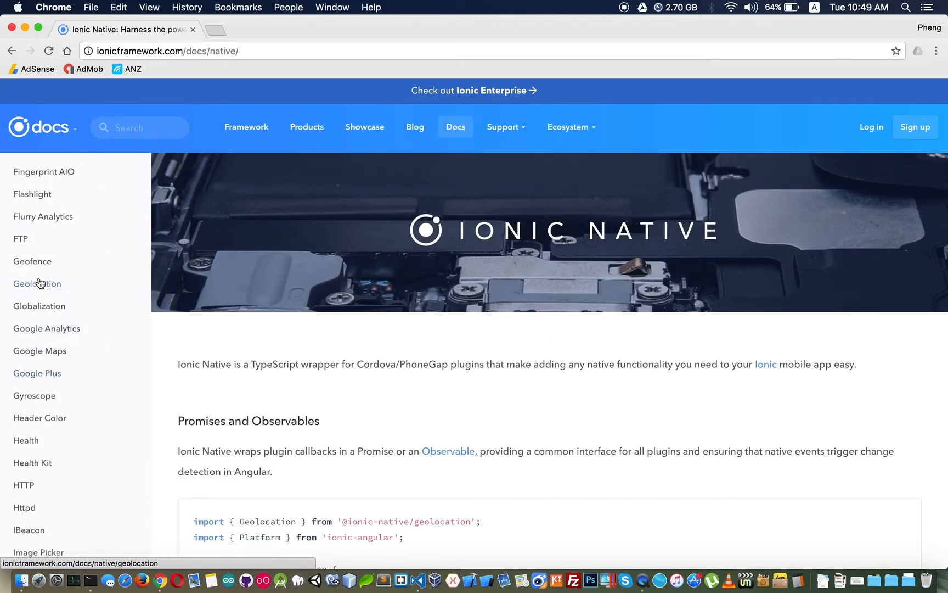
{"action": "left_click", "coordinate": [37, 284]}
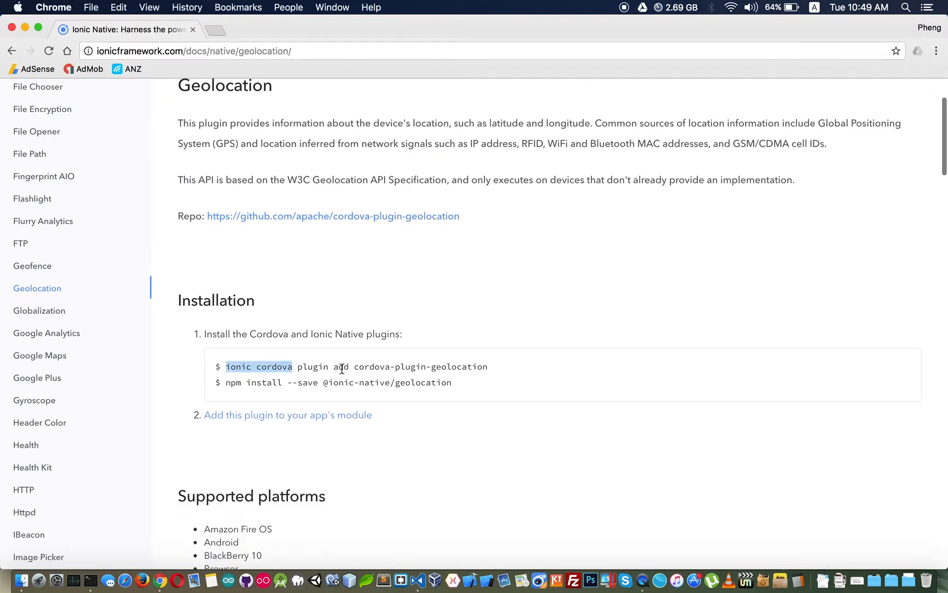
{"action": "triple_click", "coordinate": [341, 367]}
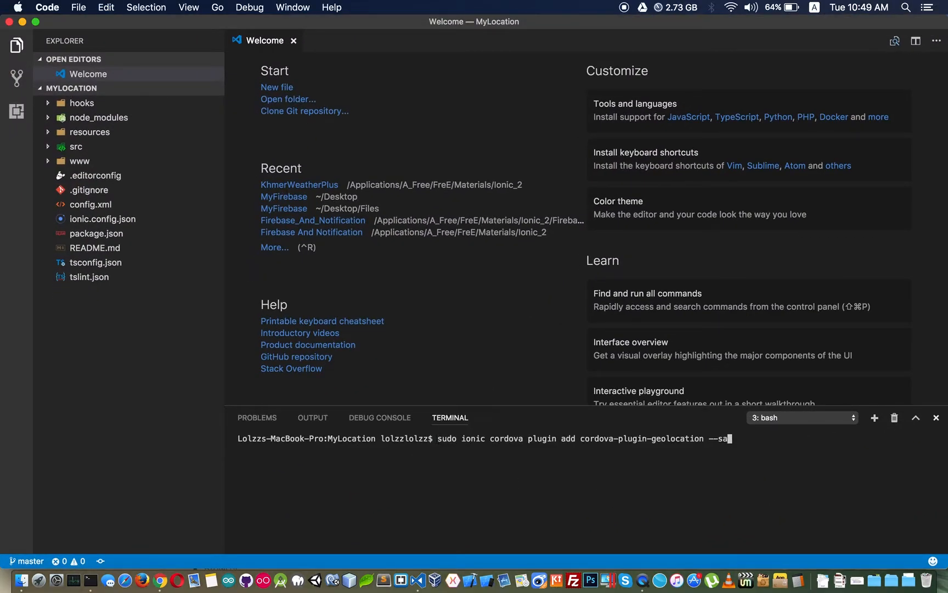
Run the cordova-plugin-geolocation add command with sudo password and answer y.
{"action": "key", "text": "Enter"}
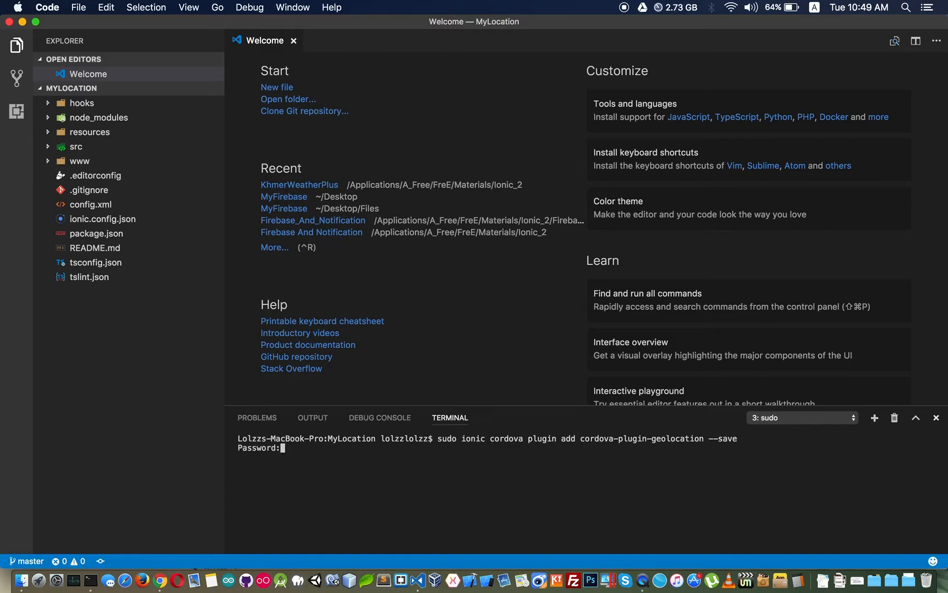
{"action": "key", "text": "Enter"}
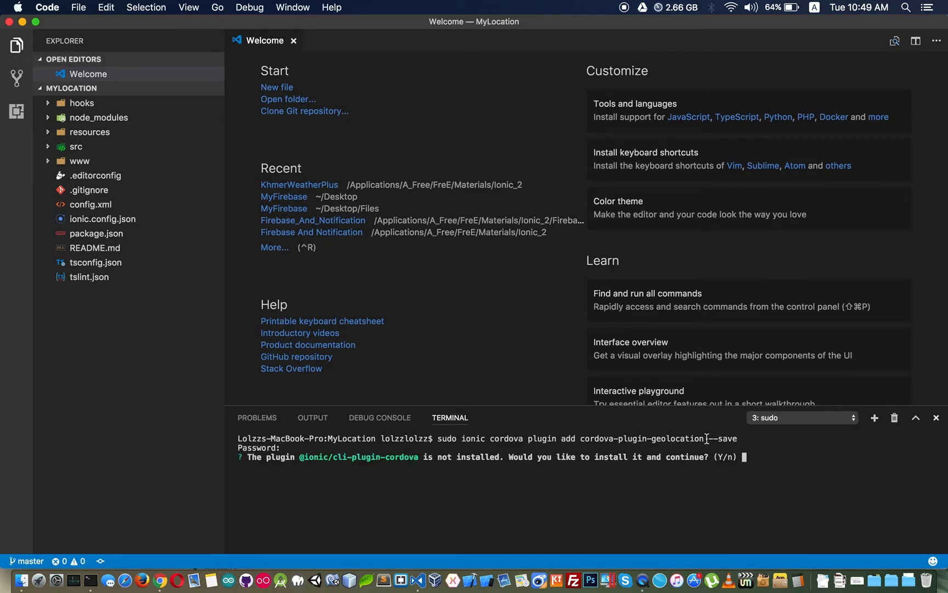
{"action": "type", "text": "y"}
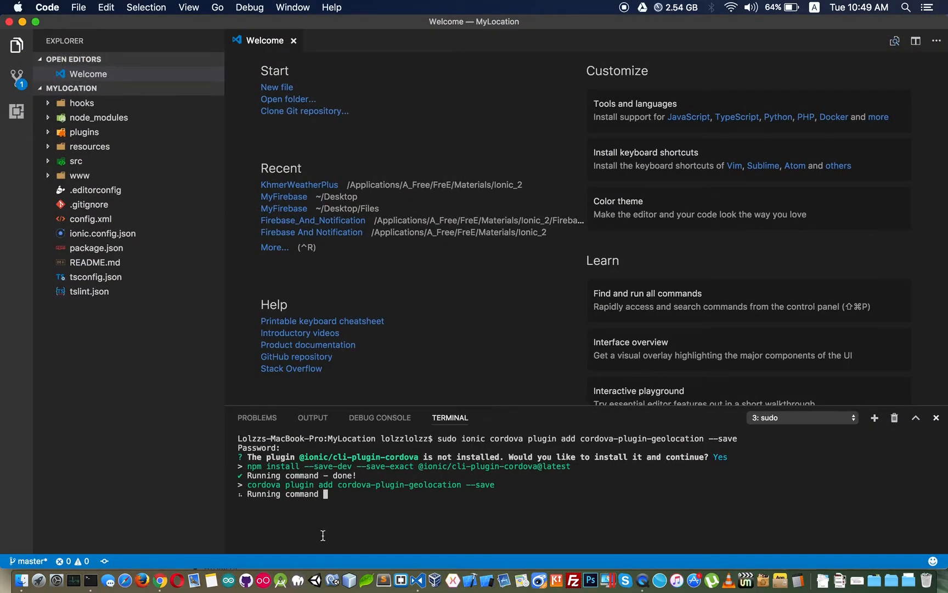
{"action": "mouse_move", "coordinate": [339, 515]}
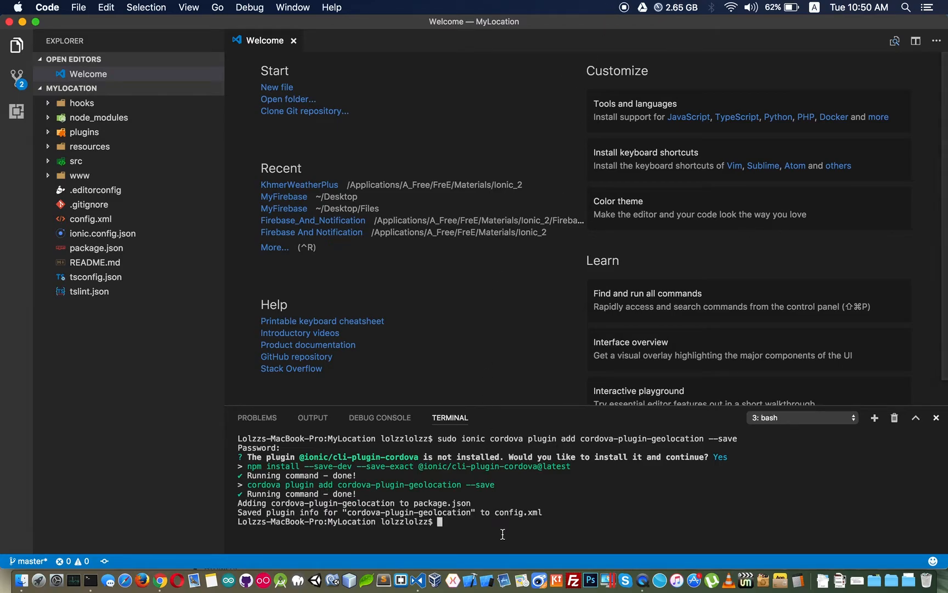
{"action": "type", "text": "sudo npm install --save @ionic-native/geolocation"}
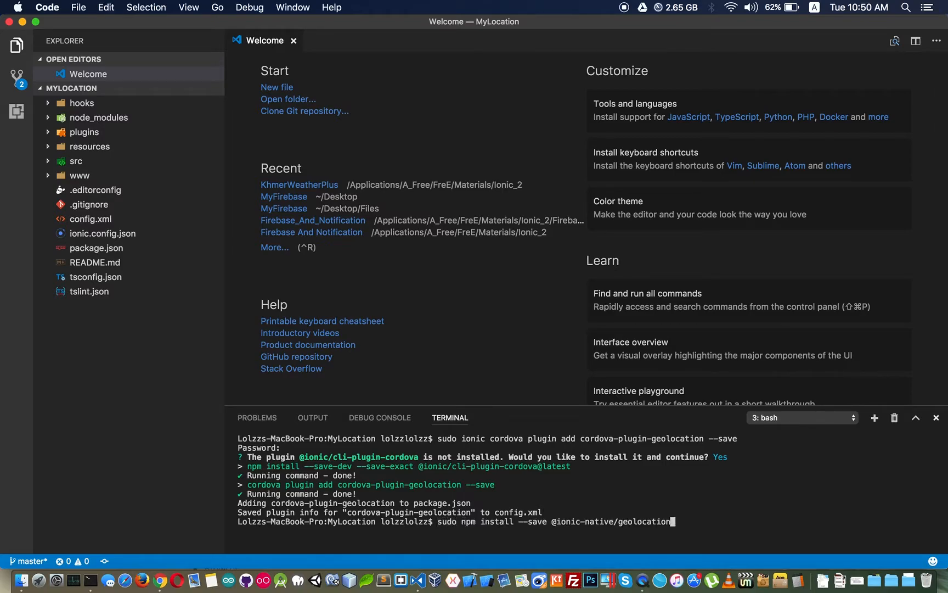
{"action": "key", "text": "Enter"}
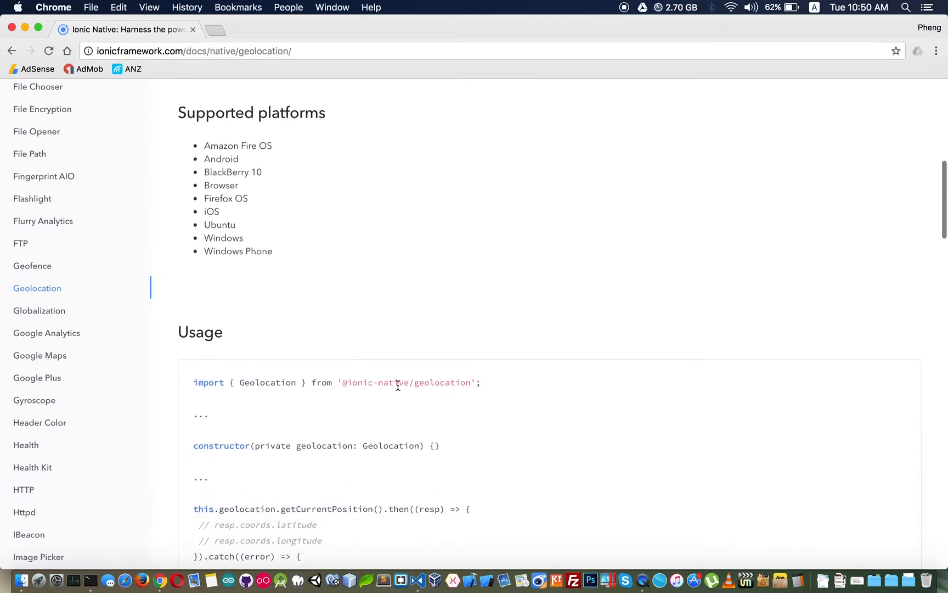
{"action": "triple_click", "coordinate": [337, 383]}
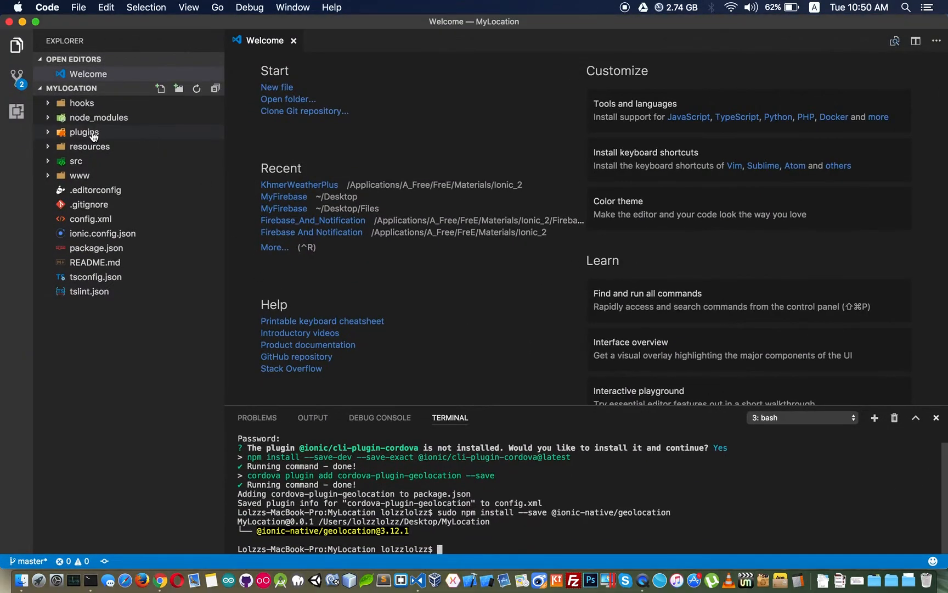
{"action": "left_click", "coordinate": [76, 160]}
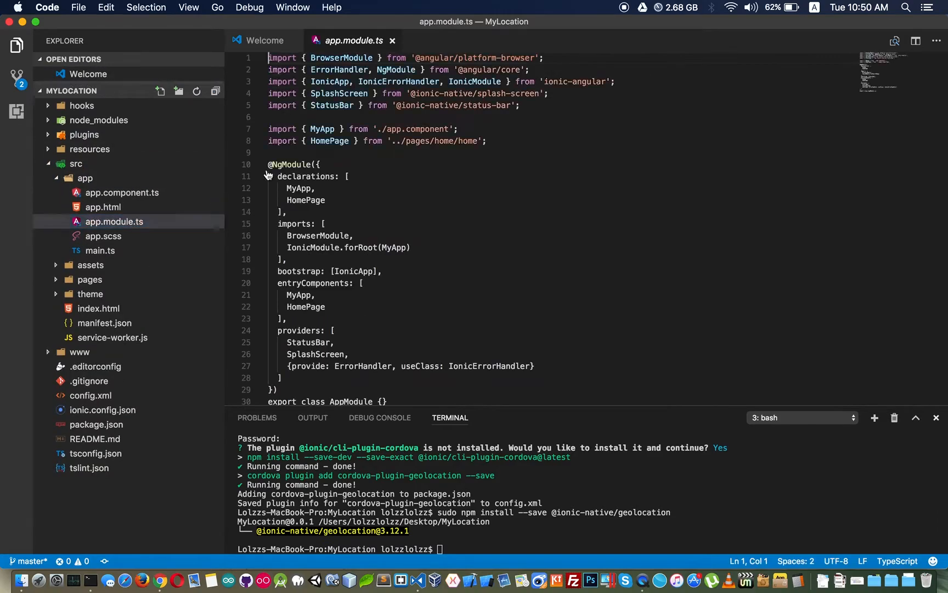
{"action": "type", "text": "import { Geolocation } from '@ionic-native/geolocation';"}
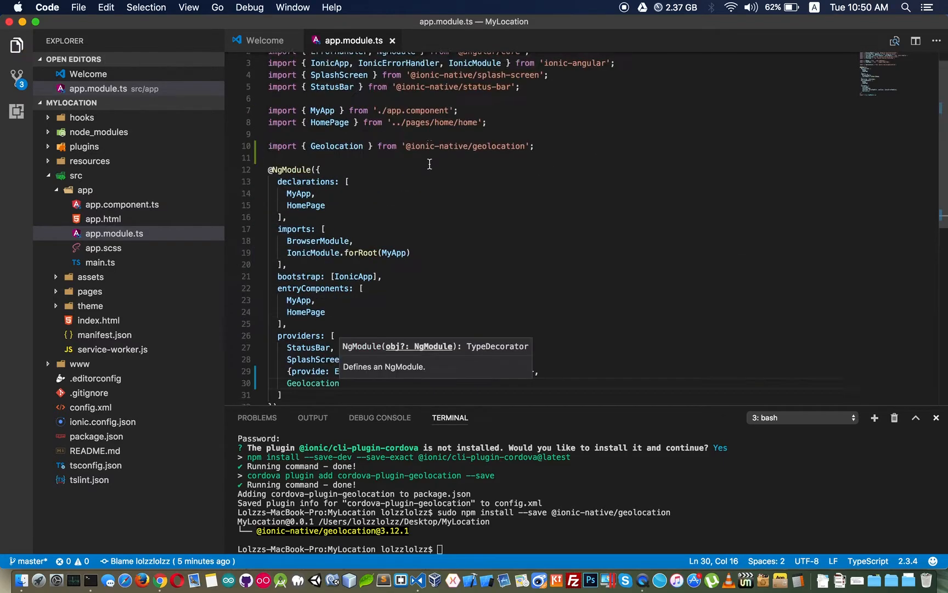
{"action": "left_click", "coordinate": [265, 40]}
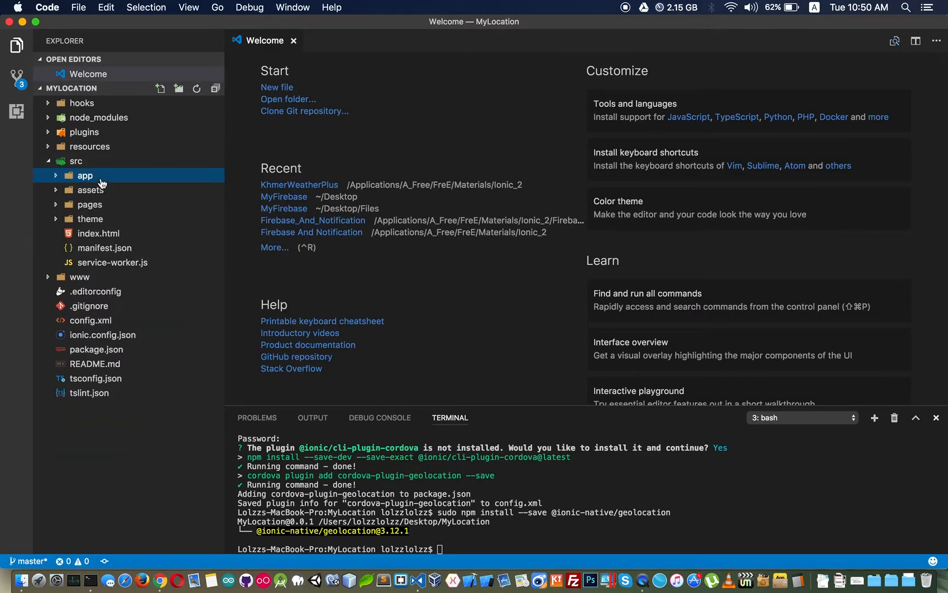
Import Geolocation in home.ts and inject private geo: Geolocation in the constructor.
{"action": "left_click", "coordinate": [90, 204]}
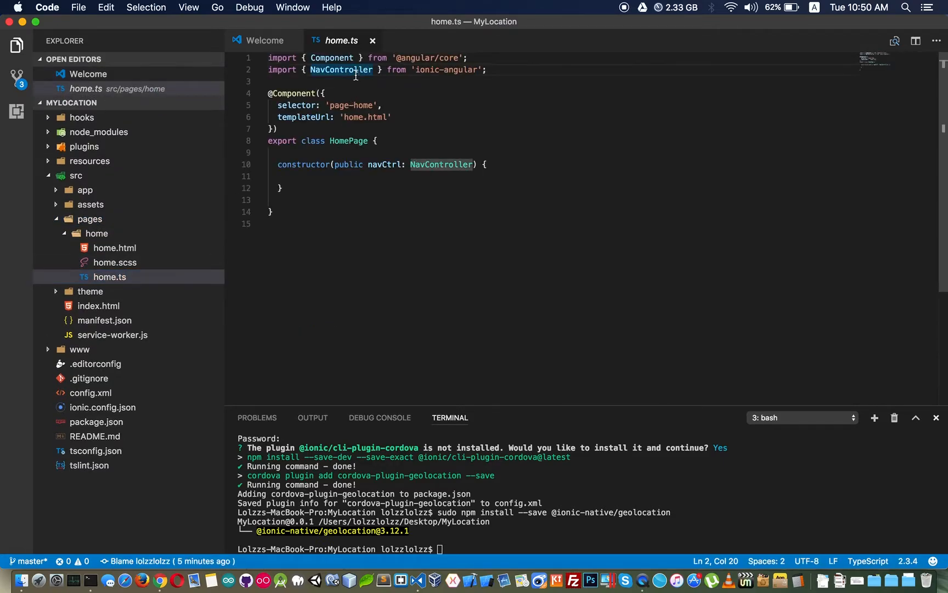
{"action": "type", "text": "import { Geolocation } from '@ionic-native/geolocation';"}
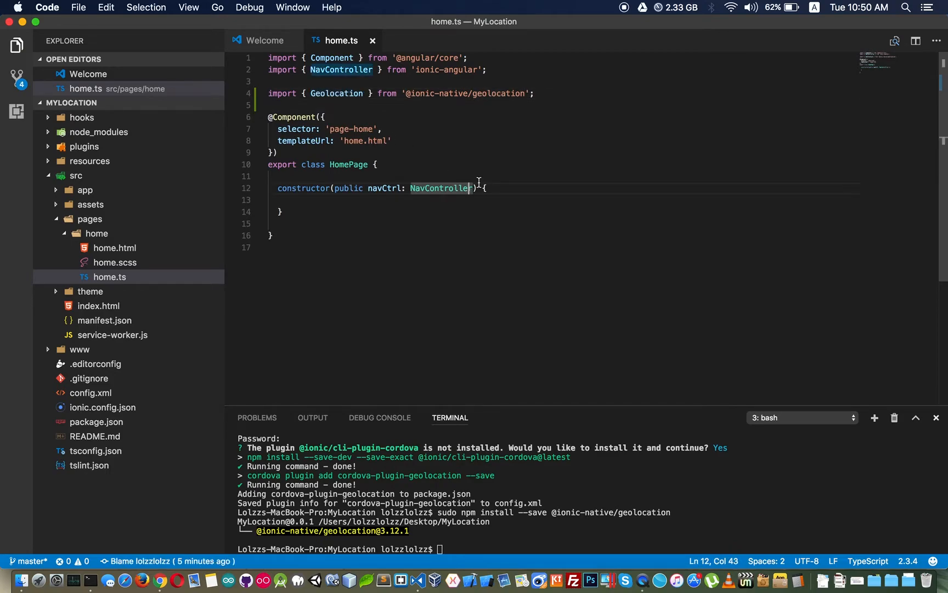
{"action": "type", "text": ", private"}
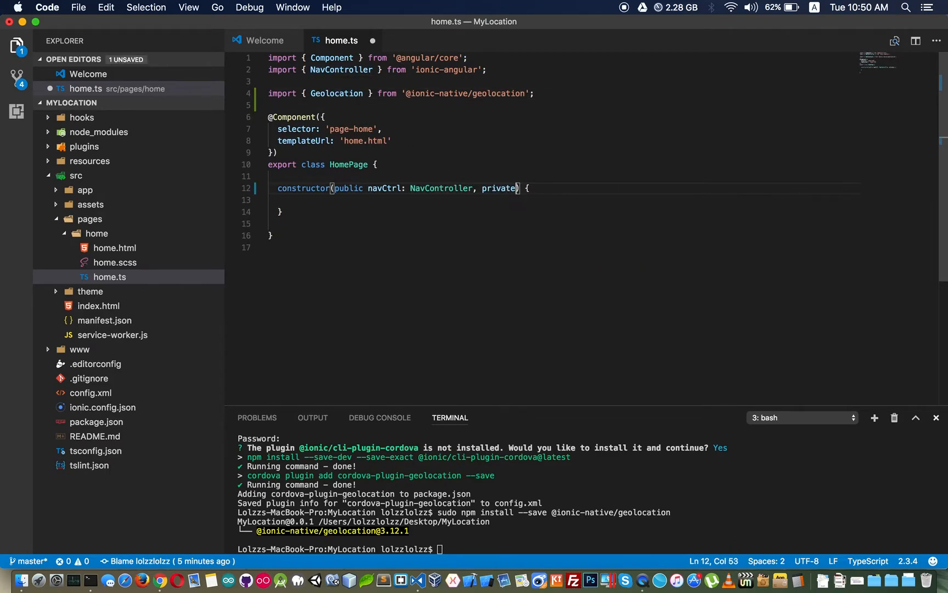
{"action": "type", "text": "geo: Geolocation"}
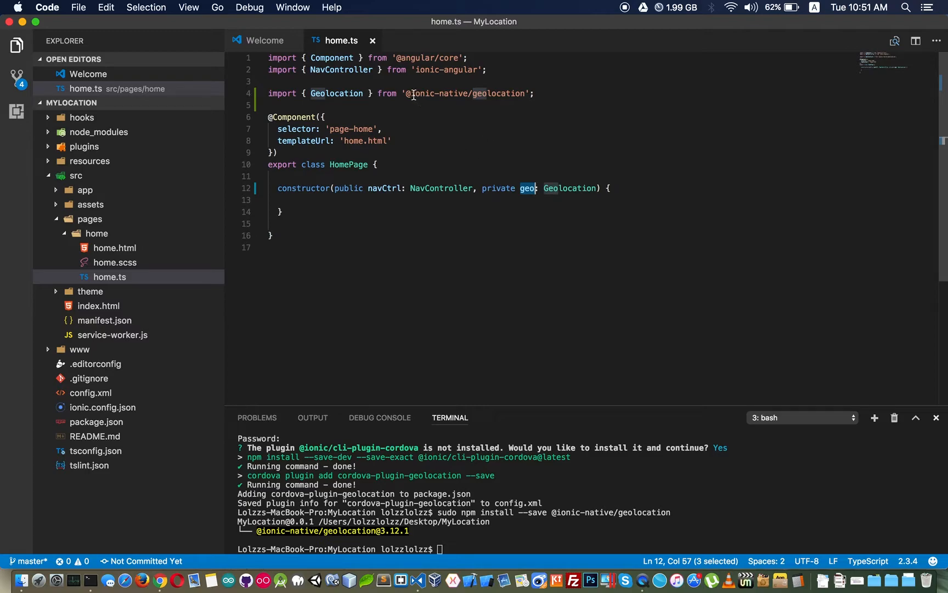
{"action": "double_click", "coordinate": [438, 93]}
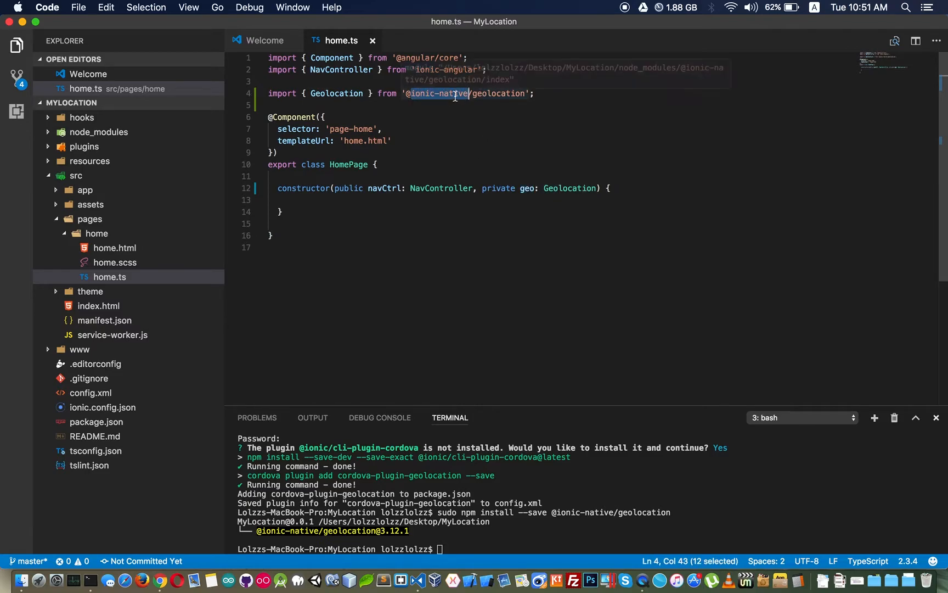
{"action": "mouse_move", "coordinate": [309, 56]}
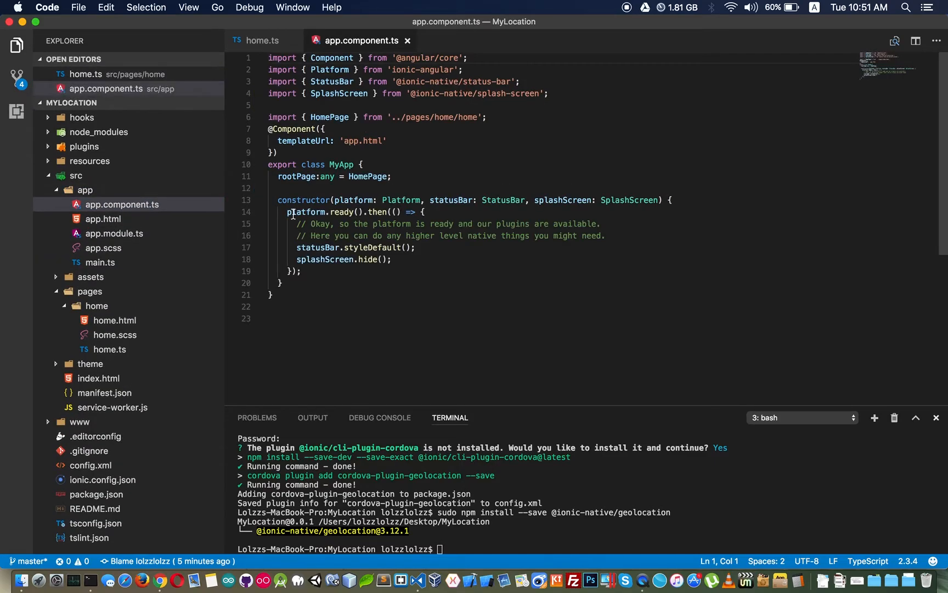
Select the platform.ready().then line in app.component.ts and return to home.ts.
{"action": "left_click_drag", "start_coordinate": [286, 212], "coordinate": [413, 212]}
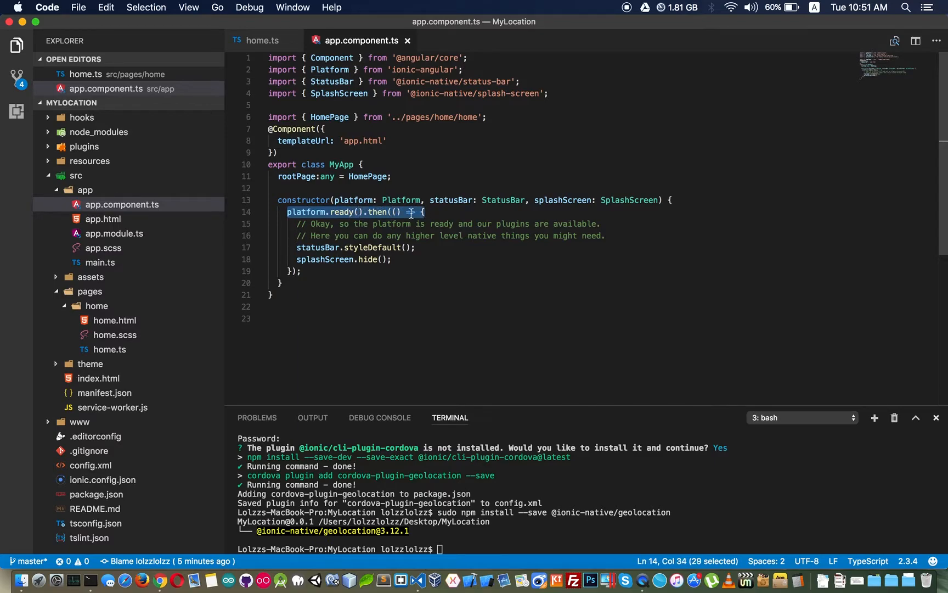
{"action": "mouse_move", "coordinate": [400, 200]}
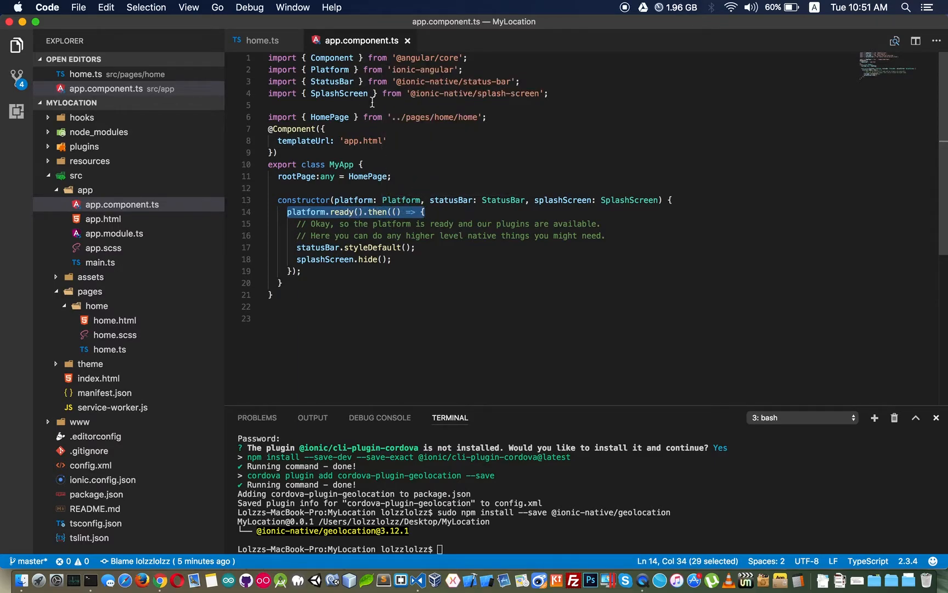
{"action": "left_click", "coordinate": [263, 40]}
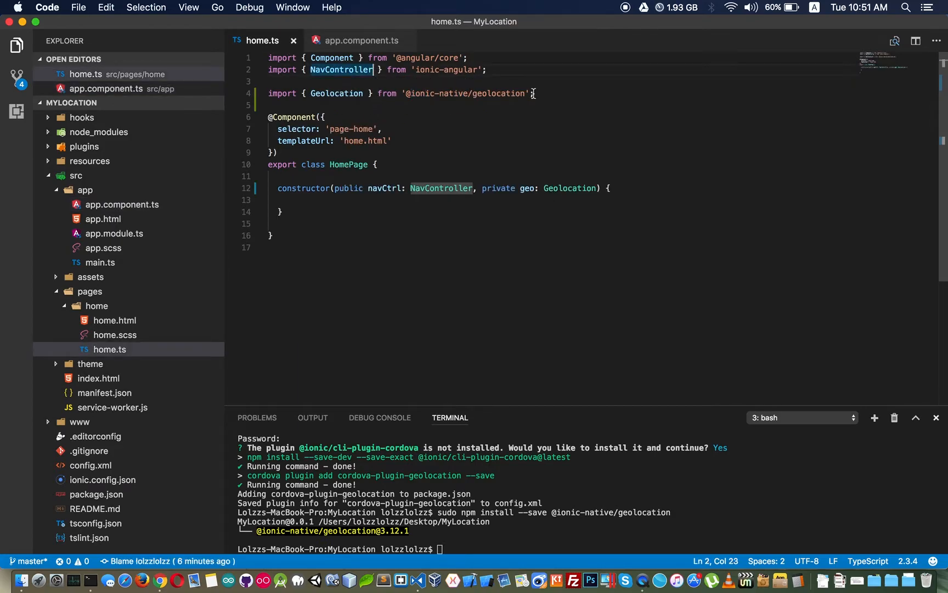
Import Platform, inject private platform: Platform, and start platform.ready().then(() => {.
{"action": "type", "text": ", Platform"}
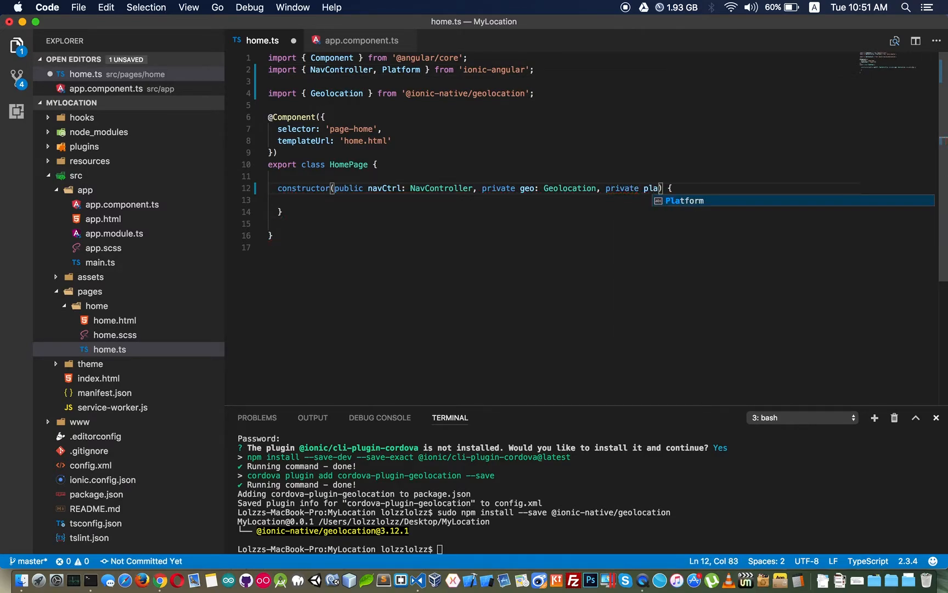
{"action": "key", "text": "Tab"}
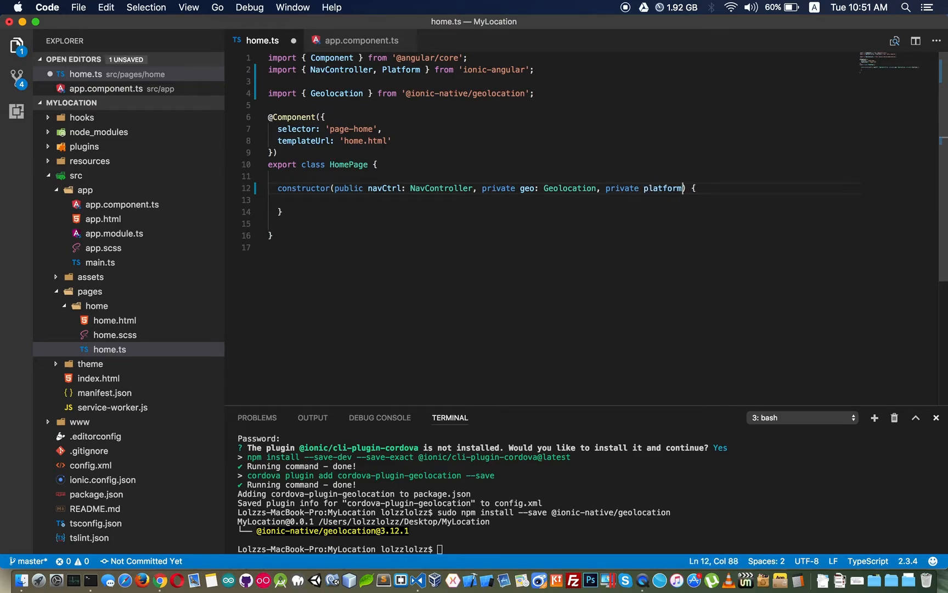
{"action": "type", "text": ": Platform"}
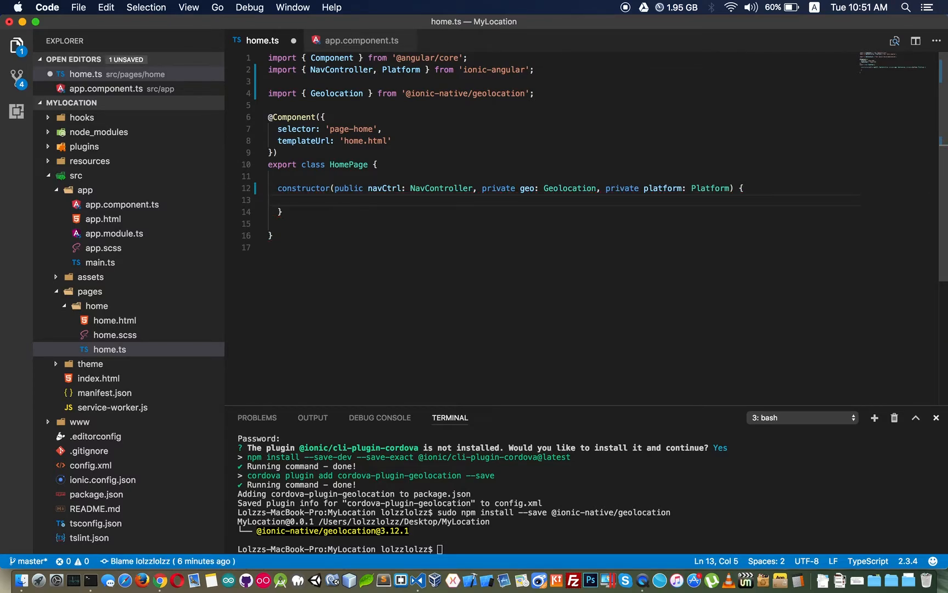
{"action": "type", "text": "platform.ready().then(() => {"}
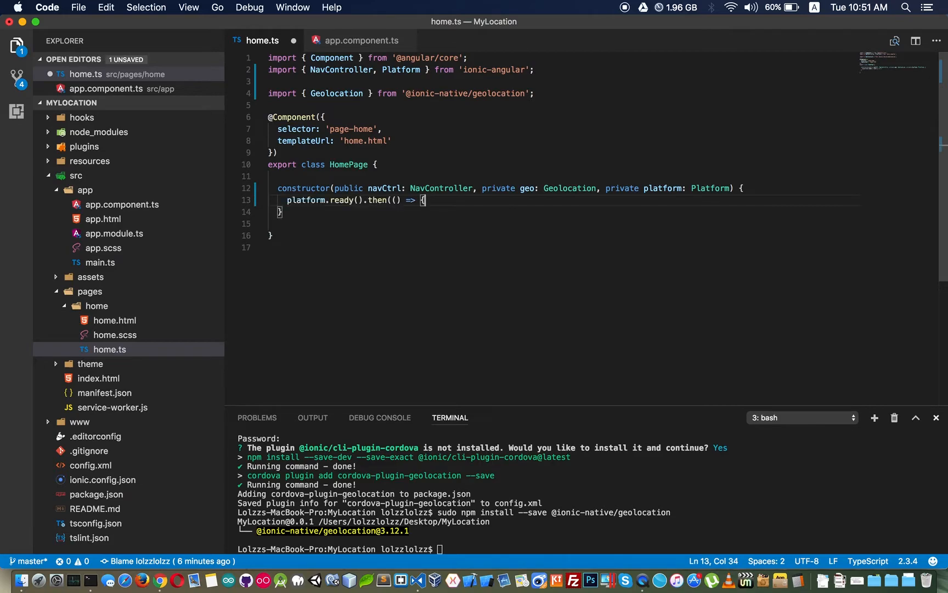
{"action": "type", "text": "this.`"}
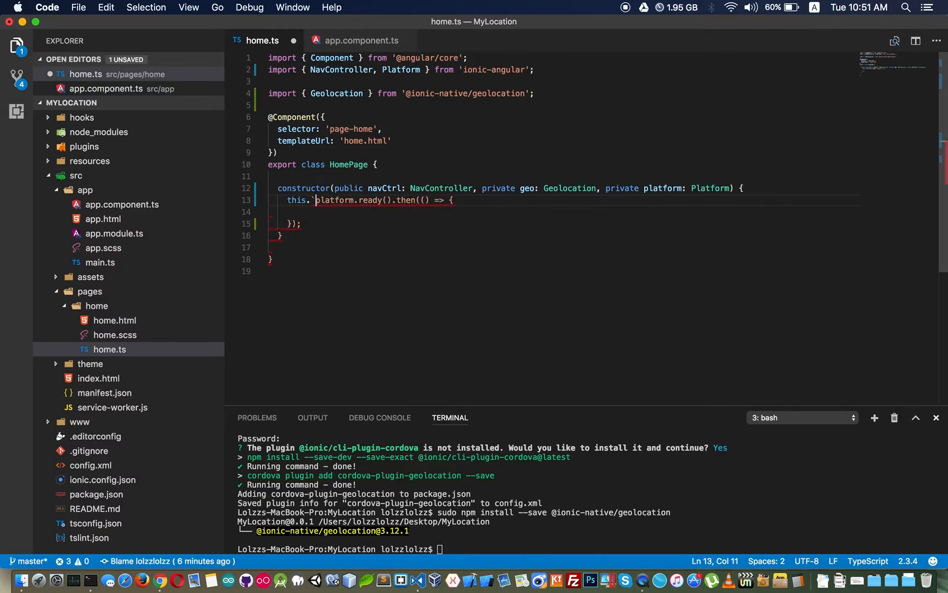
Call this.geo.getCurrentPosition().then(resp => within the platform ready callback.
{"action": "type", "text": "t"}
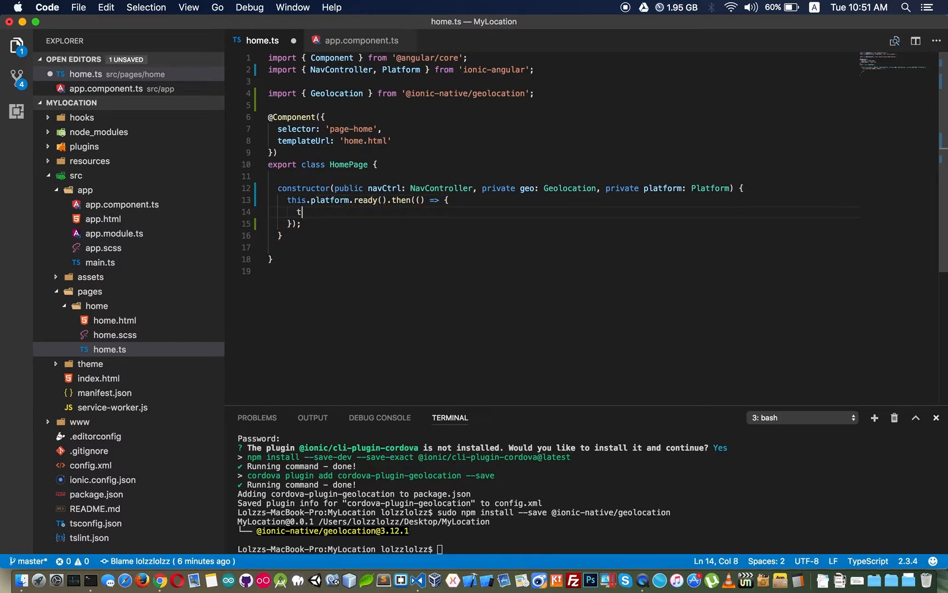
{"action": "type", "text": "his.geo"}
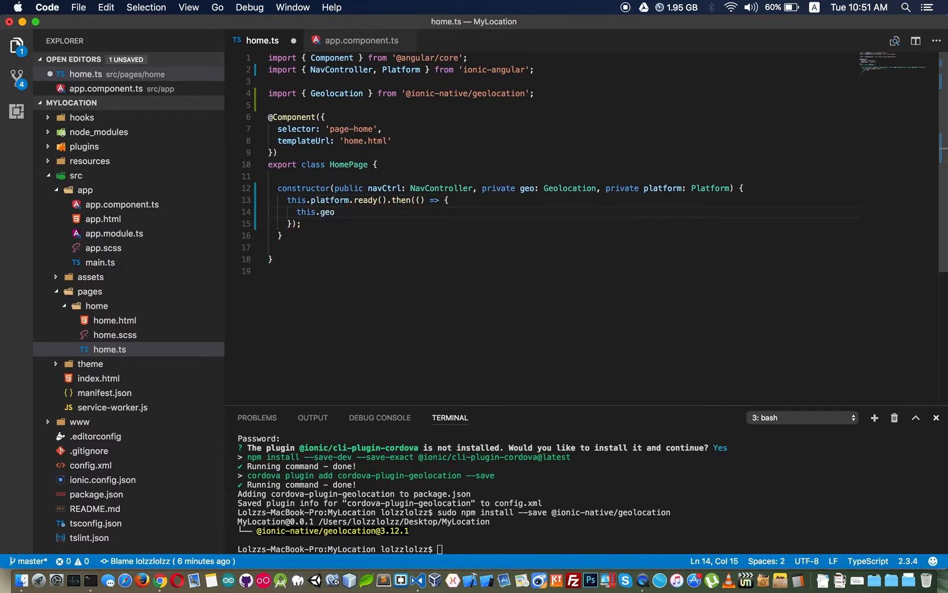
{"action": "type", "text": ".get"}
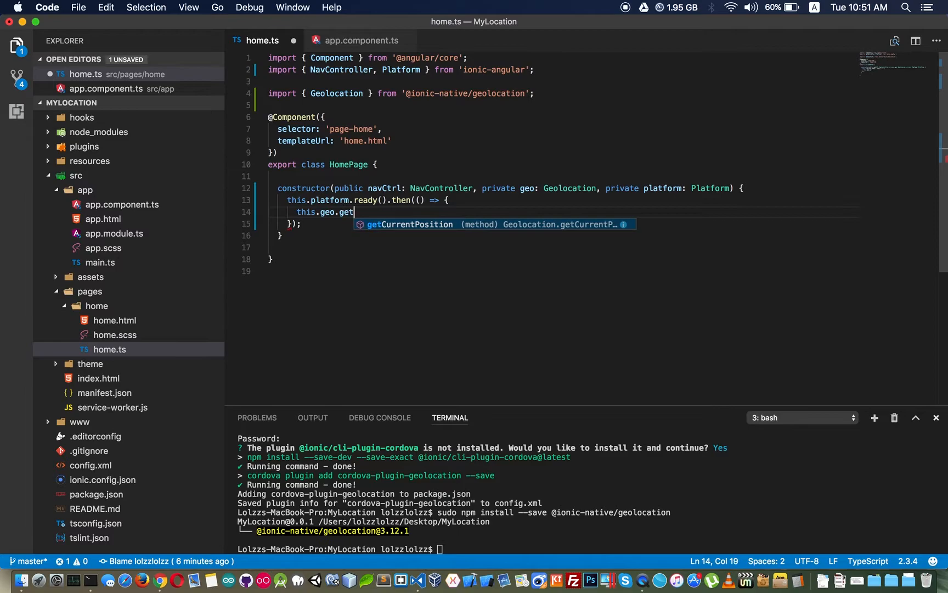
{"action": "type", "text": "CurrentPosition()."}
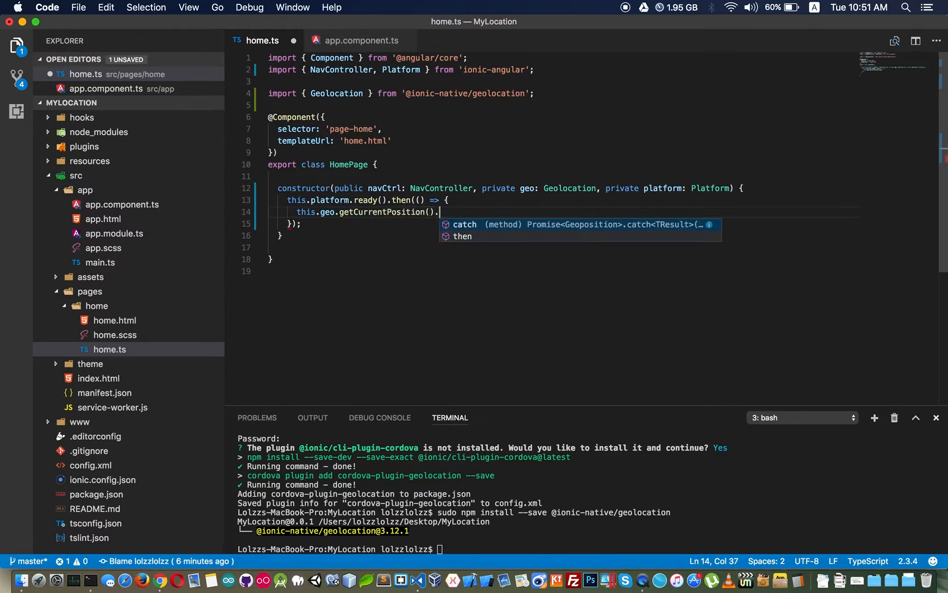
{"action": "type", "text": "then()"}
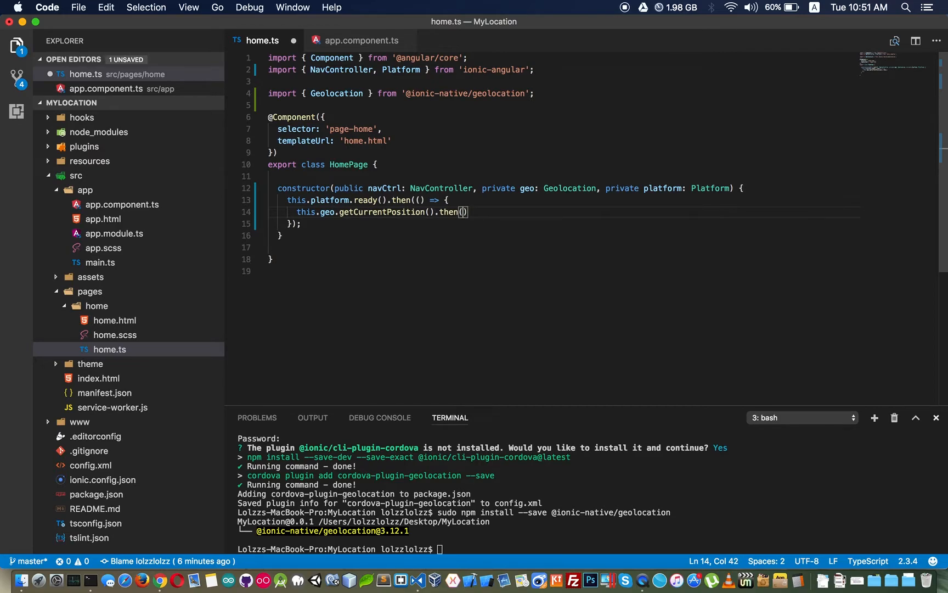
{"action": "type", "text": "r"}
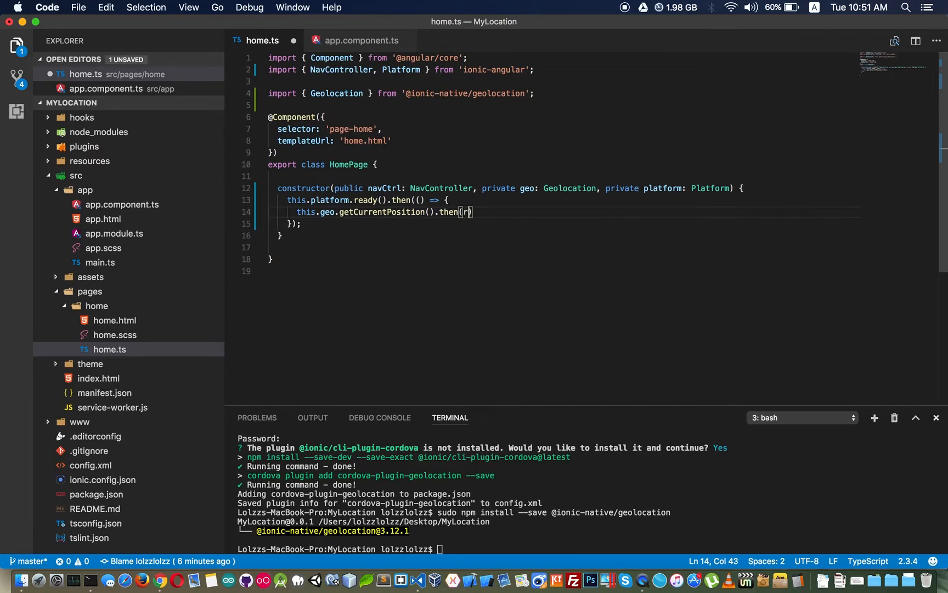
{"action": "type", "text": "esp => {"}
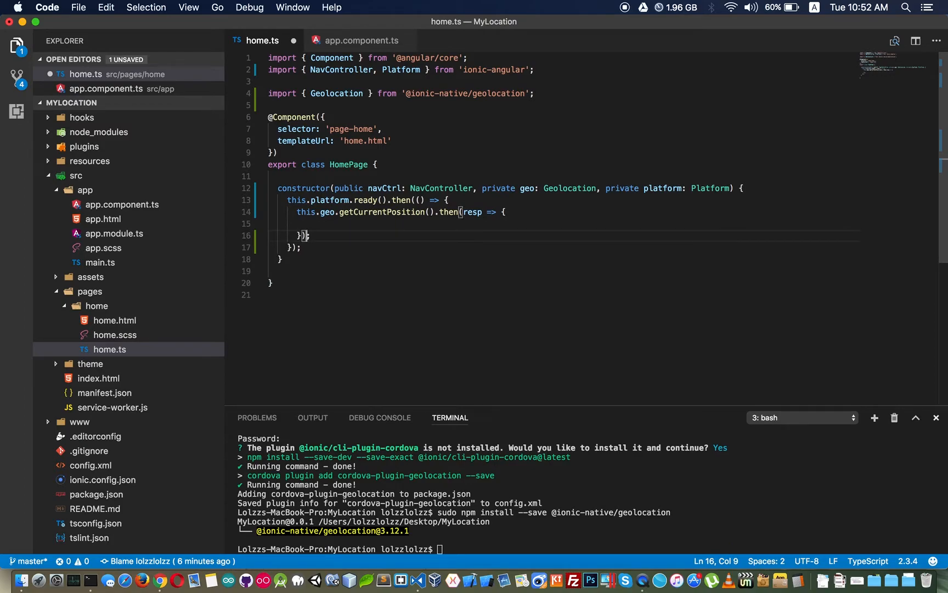
Chain a .catch(() => {}) handler onto the getCurrentPosition promise.
{"action": "type", "text": ".catch("}
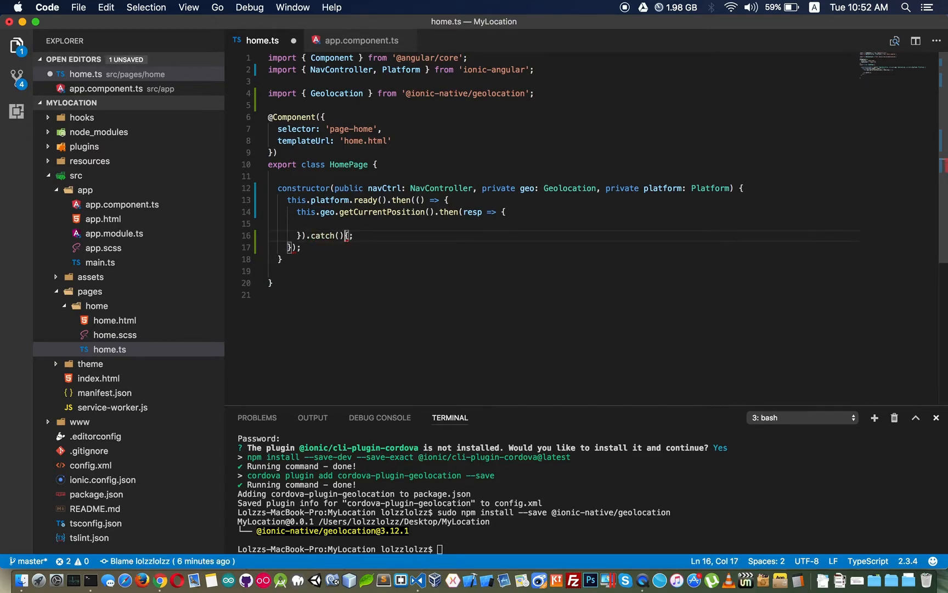
{"action": "key", "text": "Backspace"}
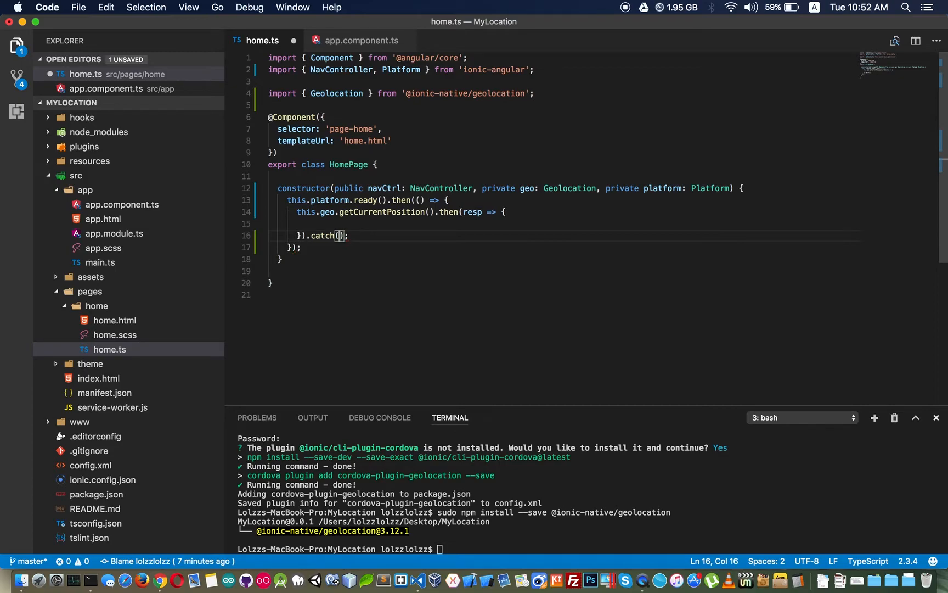
{"action": "type", "text": "err"}
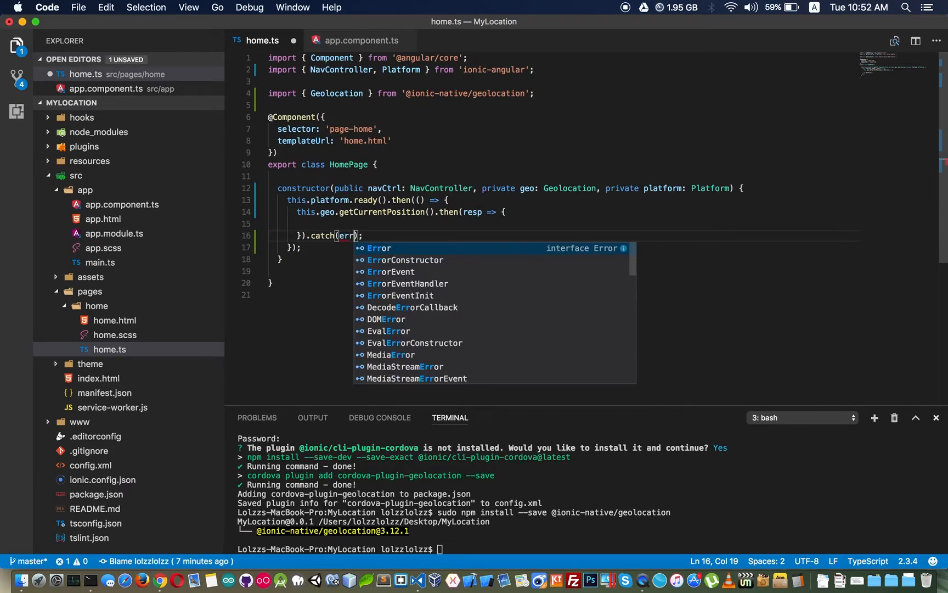
{"action": "type", "text": "\" \""}
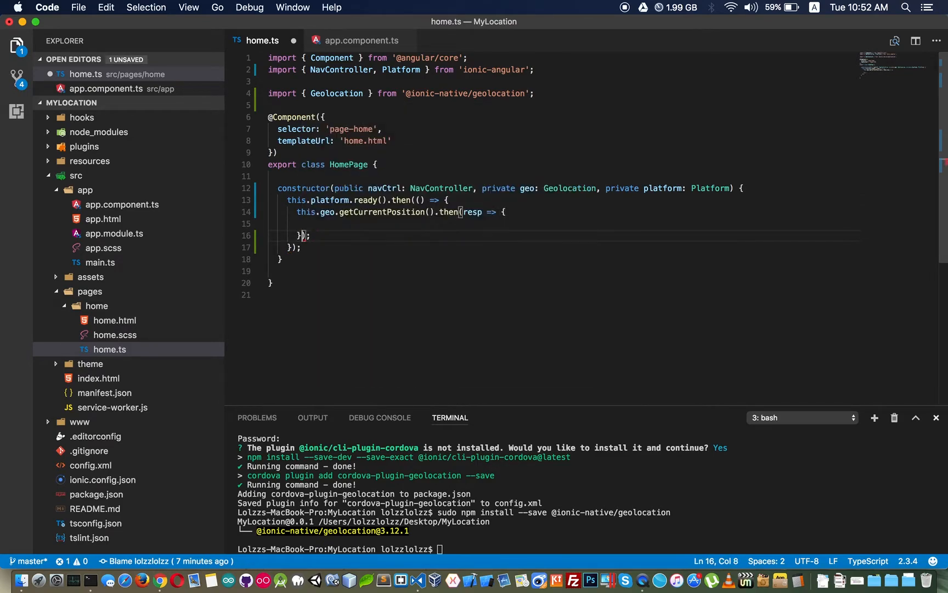
{"action": "type", "text": ","}
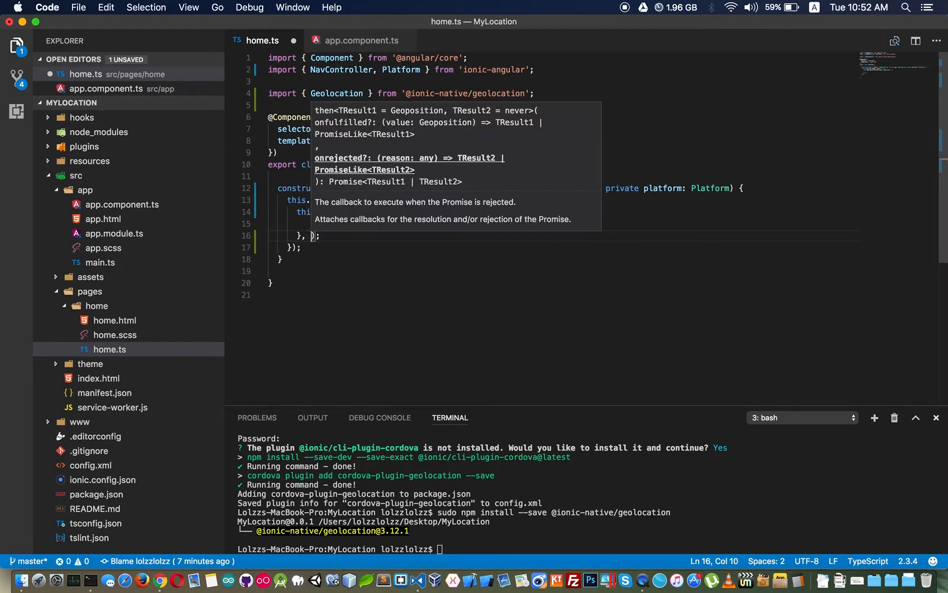
{"action": "type", "text": "ca"}
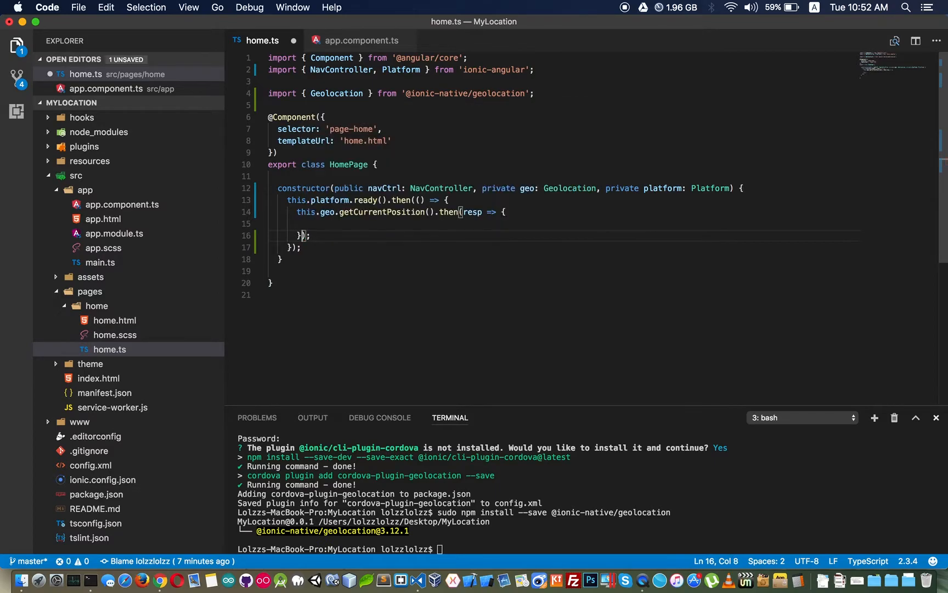
{"action": "type", "text": ".catch"}
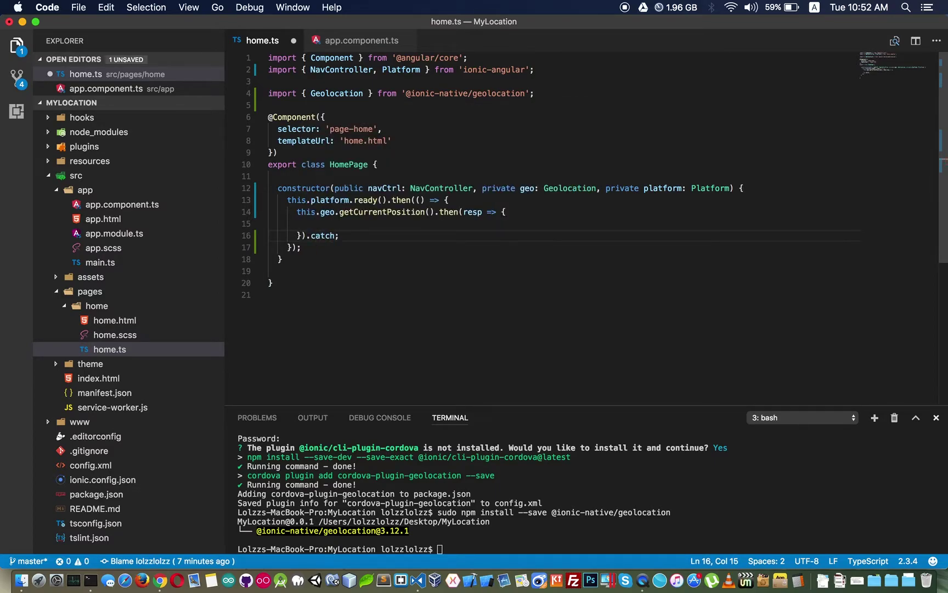
{"action": "type", "text": "() => {"}
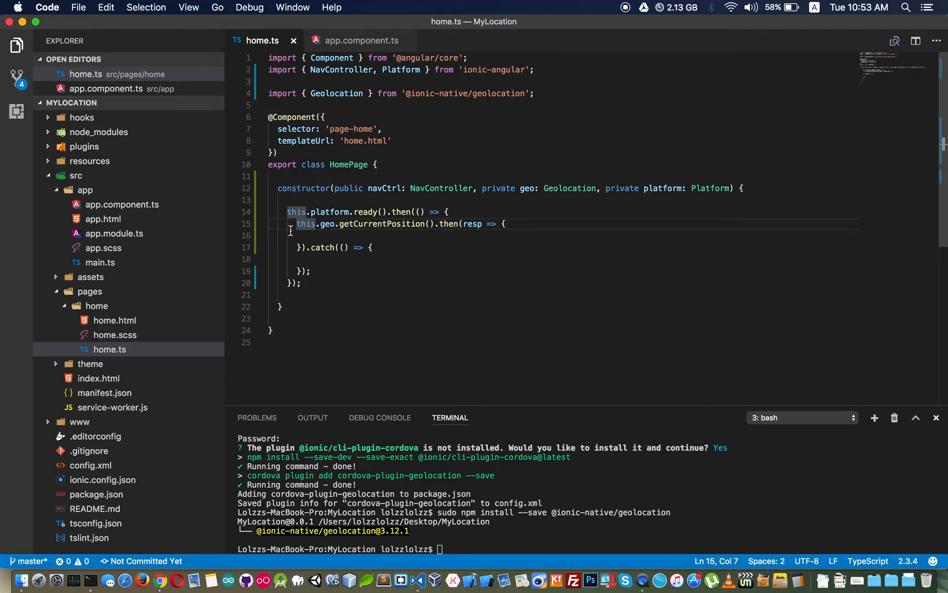
Log "Error to get location" in the catch body and start a console. in the then handler.
{"action": "left_click_drag", "start_coordinate": [295, 224], "coordinate": [506, 223]}
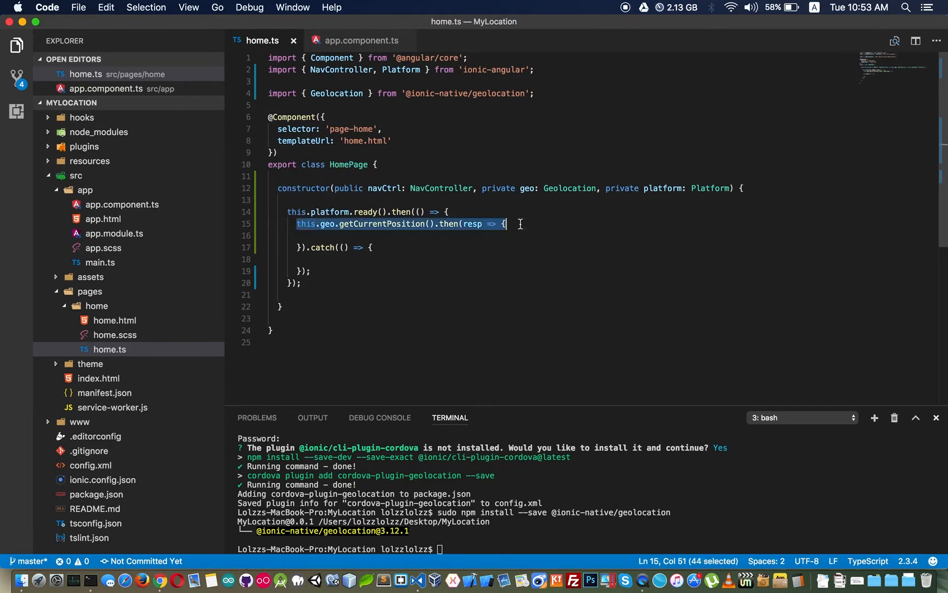
{"action": "mouse_move", "coordinate": [391, 233]}
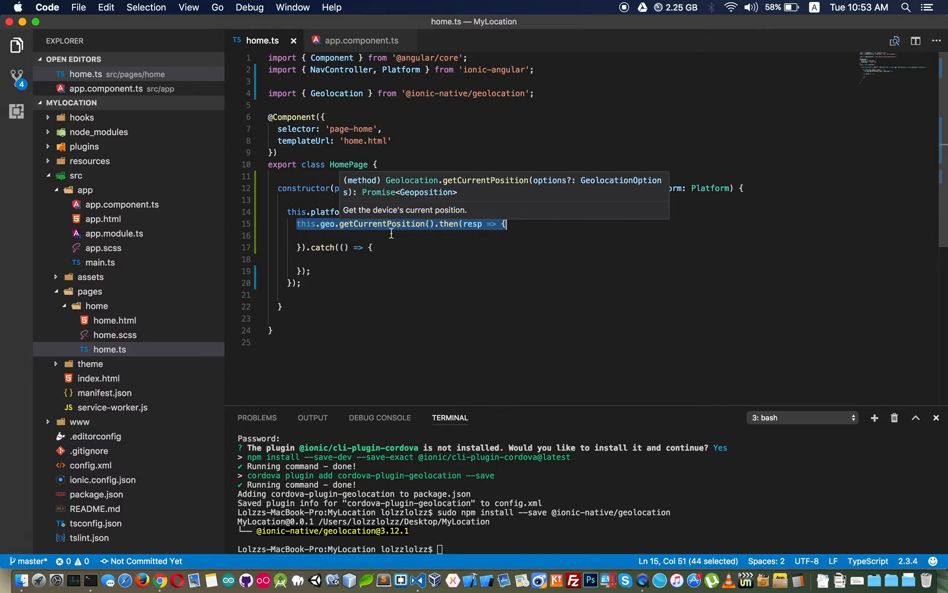
{"action": "left_click", "coordinate": [394, 236]}
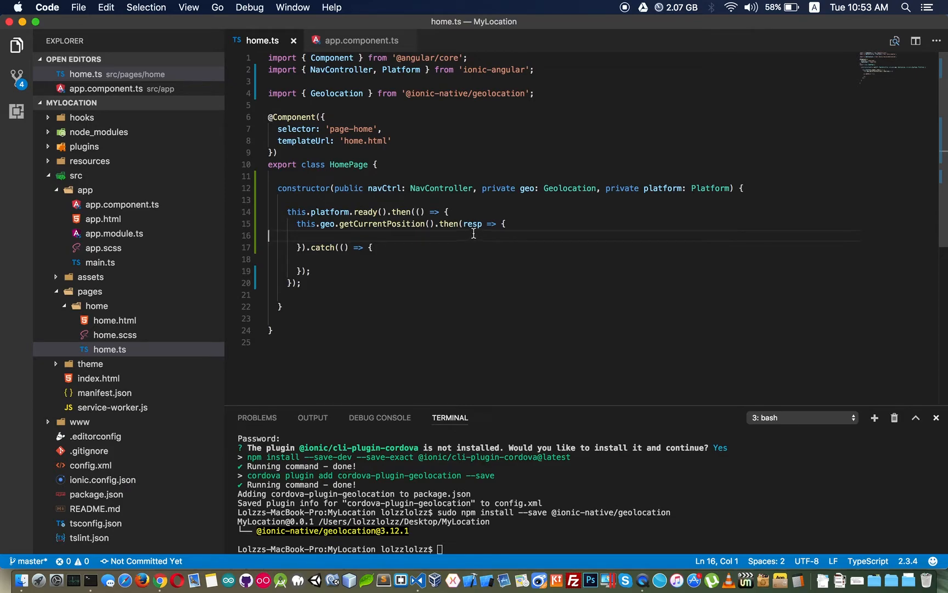
{"action": "double_click", "coordinate": [472, 224]}
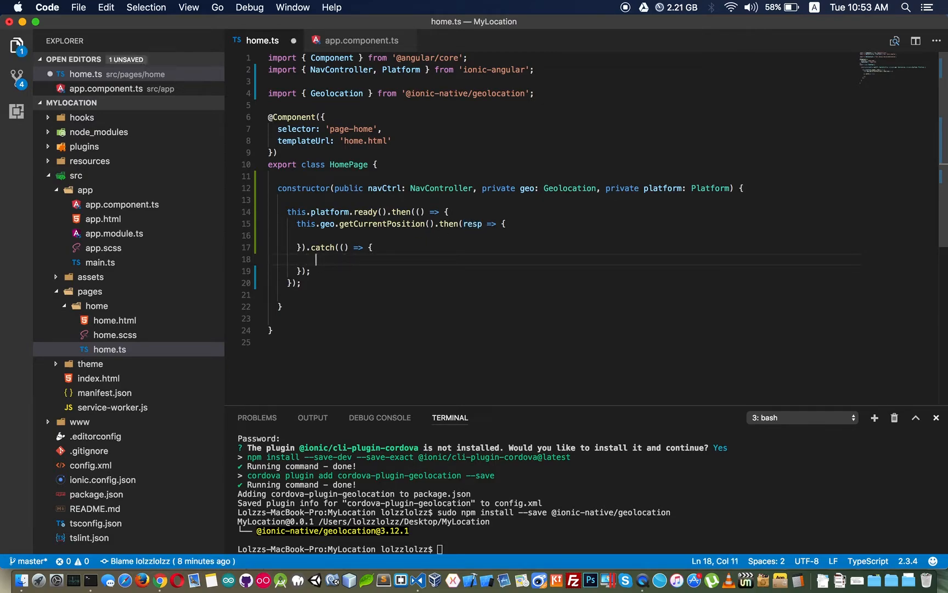
{"action": "type", "text": "co"}
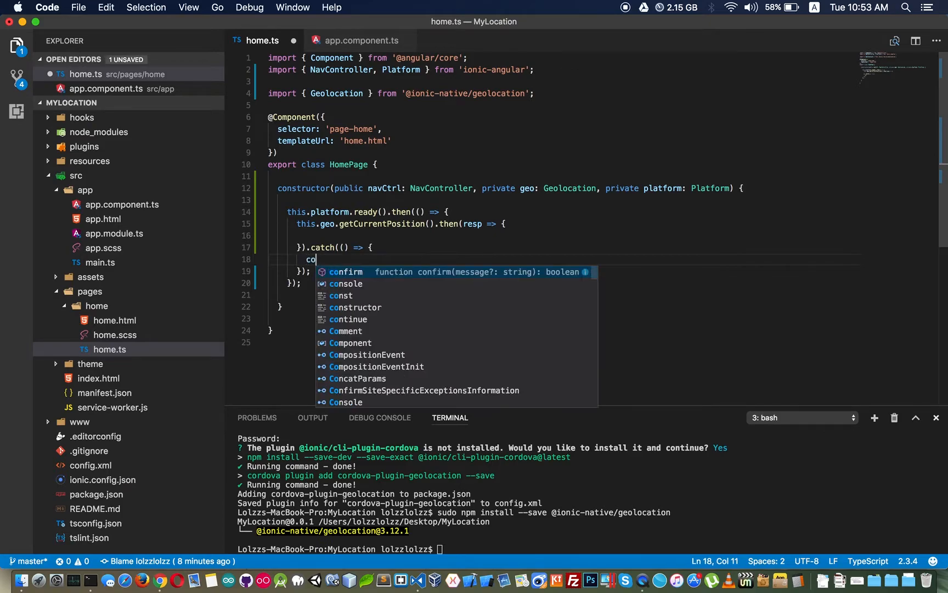
{"action": "type", "text": "nsole.log();"}
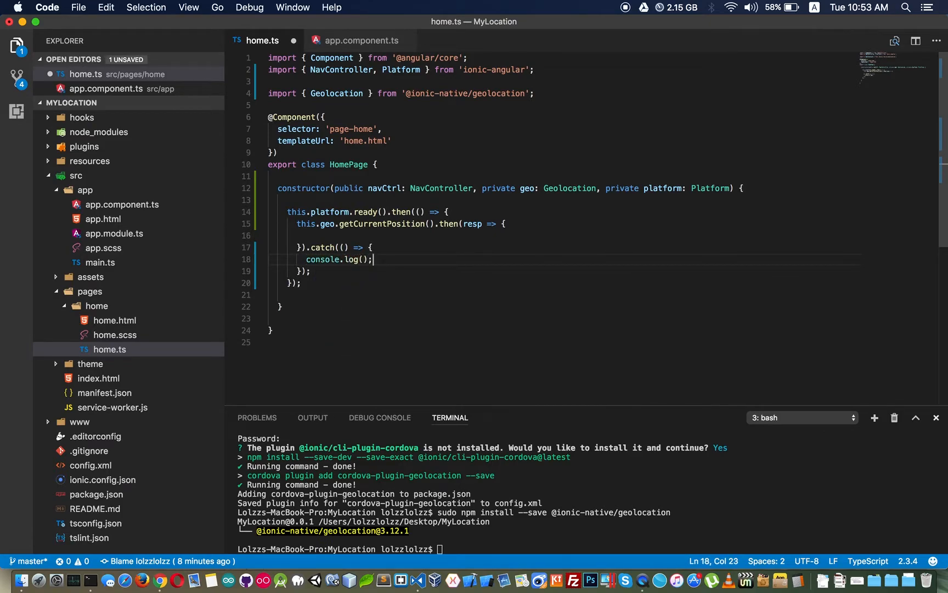
{"action": "type", "text": "\"\""}
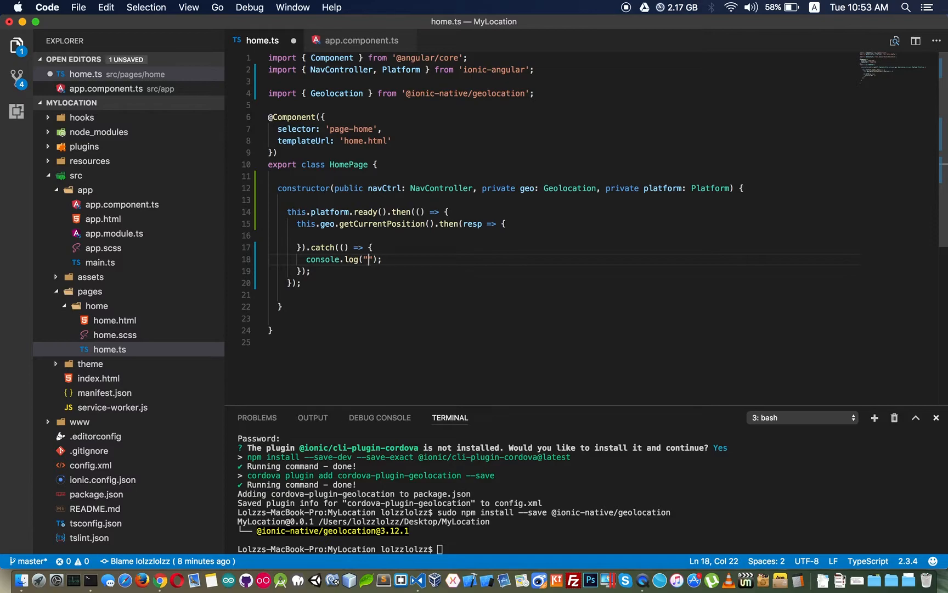
{"action": "type", "text": "Error to get"}
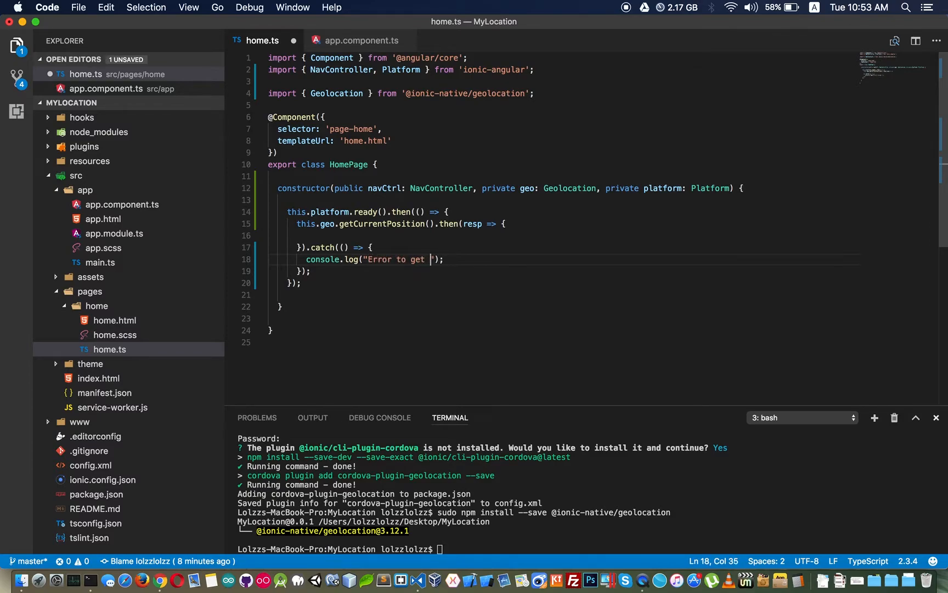
{"action": "type", "text": "location"}
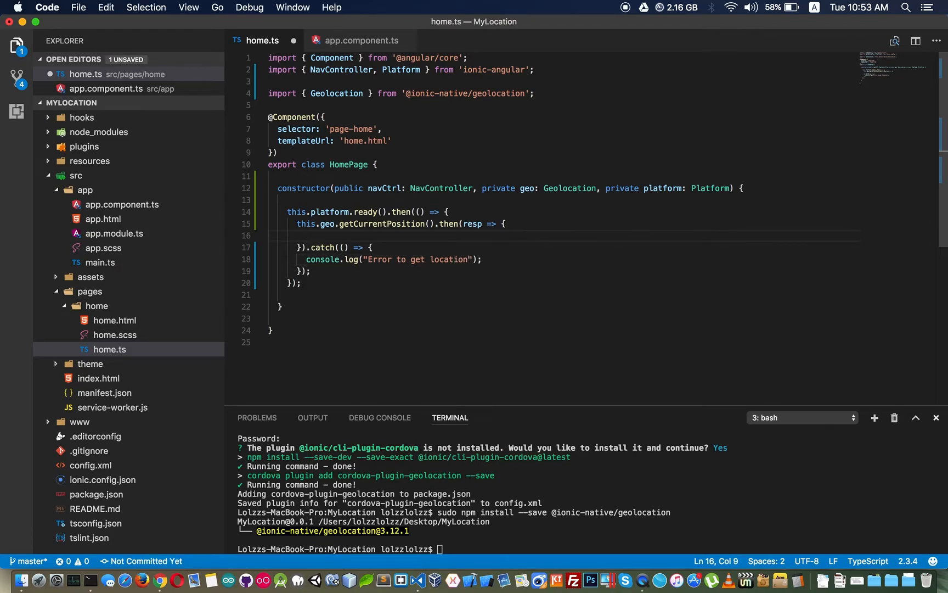
{"action": "type", "text": "console.log();"}
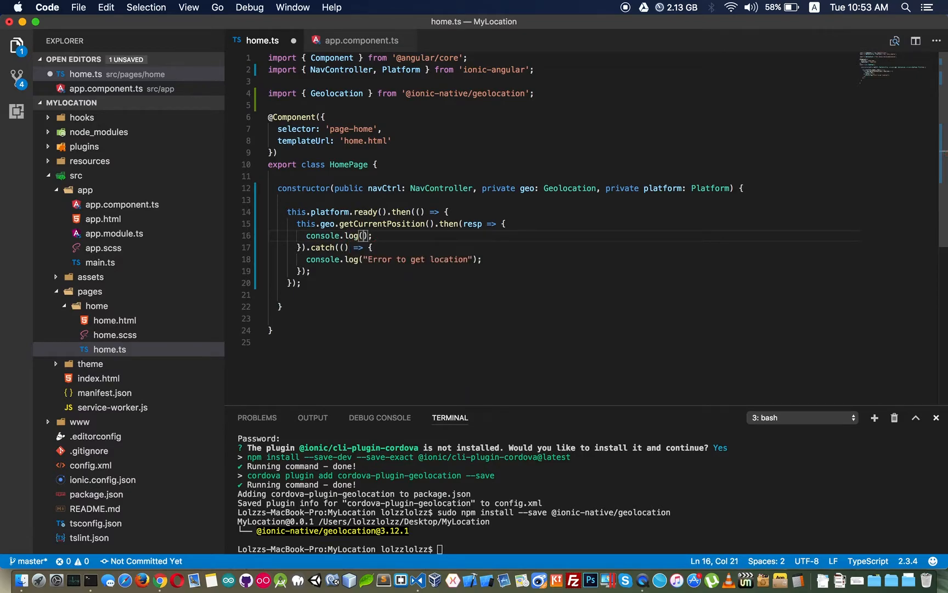
Log resp.coords.latitude and resp.coords.longitude inside the then handler.
{"action": "type", "text": "resp"}
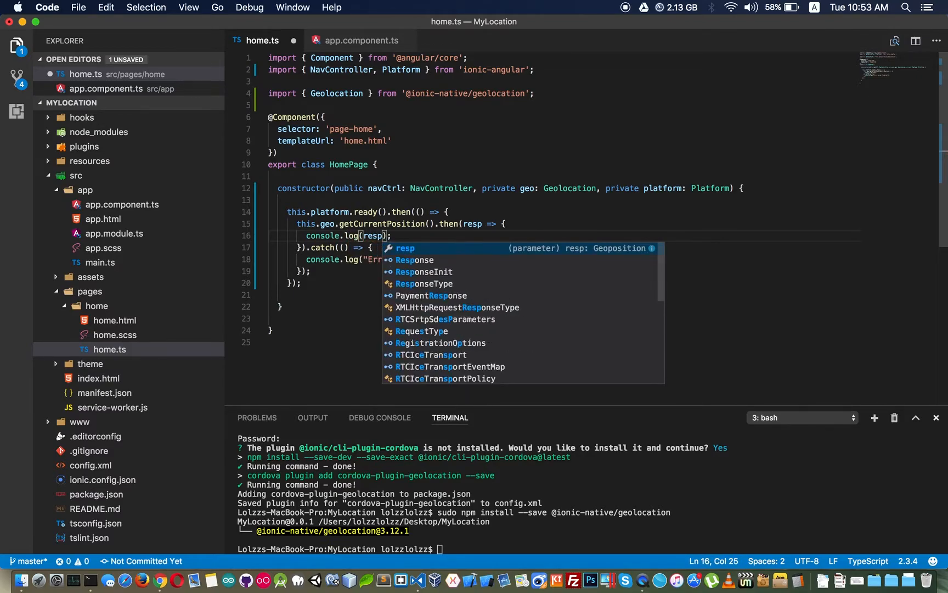
{"action": "key", "text": "Escape"}
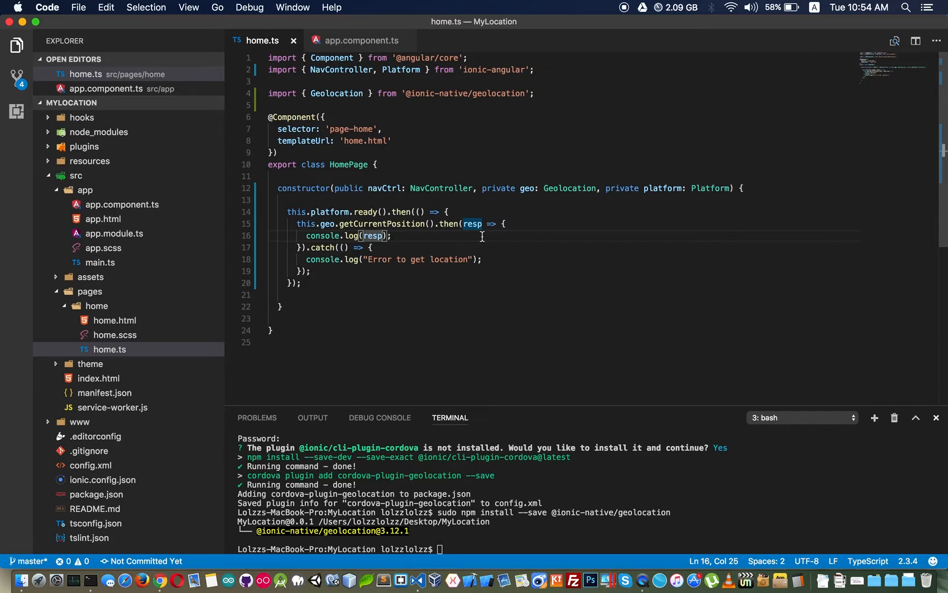
{"action": "type", "text": ".coords"}
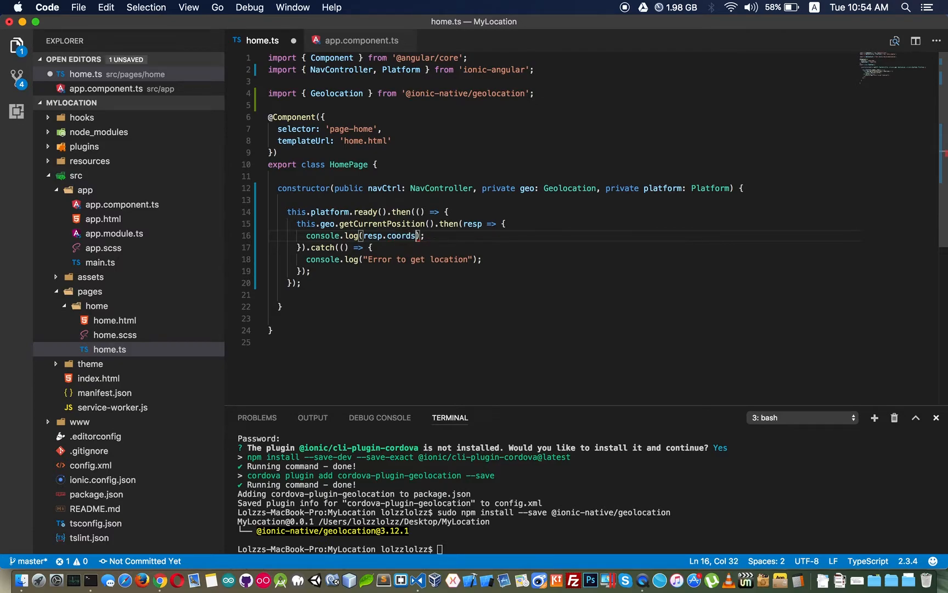
{"action": "type", "text": ".l"}
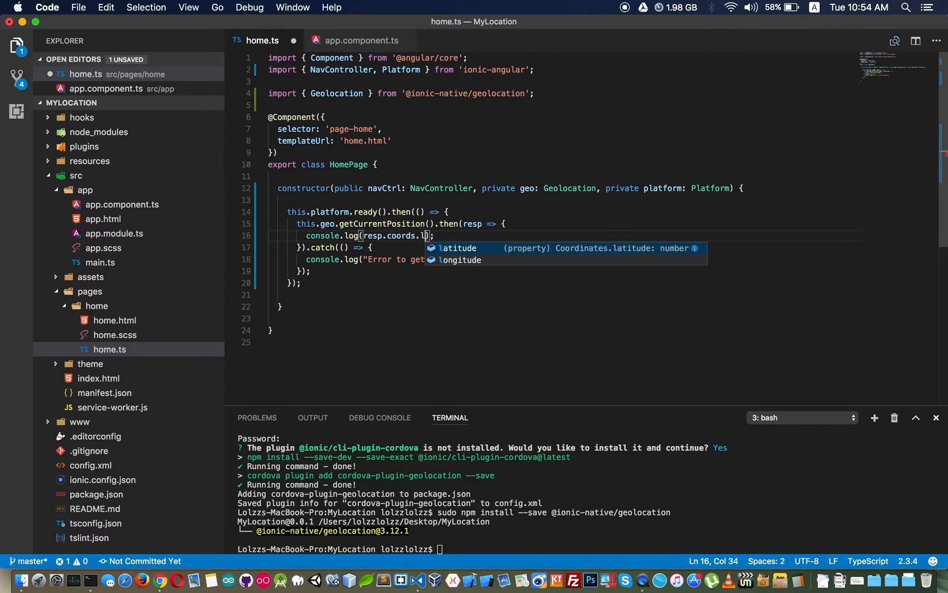
{"action": "mouse_move", "coordinate": [464, 260]}
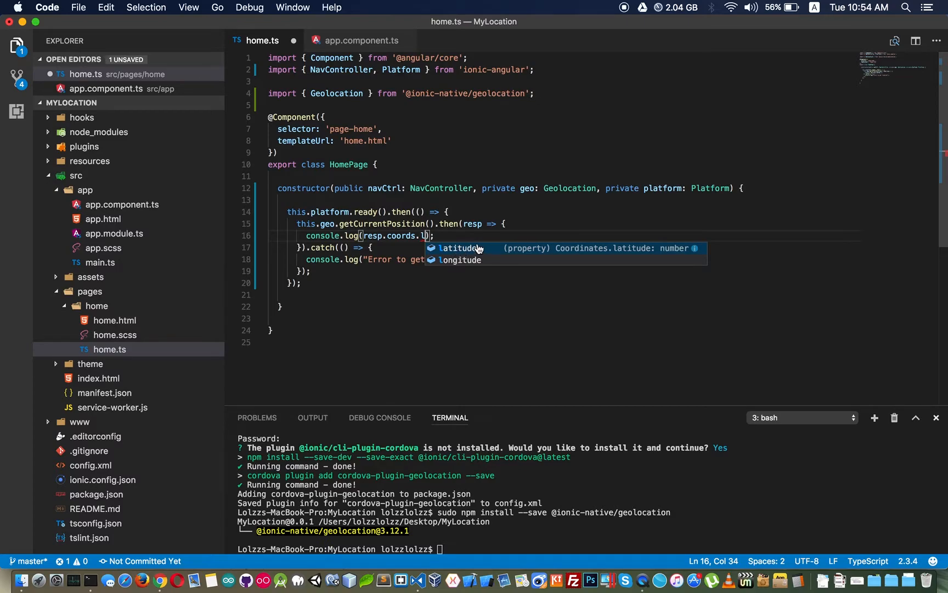
{"action": "key", "text": "Tab"}
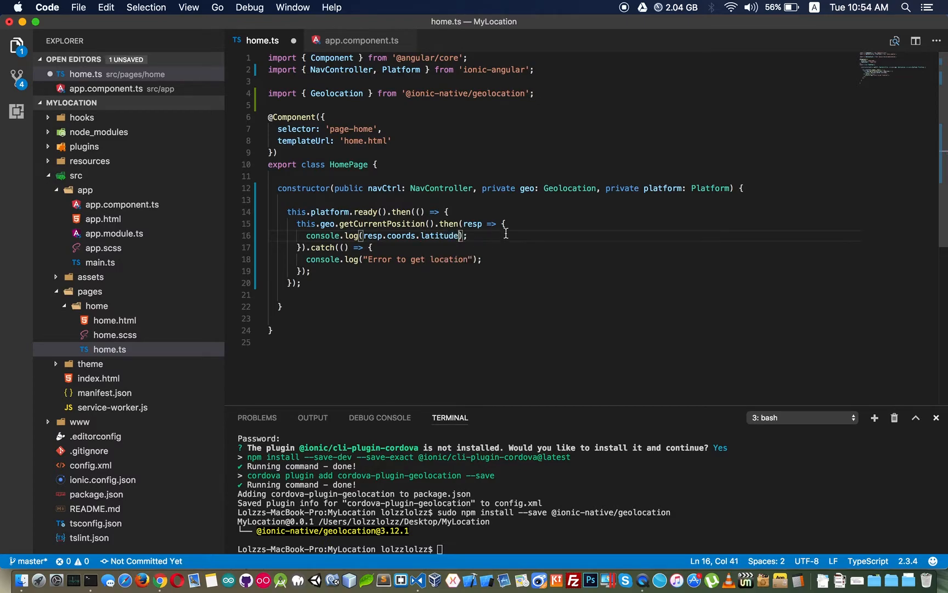
{"action": "type", "text": "console.log(resp.coords.lo);"}
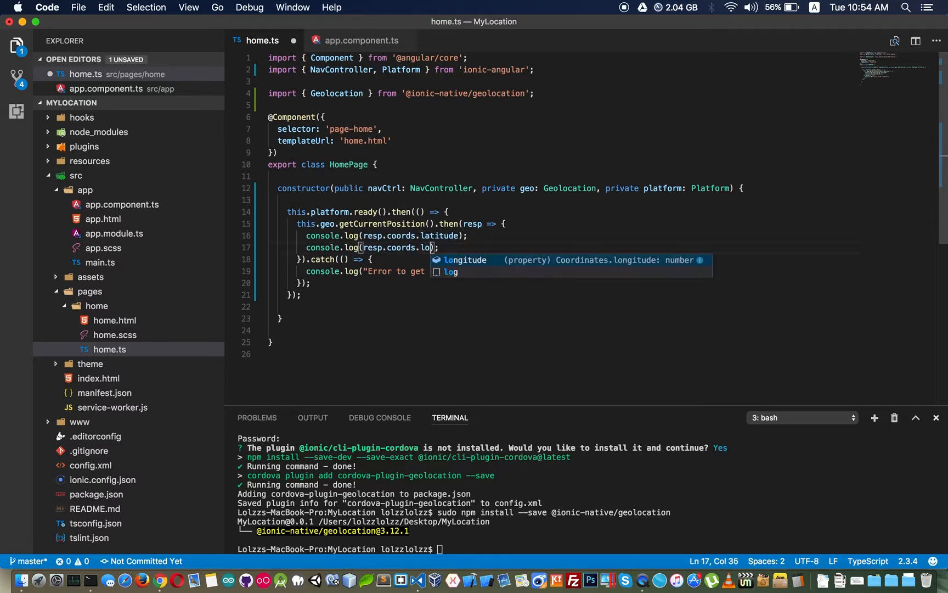
{"action": "key", "text": "Tab"}
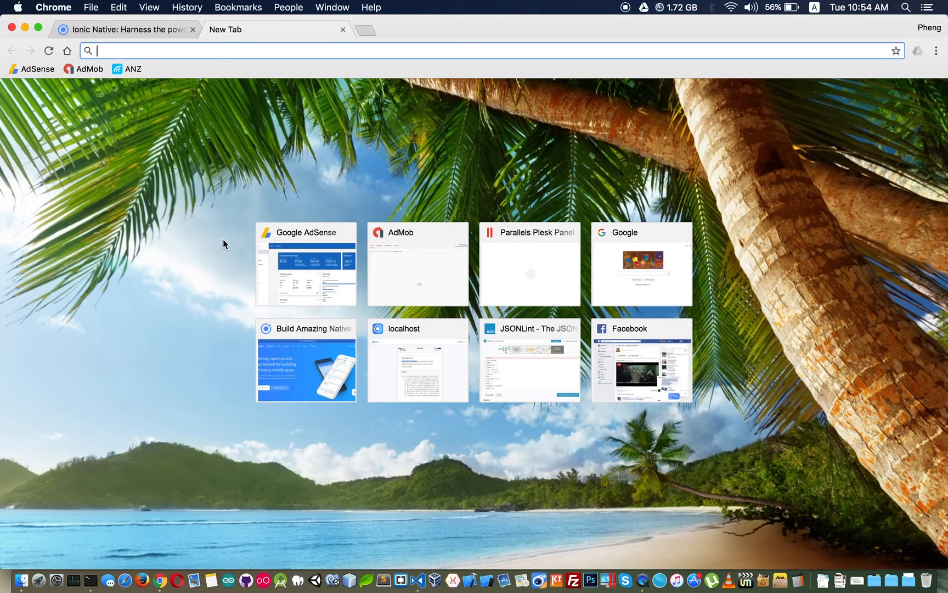
{"action": "mouse_move", "coordinate": [219, 215]}
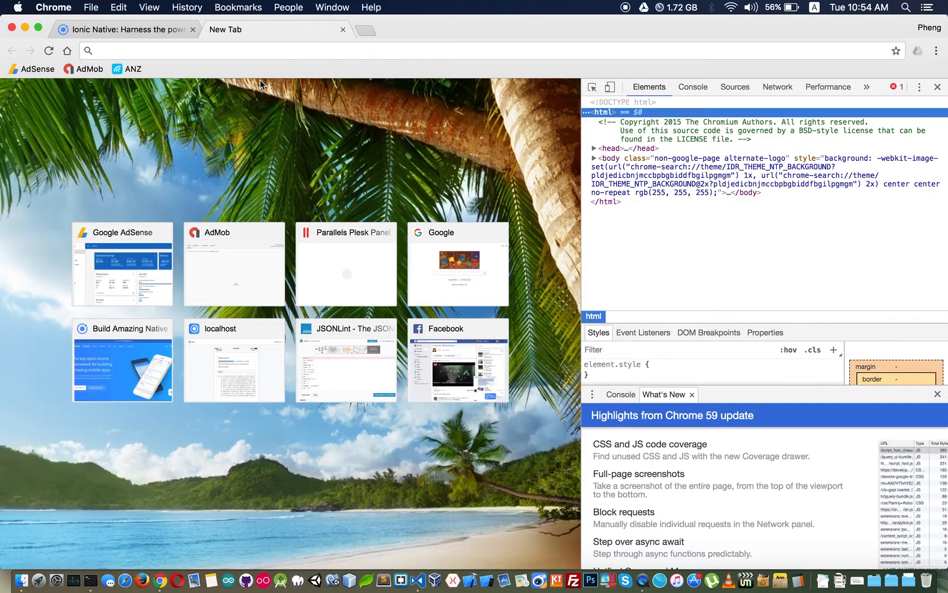
Load the Ionic Lab preview at localhost:8100 and show the Console output with latitude/longitude.
{"action": "type", "text": "localhost:8100"}
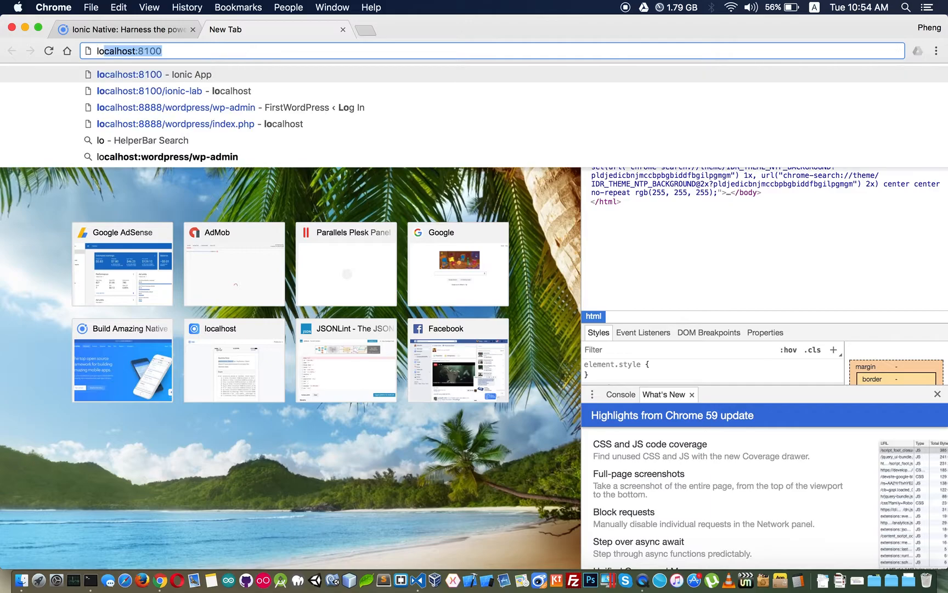
{"action": "left_click", "coordinate": [148, 90]}
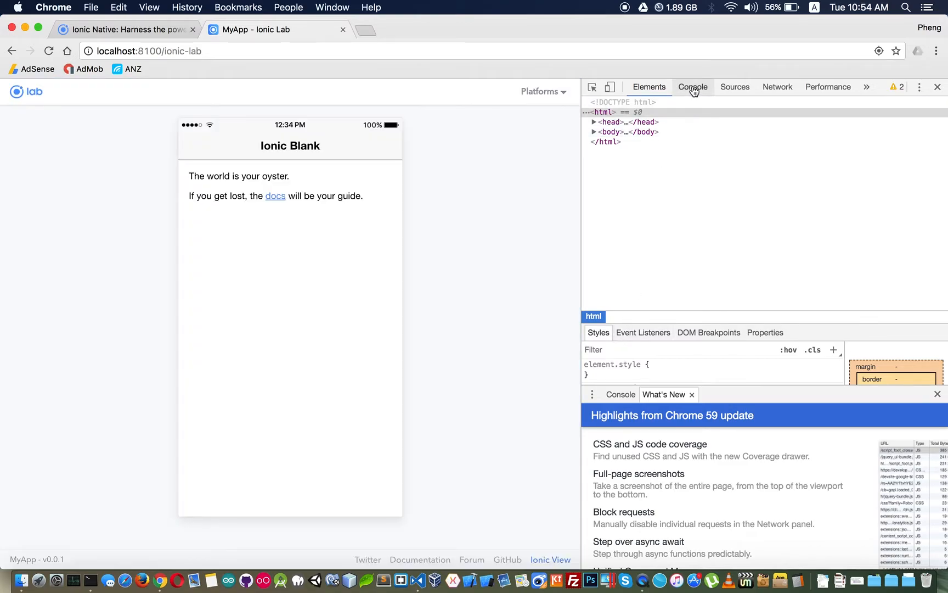
{"action": "left_click", "coordinate": [694, 86]}
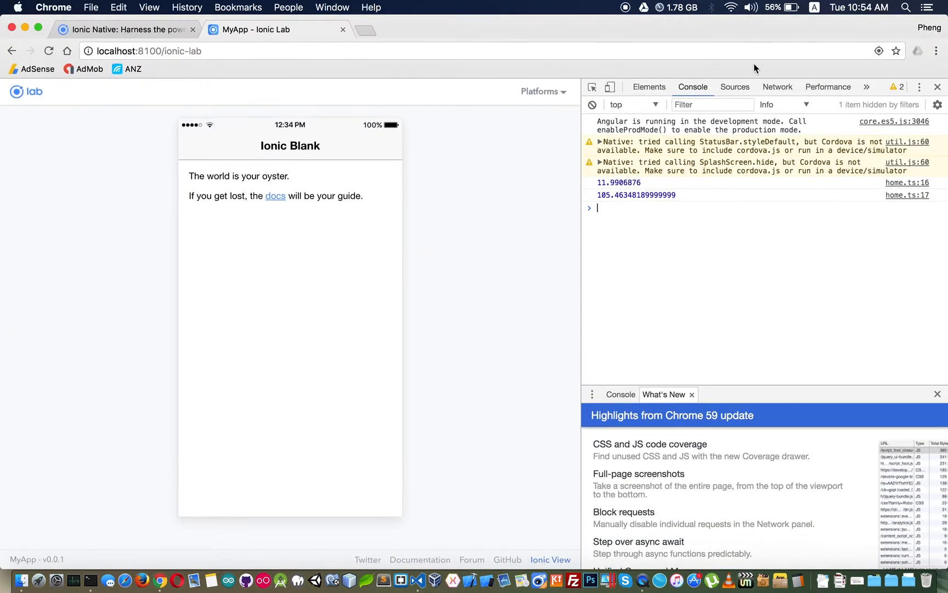
Clear localhost's saved location permission and answer the renewed location prompt.
{"action": "left_click", "coordinate": [878, 51]}
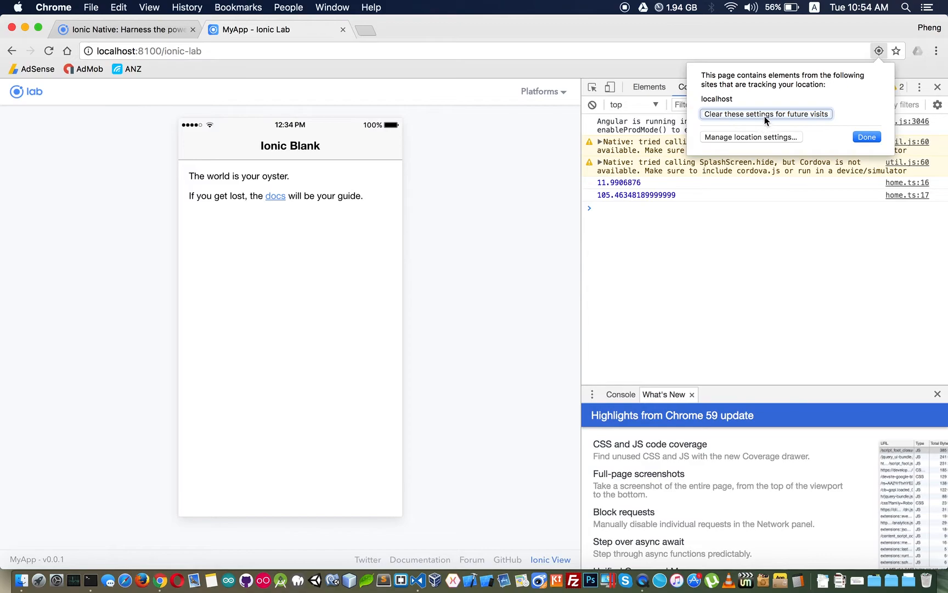
{"action": "left_click", "coordinate": [766, 114]}
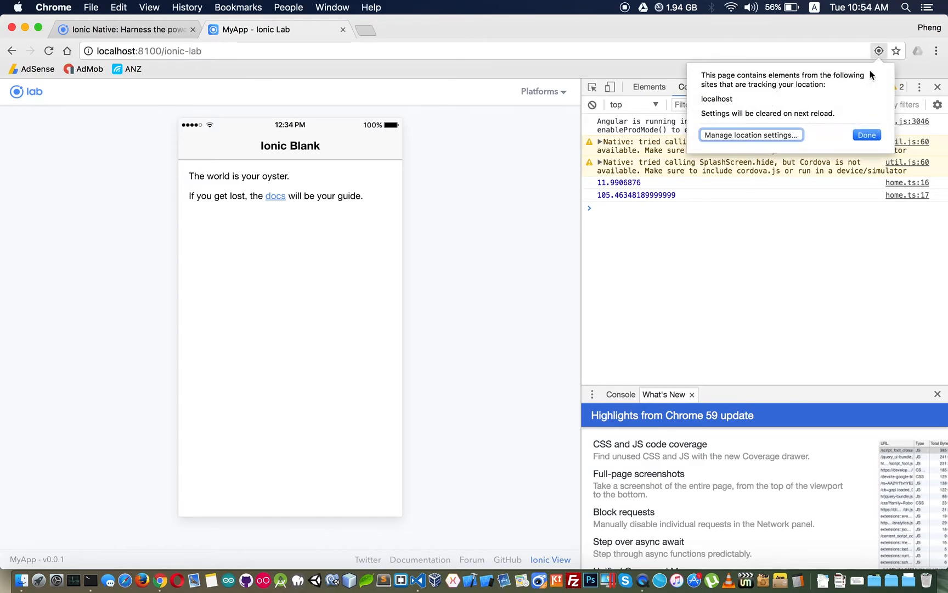
{"action": "left_click", "coordinate": [867, 135]}
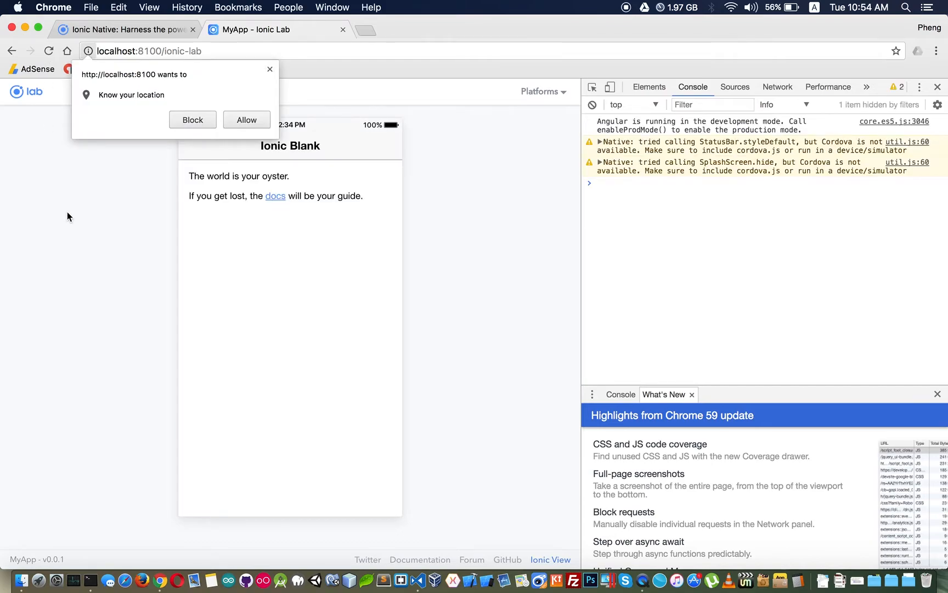
{"action": "left_click", "coordinate": [193, 120]}
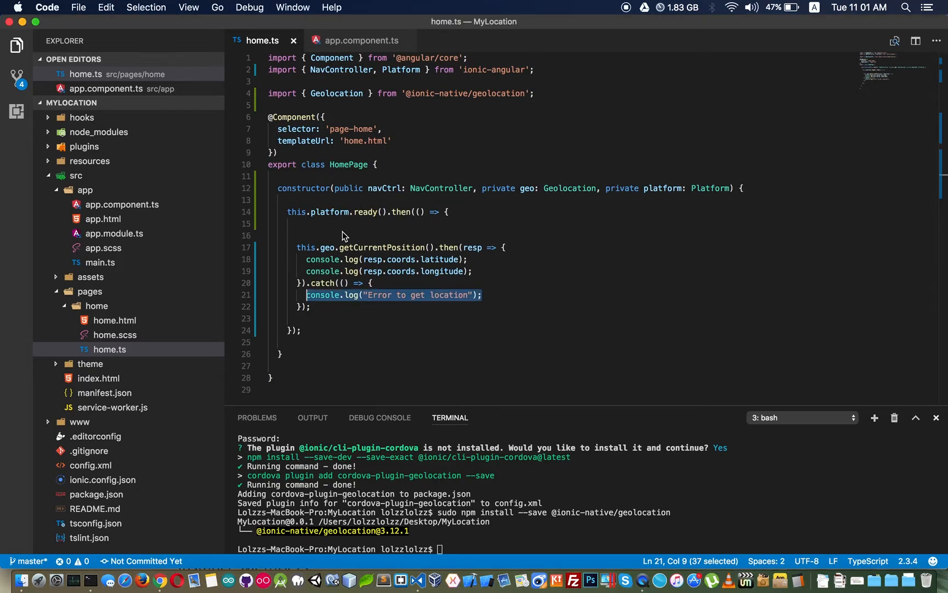
Review the getCurrentPosition call and the catch error log in home.ts by highlighting them.
{"action": "left_click", "coordinate": [337, 236]}
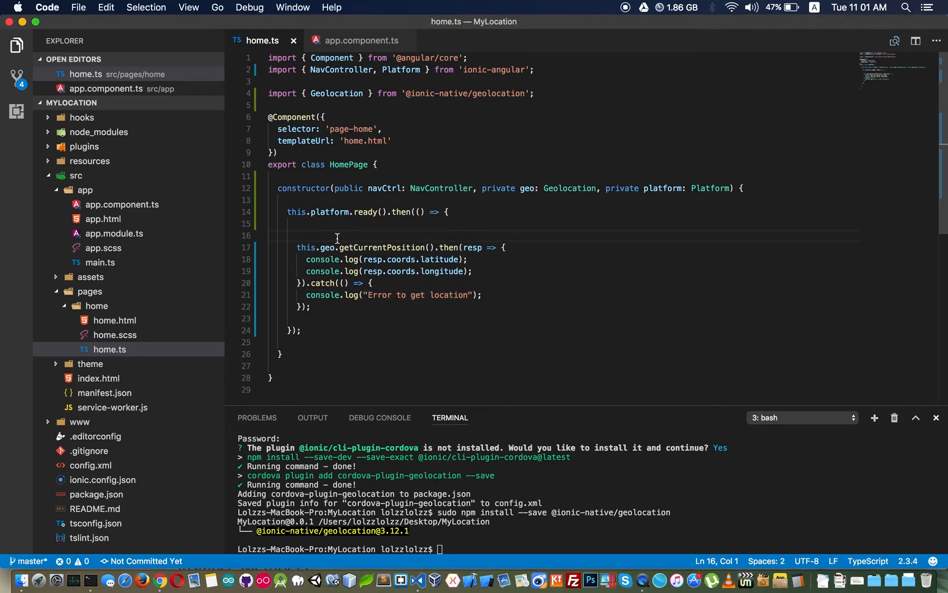
{"action": "left_click_drag", "start_coordinate": [298, 247], "coordinate": [305, 259]}
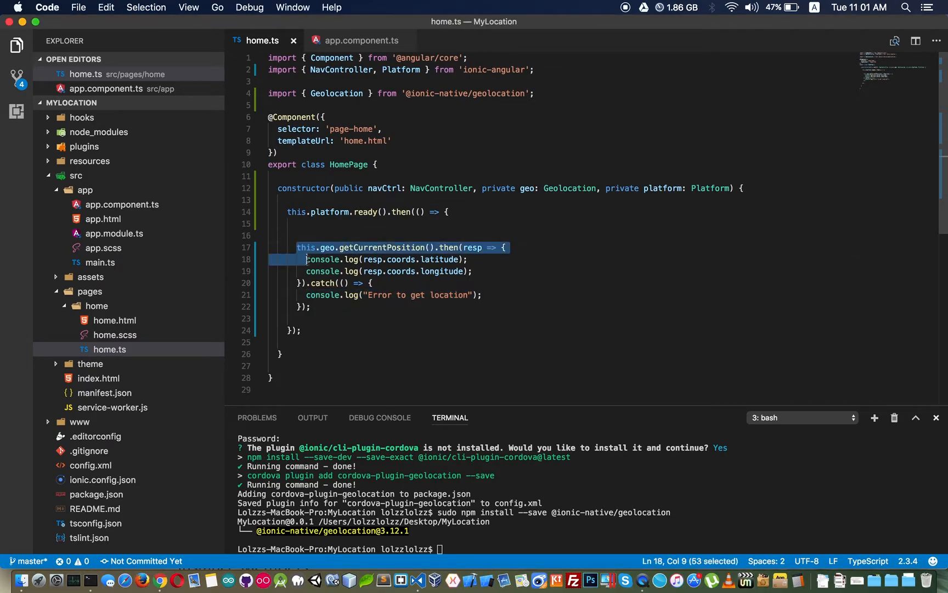
{"action": "left_click", "coordinate": [307, 259]}
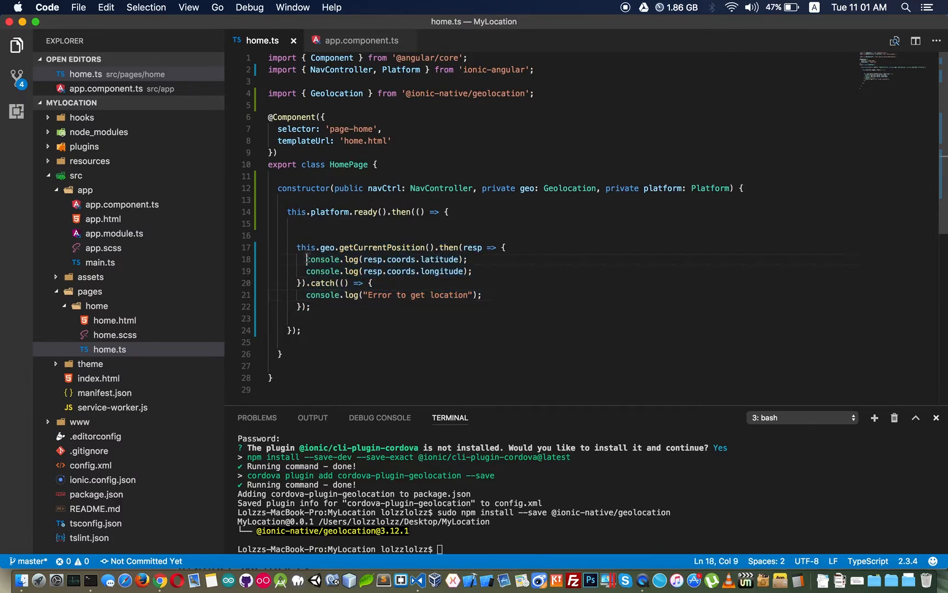
{"action": "left_click_drag", "start_coordinate": [307, 259], "coordinate": [474, 271]}
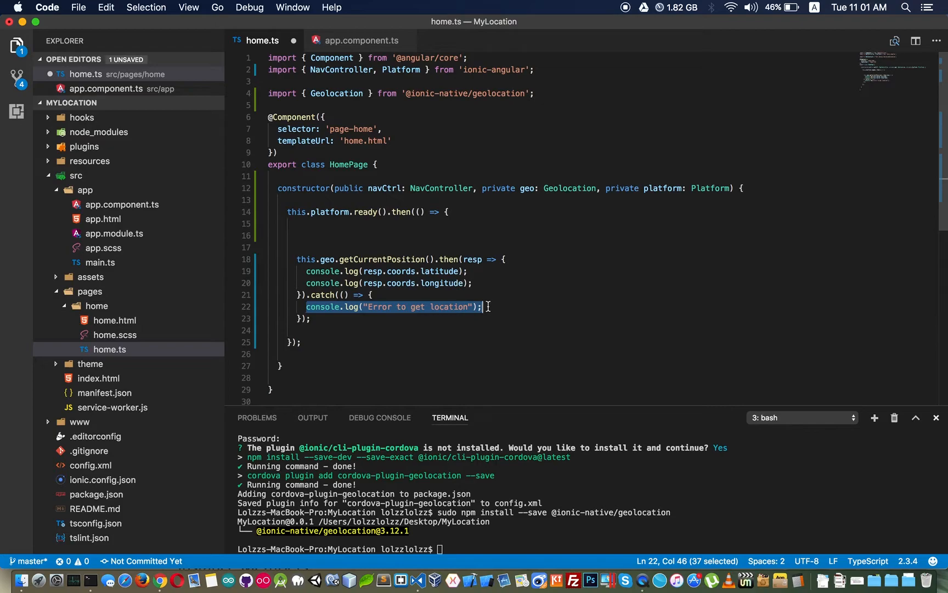
{"action": "mouse_move", "coordinate": [506, 272]}
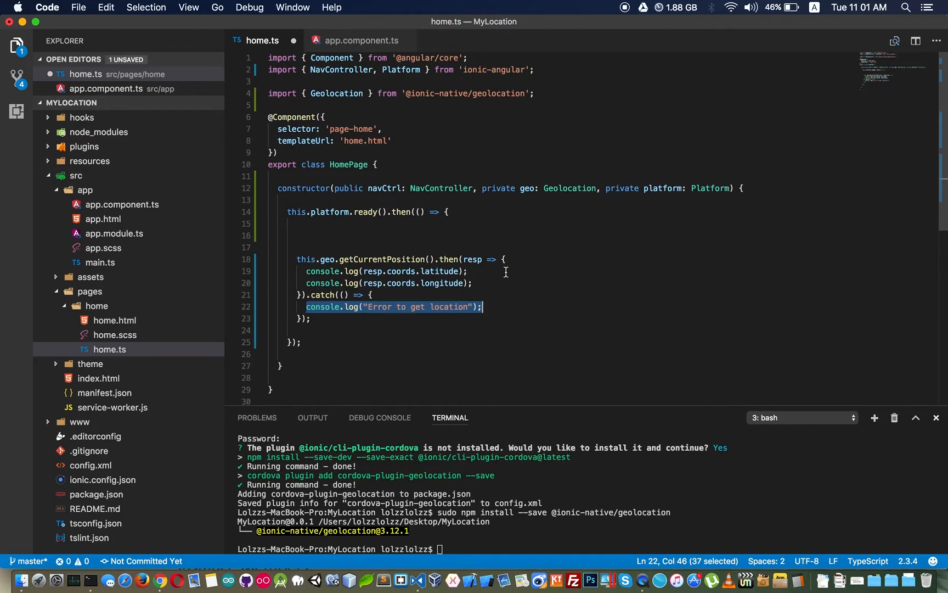
{"action": "mouse_move", "coordinate": [305, 259]}
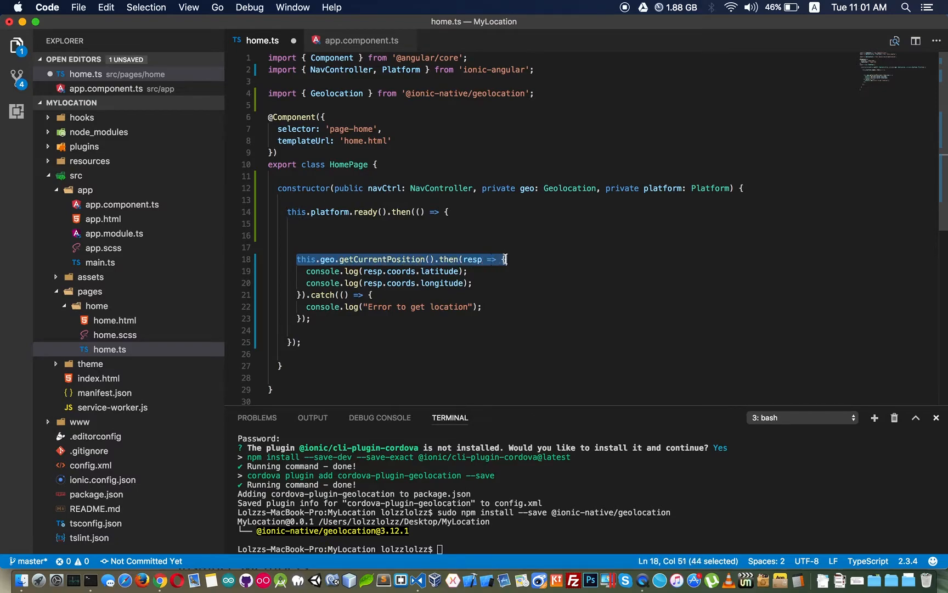
{"action": "double_click", "coordinate": [382, 259]}
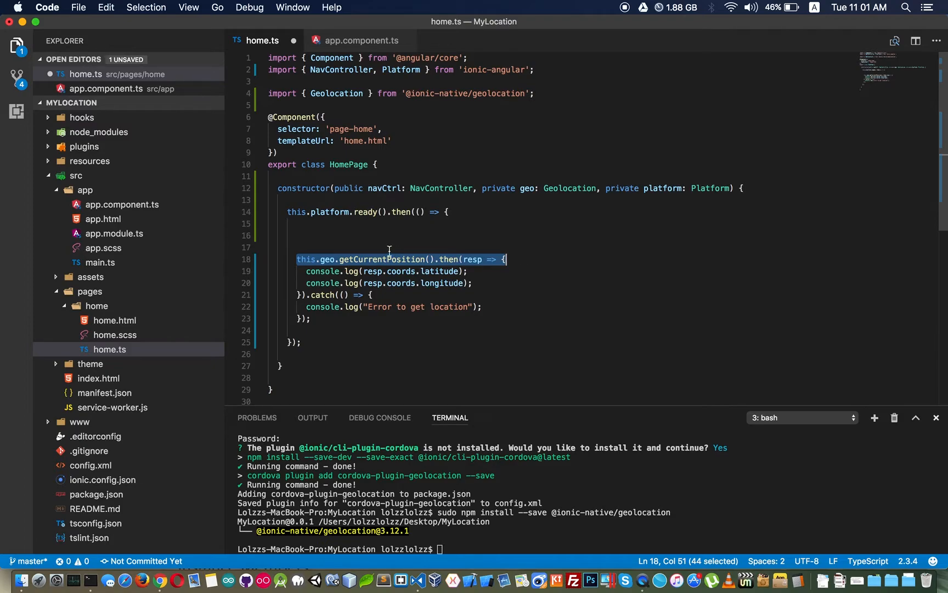
{"action": "left_click", "coordinate": [296, 259]}
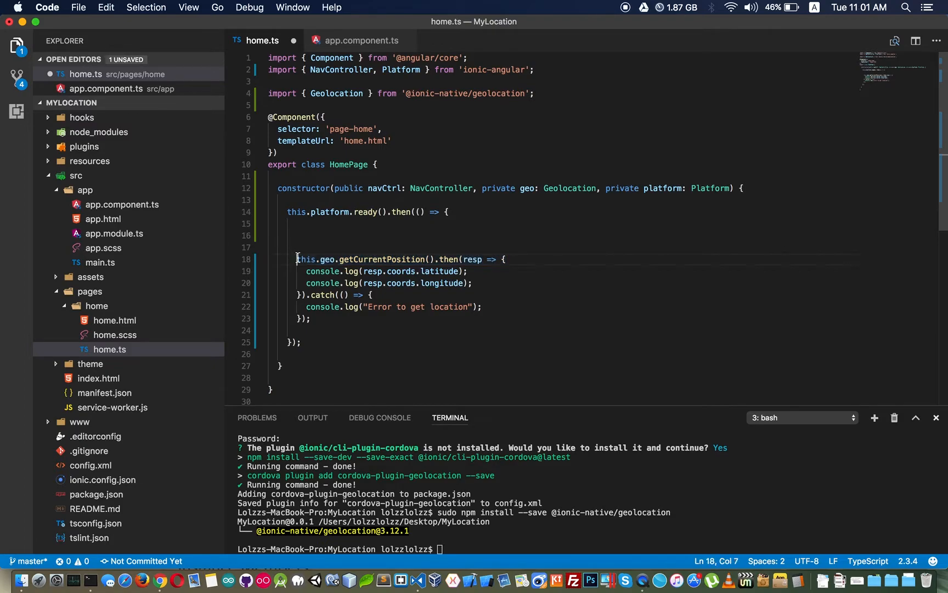
{"action": "mouse_move", "coordinate": [320, 271]}
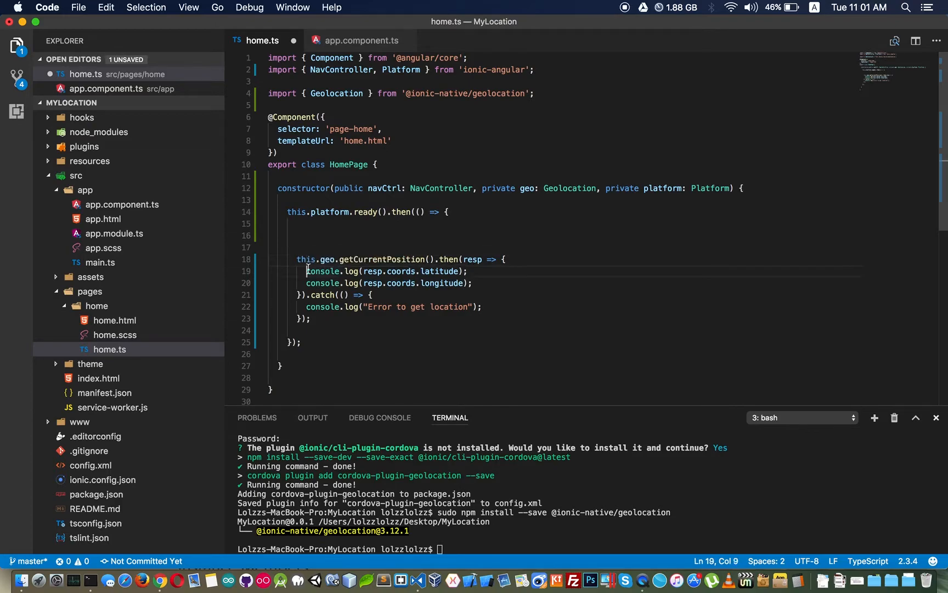
{"action": "left_click_drag", "start_coordinate": [306, 271], "coordinate": [473, 283]}
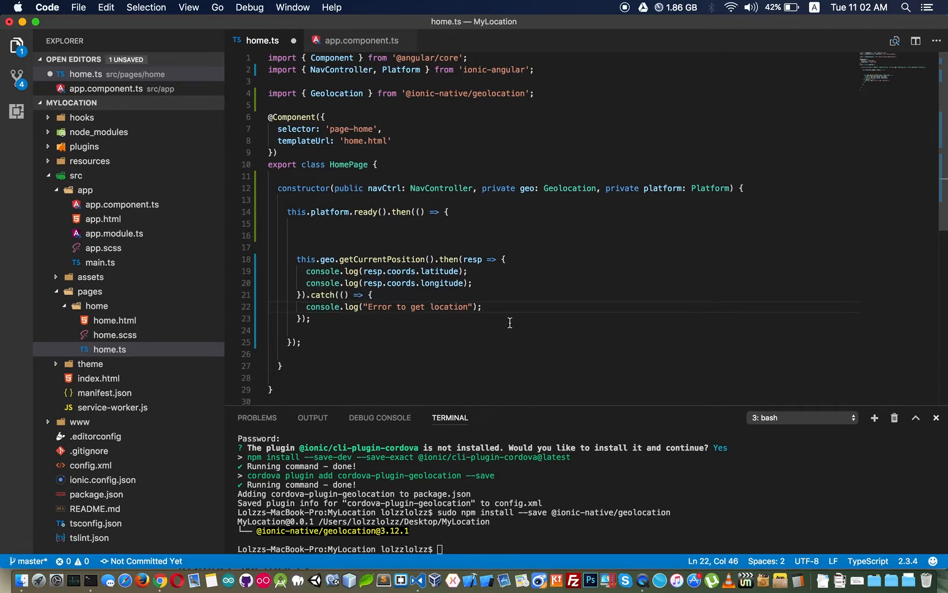
{"action": "mouse_move", "coordinate": [322, 259]}
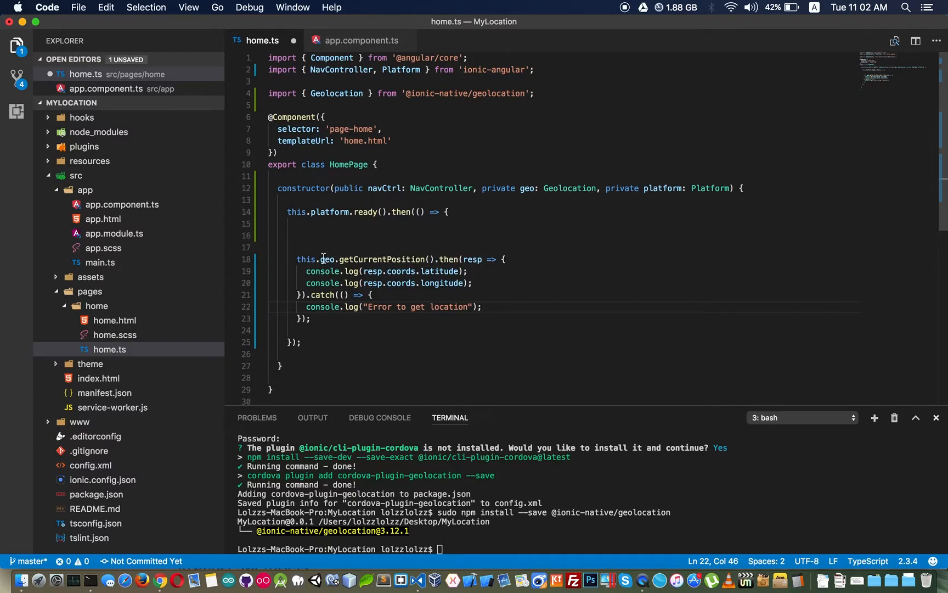
Declare var options = {}; on the line above the getCurrentPosition call.
{"action": "left_click_drag", "start_coordinate": [296, 259], "coordinate": [504, 259]}
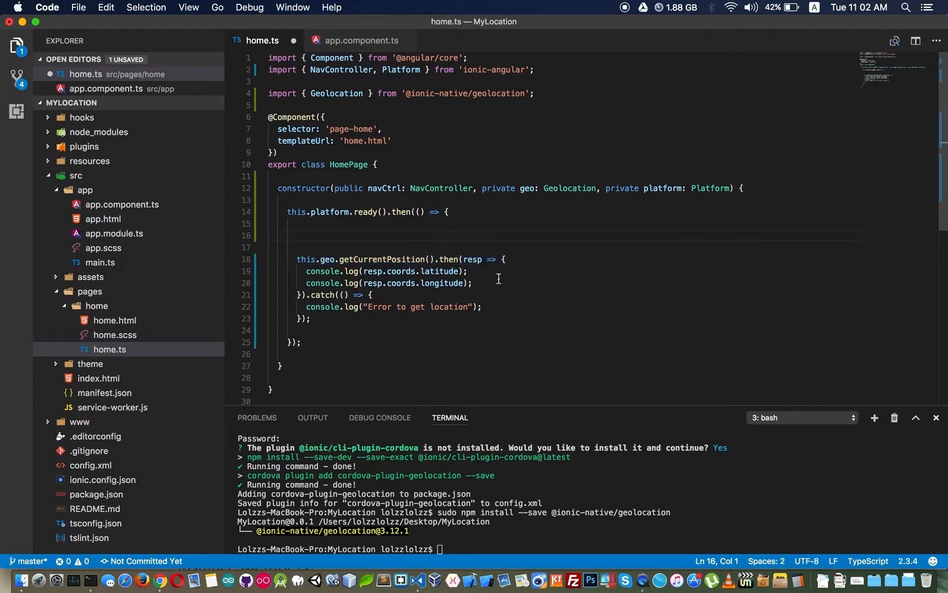
{"action": "mouse_move", "coordinate": [330, 259]}
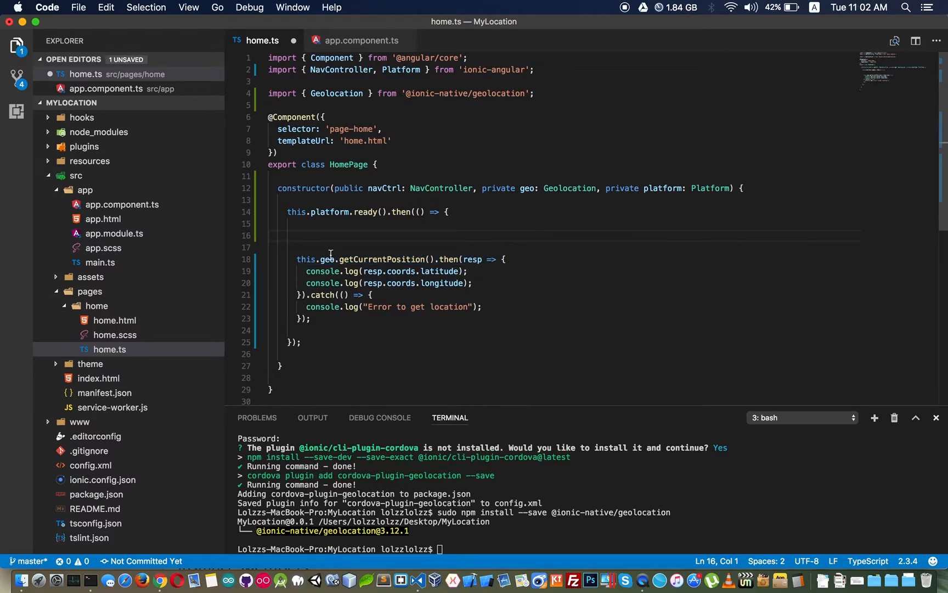
{"action": "left_click", "coordinate": [297, 259]}
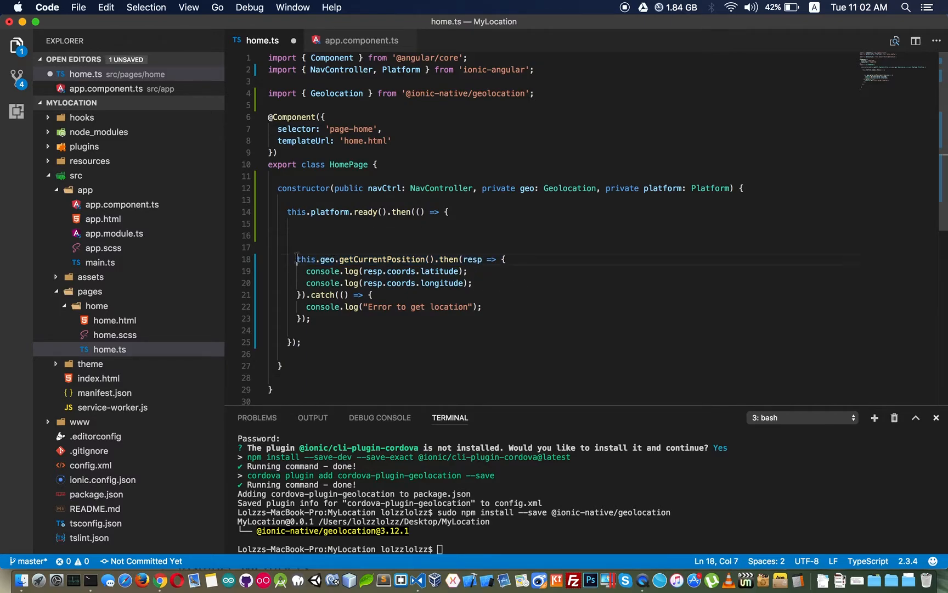
{"action": "left_click_drag", "start_coordinate": [296, 259], "coordinate": [433, 259]}
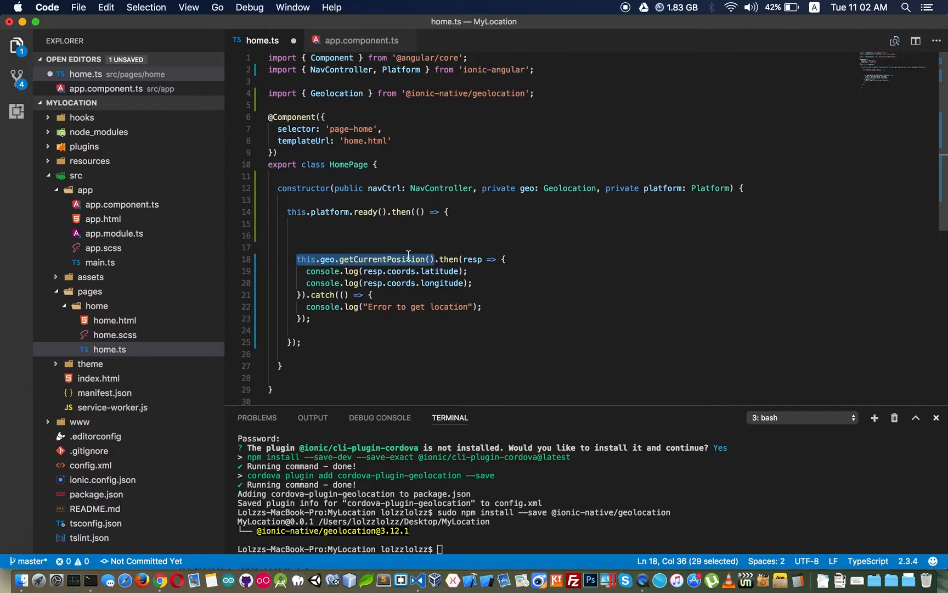
{"action": "left_click", "coordinate": [354, 259]}
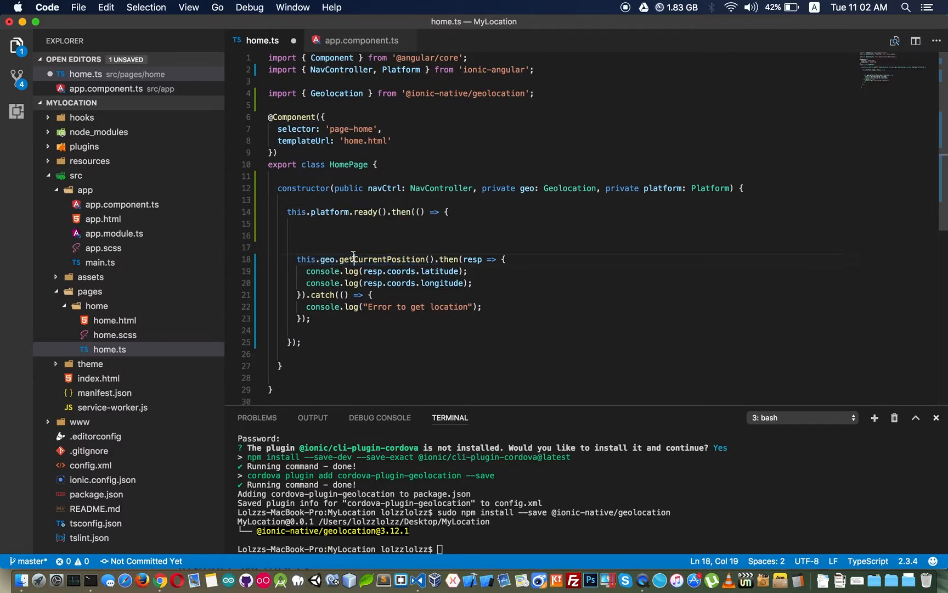
{"action": "left_click", "coordinate": [331, 236]}
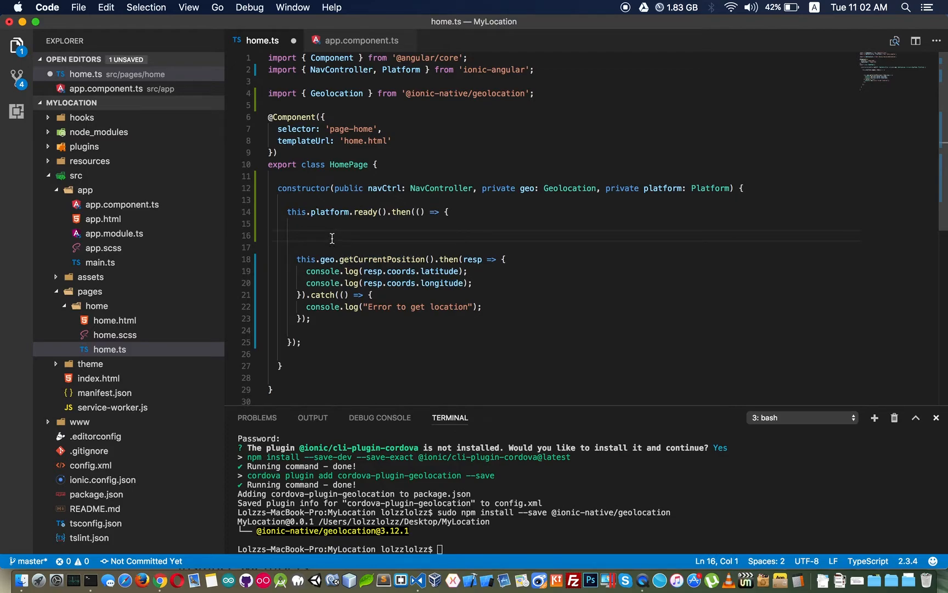
{"action": "type", "text": "var"}
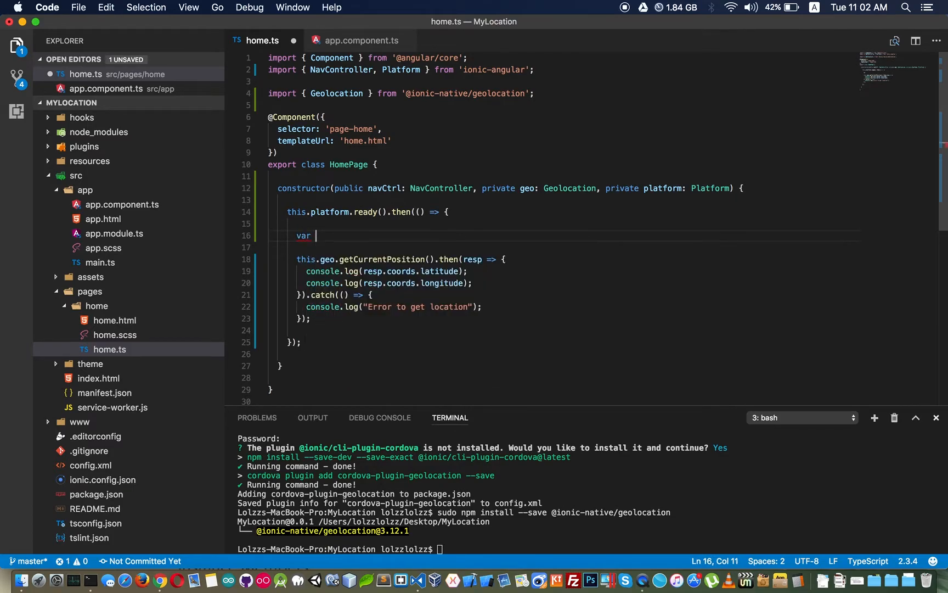
{"action": "type", "text": "opt"}
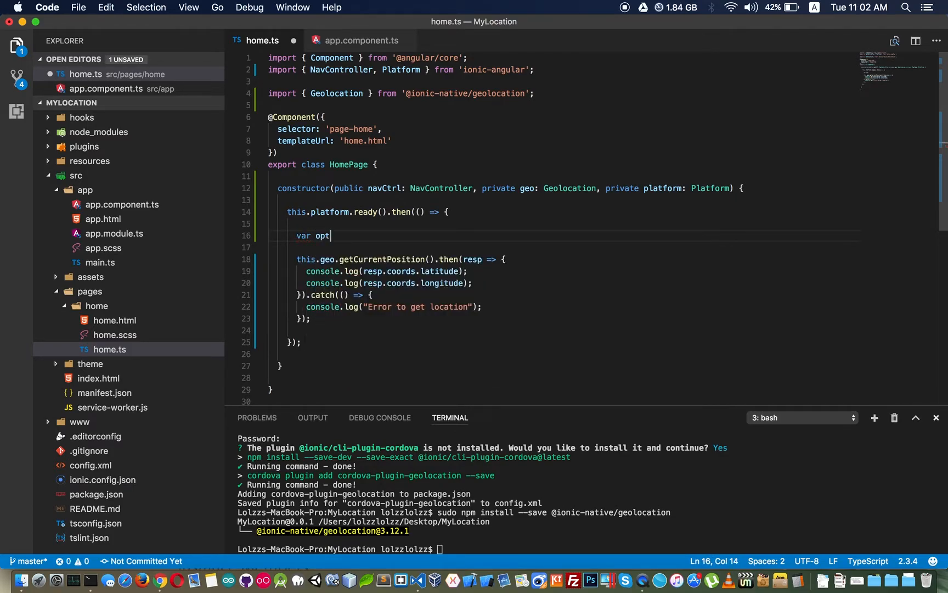
{"action": "type", "text": "ions ="}
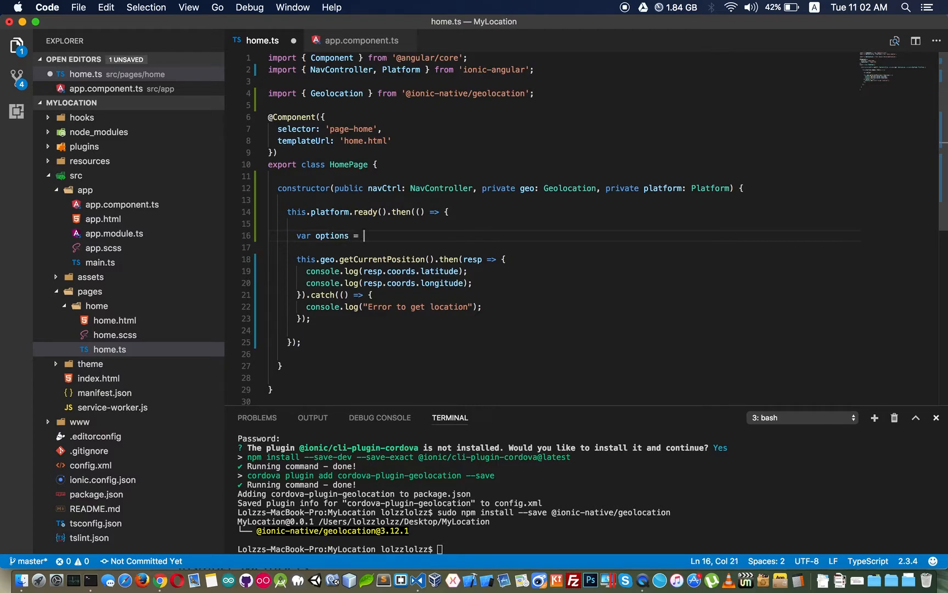
{"action": "type", "text": "{};"}
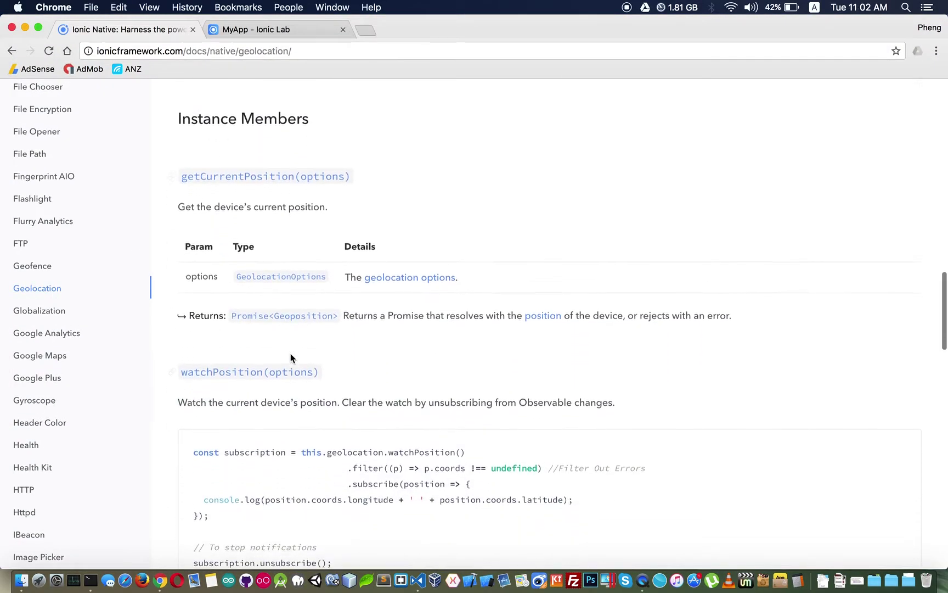
Review the GeolocationOptions table: maximumAge, timeout in milliseconds and enableHighAccuracy.
{"action": "scroll", "scroll_direction": "down", "scroll_amount": 3}
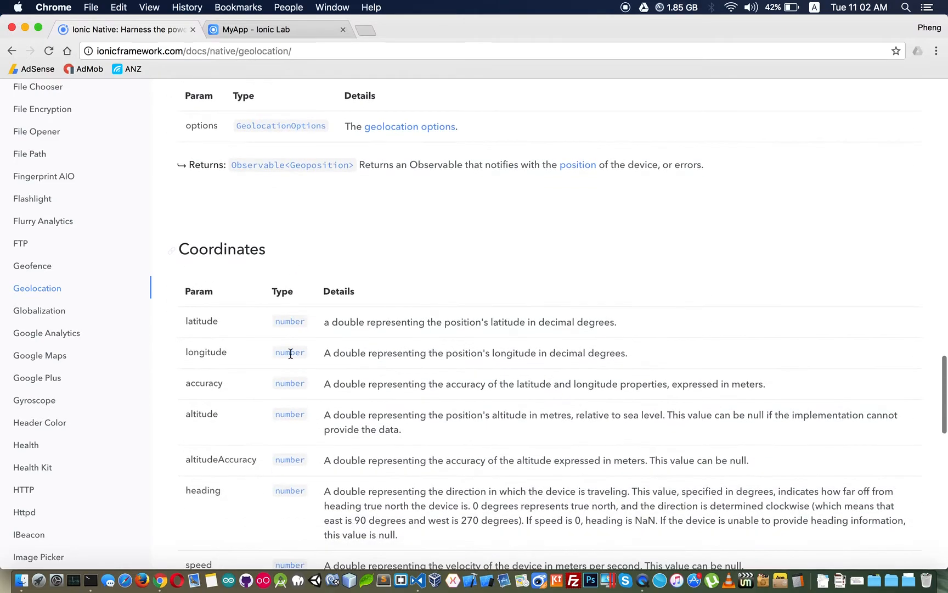
{"action": "scroll", "scroll_direction": "down", "scroll_amount": 3}
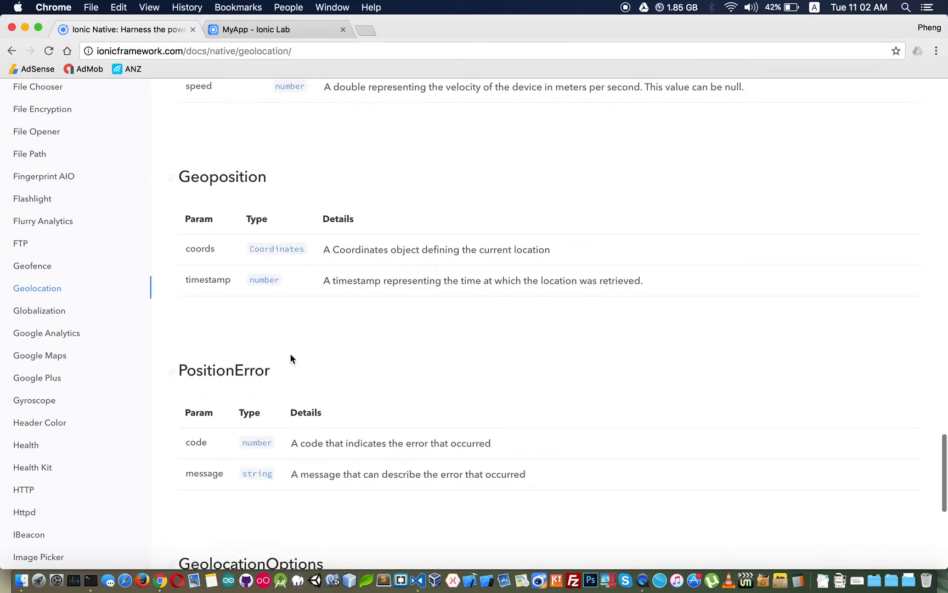
{"action": "scroll", "scroll_direction": "down", "scroll_amount": 3}
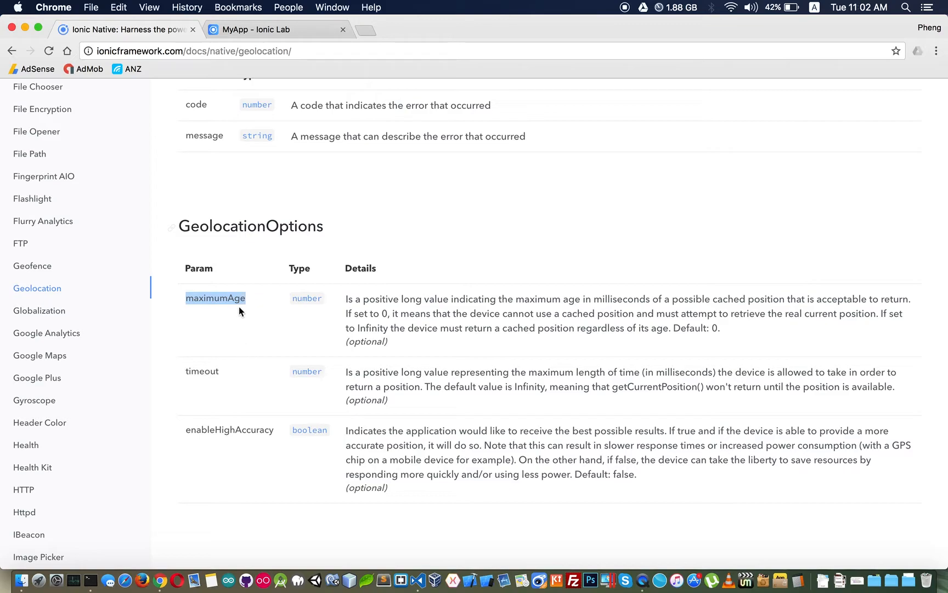
{"action": "double_click", "coordinate": [202, 371]}
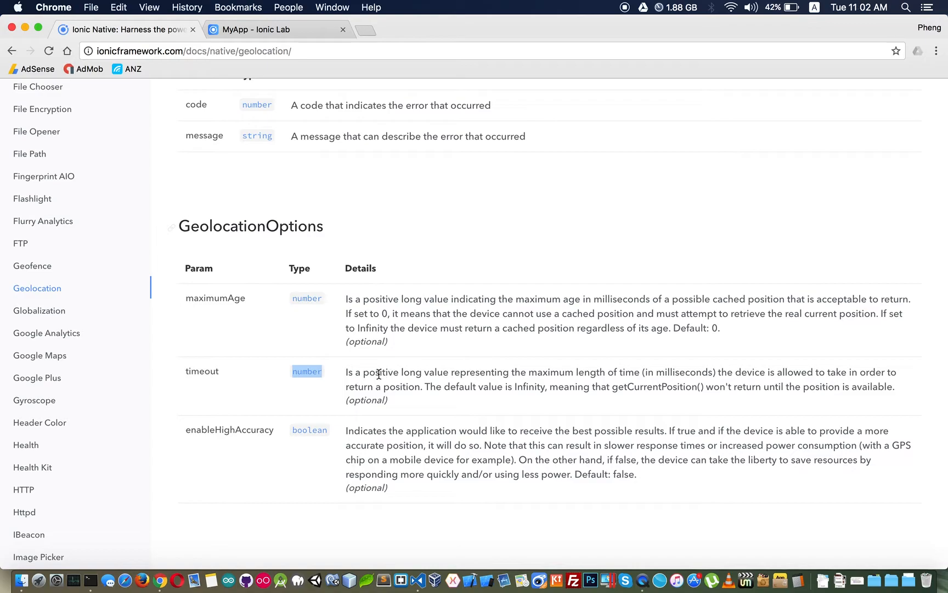
{"action": "left_click_drag", "start_coordinate": [638, 372], "coordinate": [685, 372]}
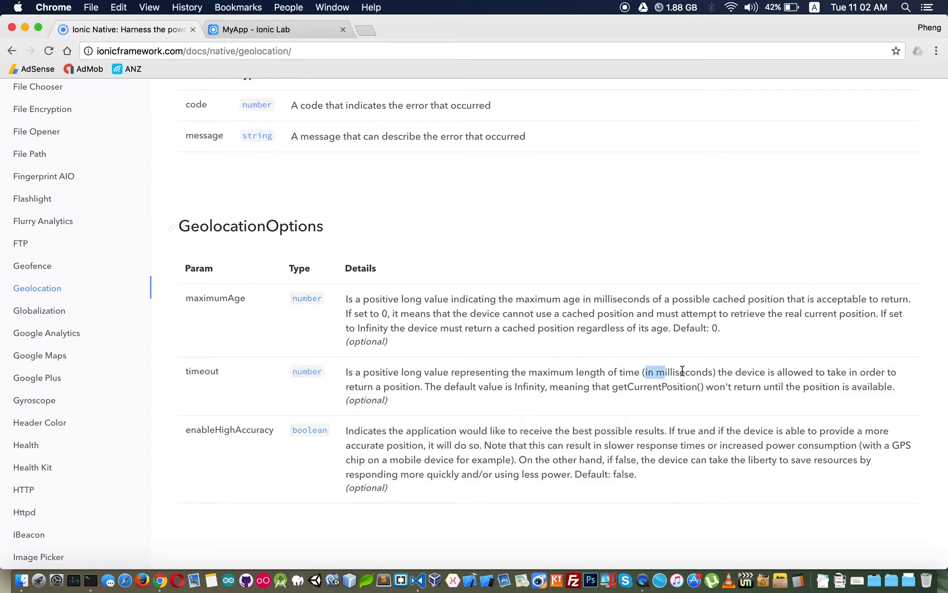
{"action": "left_click_drag", "start_coordinate": [637, 370], "coordinate": [713, 371]}
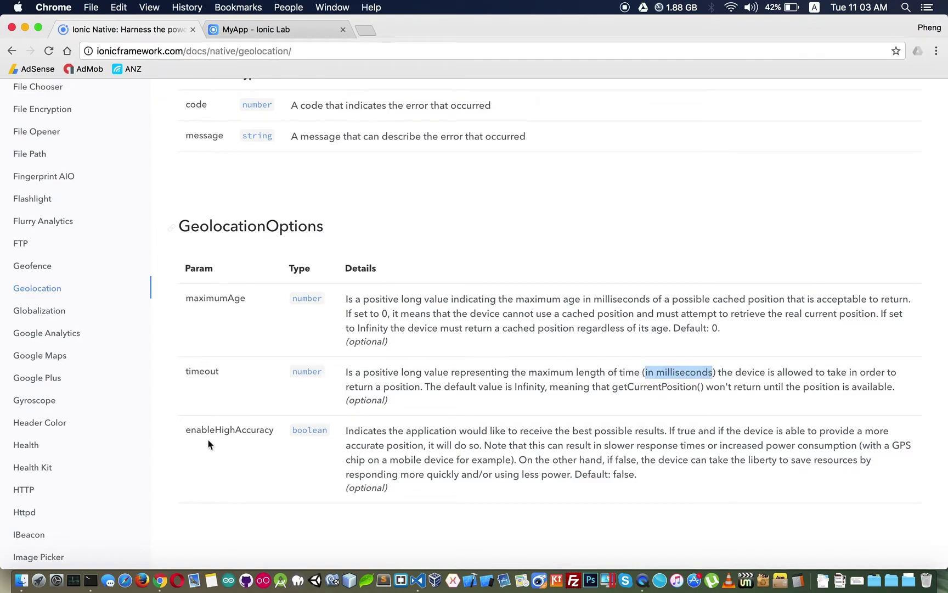
{"action": "double_click", "coordinate": [229, 430]}
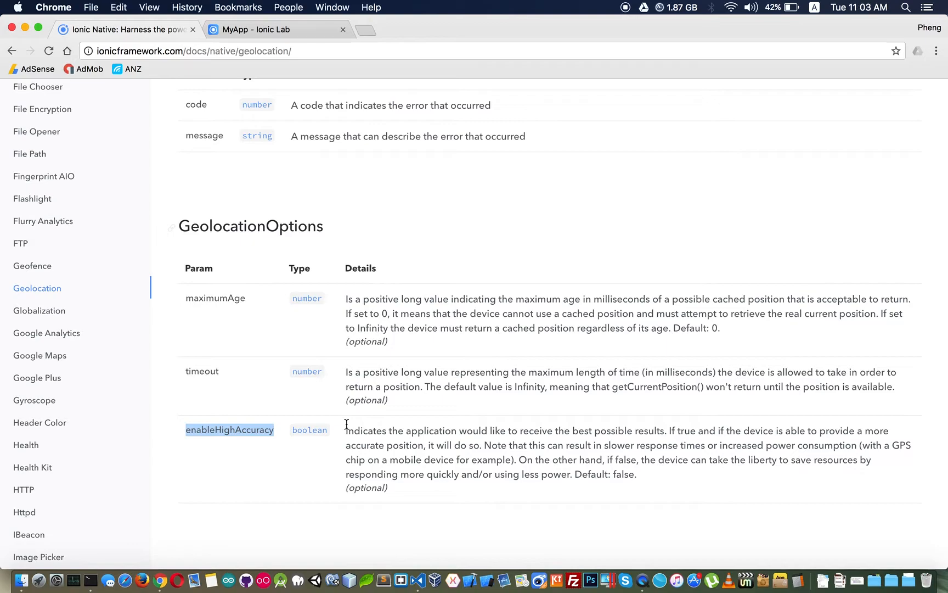
{"action": "mouse_move", "coordinate": [204, 360]}
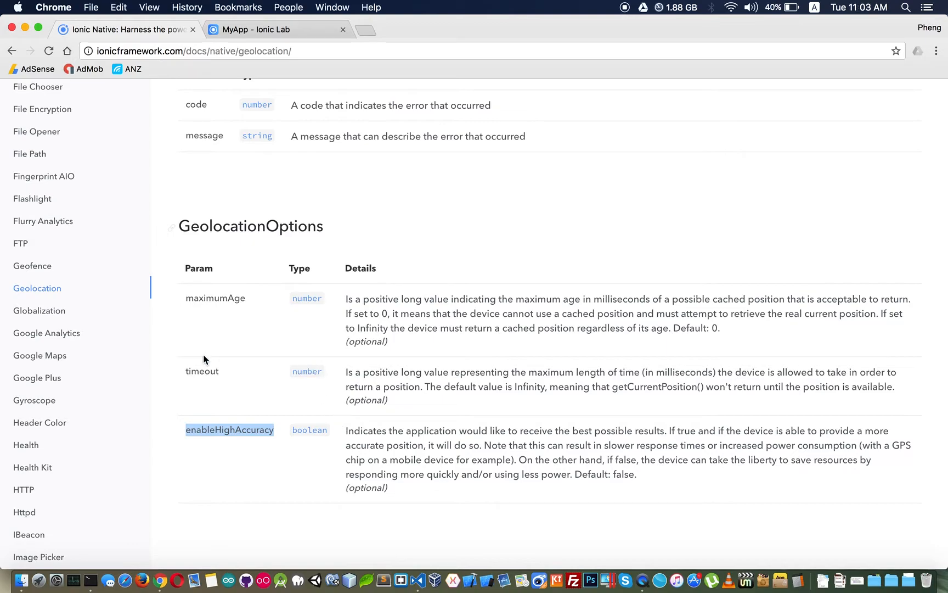
{"action": "mouse_move", "coordinate": [200, 367]}
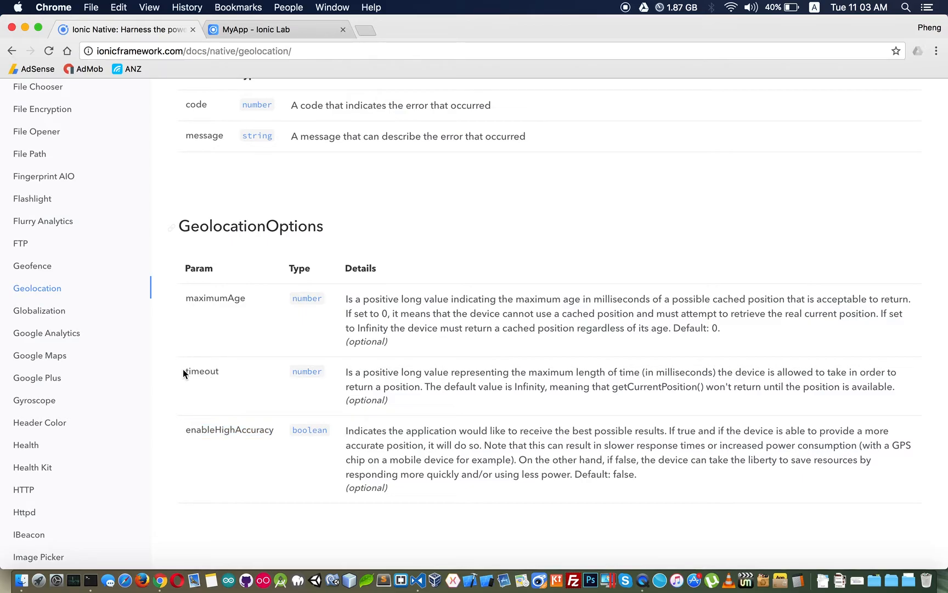
{"action": "double_click", "coordinate": [202, 371]}
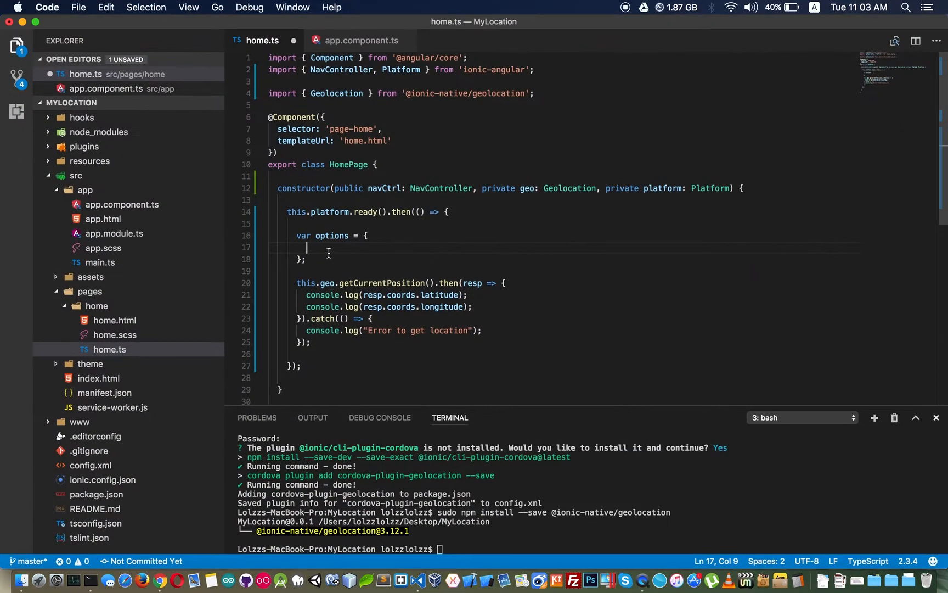
Add timeout: 5000 inside the options object.
{"action": "type", "text": "timeout:"}
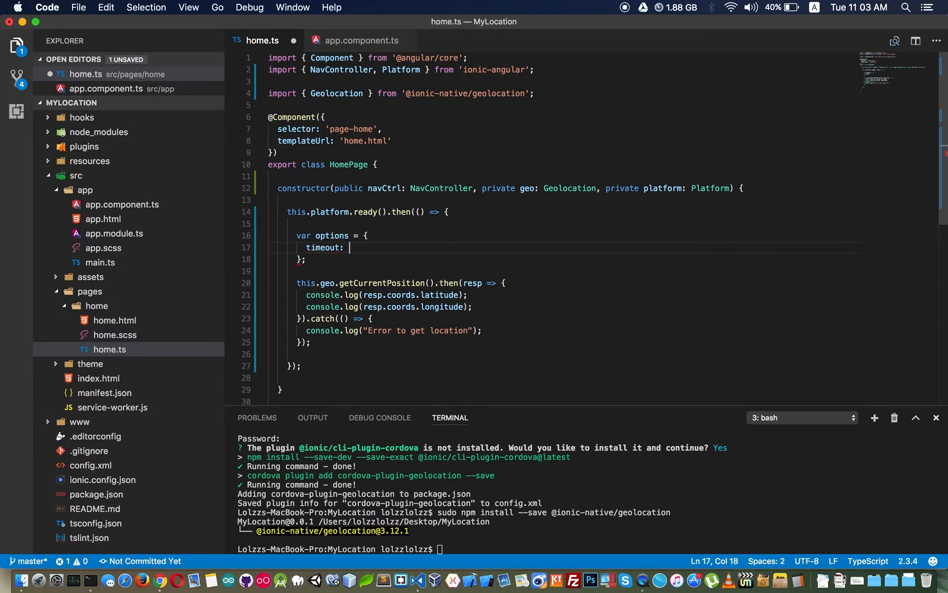
{"action": "type", "text": "5000"}
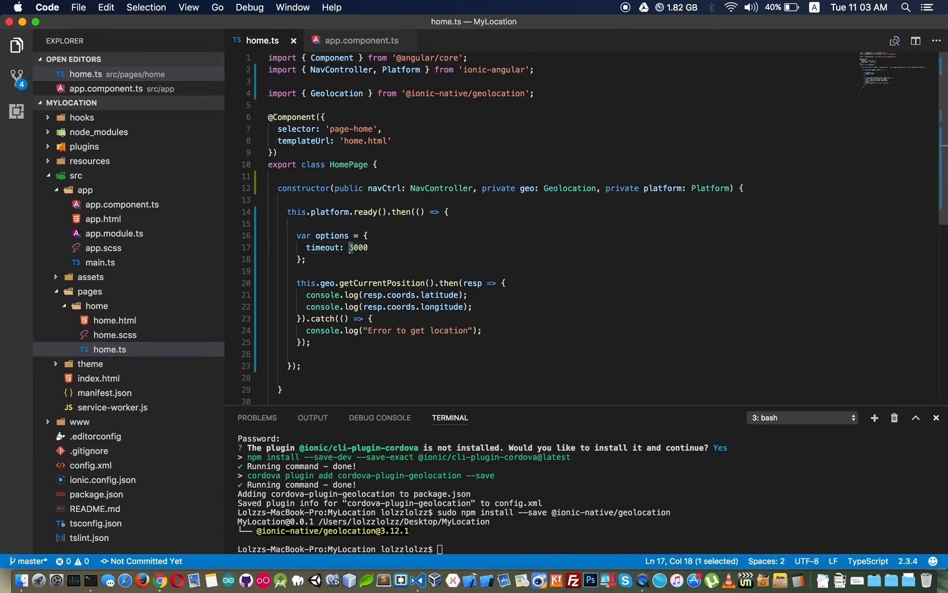
{"action": "mouse_move", "coordinate": [426, 274]}
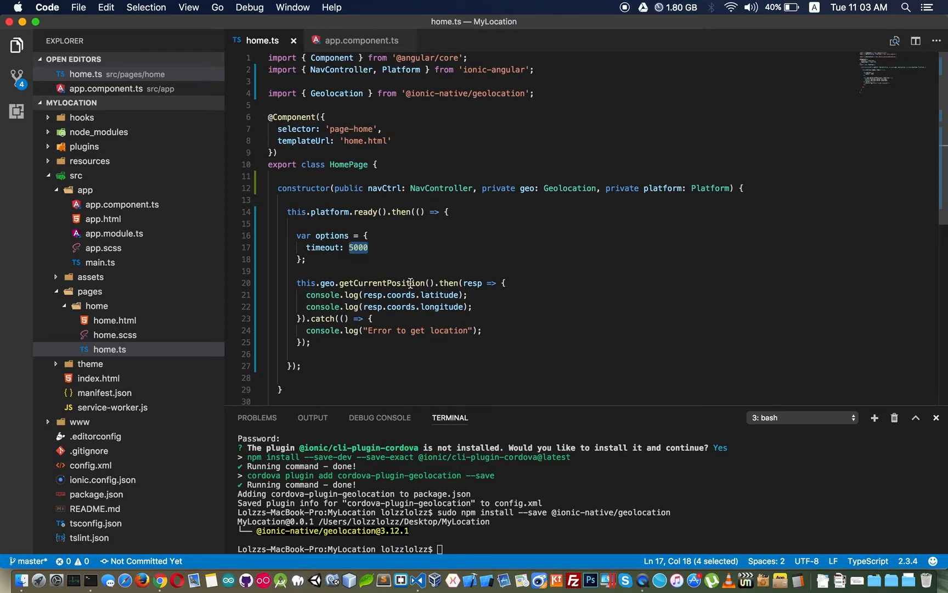
{"action": "mouse_move", "coordinate": [399, 283]}
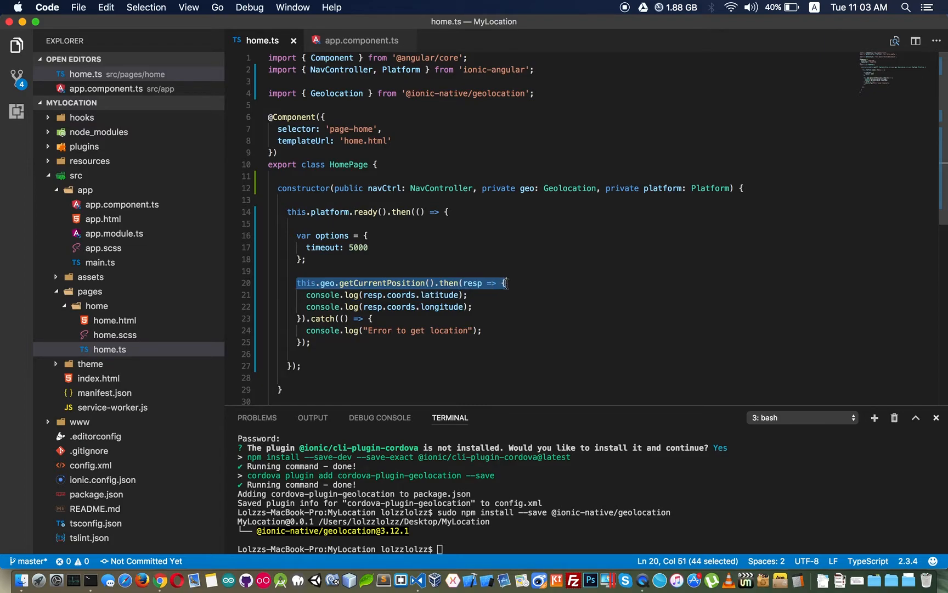
{"action": "mouse_move", "coordinate": [445, 295]}
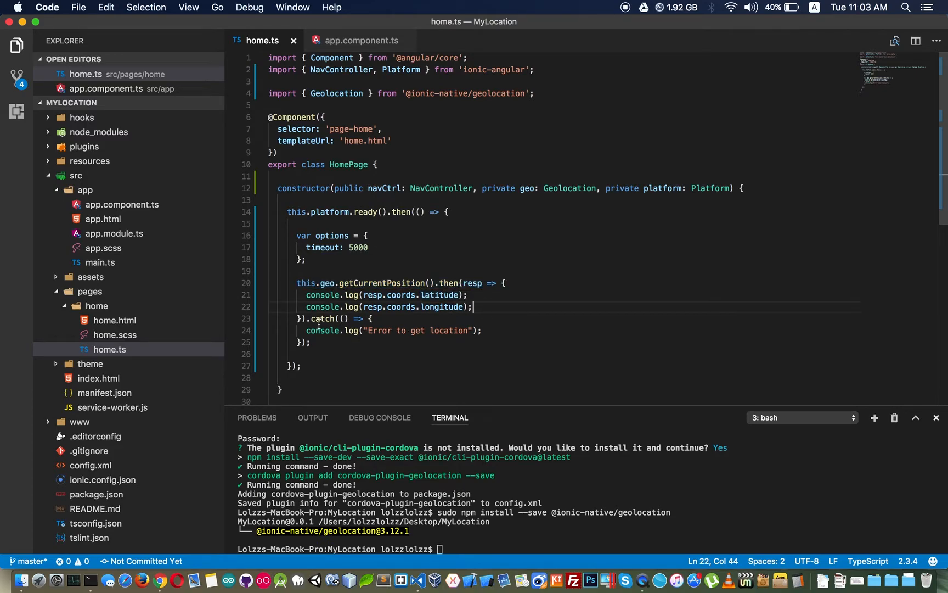
Pass options into this.geo.getCurrentPosition(options) via autocomplete and highlight the updated line.
{"action": "triple_click", "coordinate": [392, 330]}
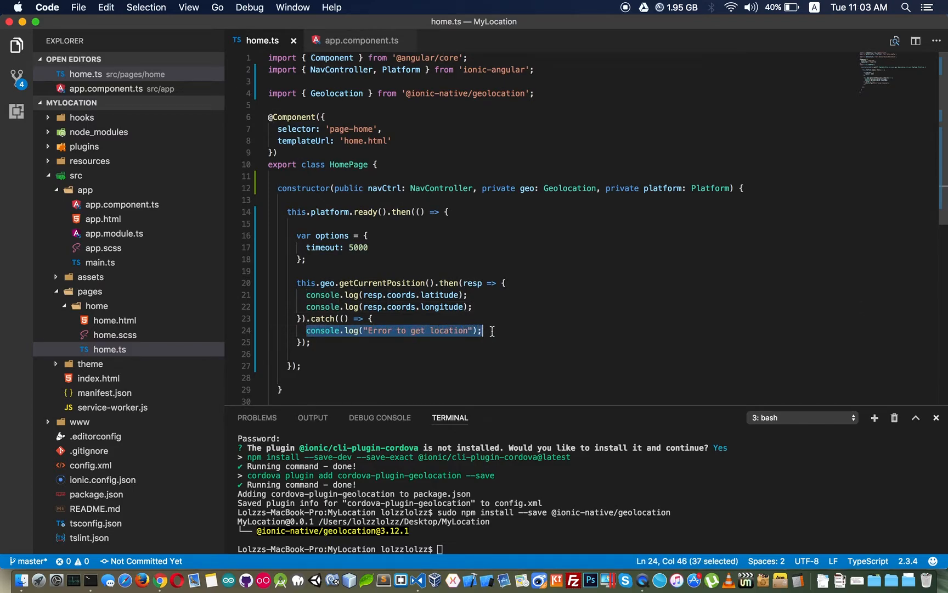
{"action": "mouse_move", "coordinate": [329, 232]}
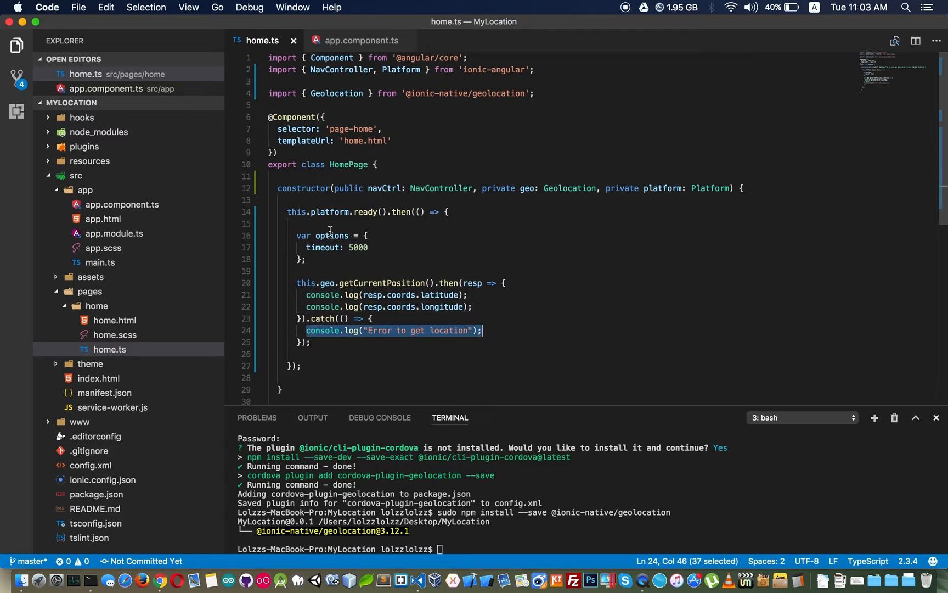
{"action": "double_click", "coordinate": [332, 236]}
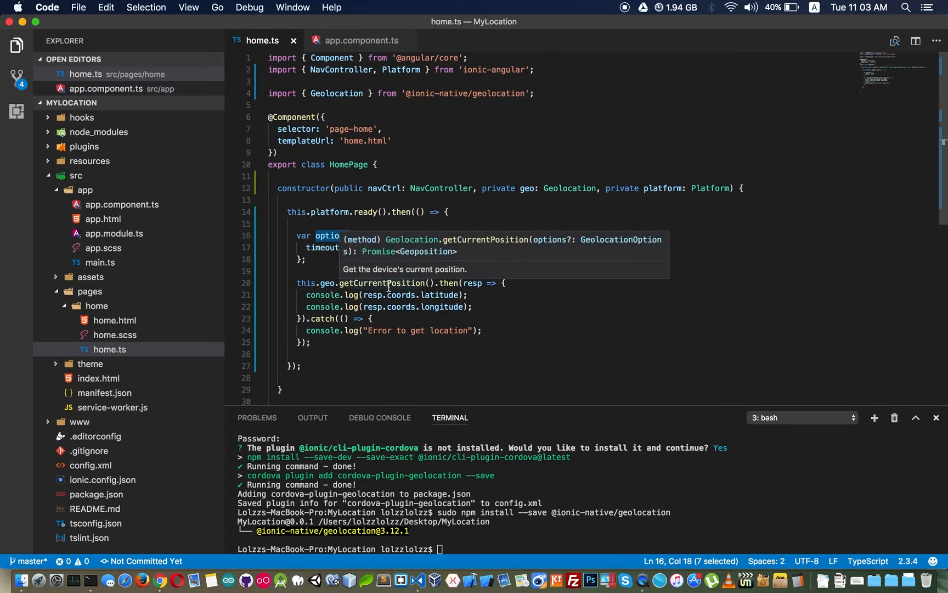
{"action": "left_click", "coordinate": [427, 283]}
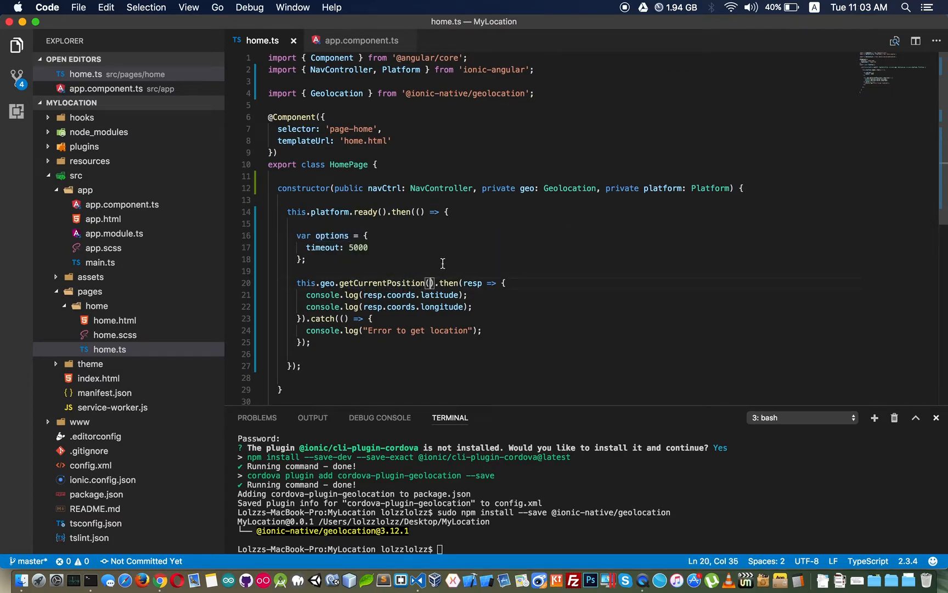
{"action": "type", "text": "options"}
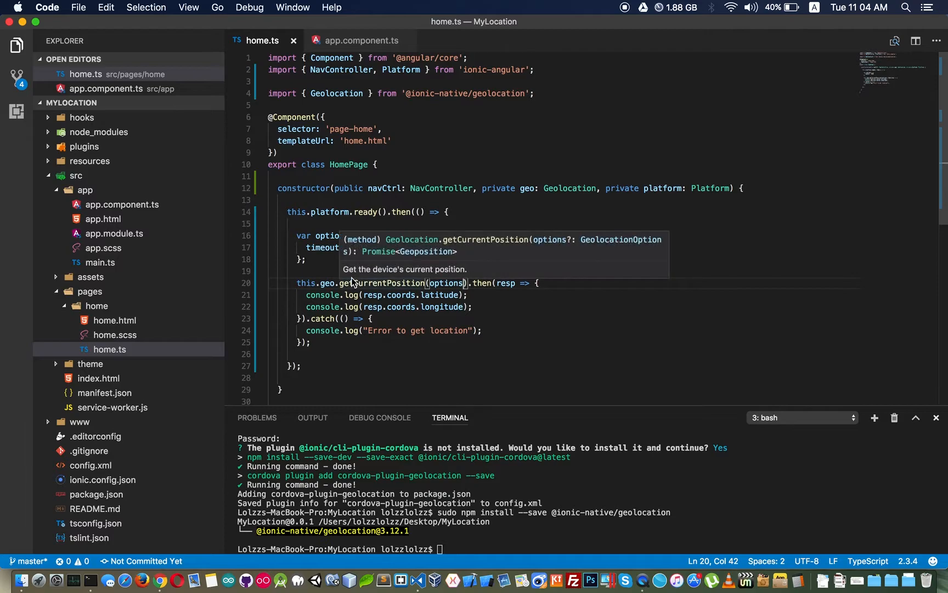
{"action": "left_click_drag", "start_coordinate": [298, 282], "coordinate": [508, 282]}
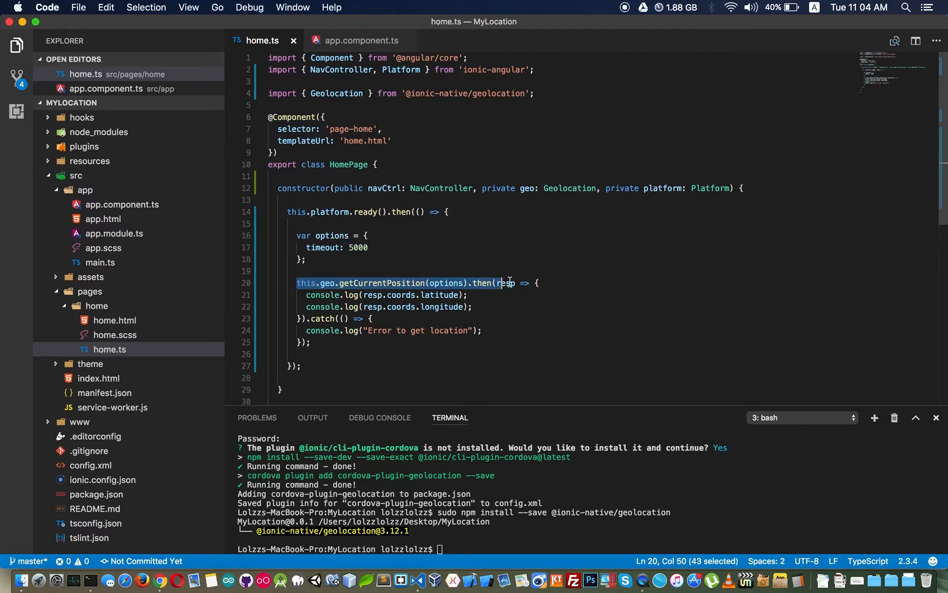
{"action": "left_click_drag", "start_coordinate": [504, 282], "coordinate": [537, 282]}
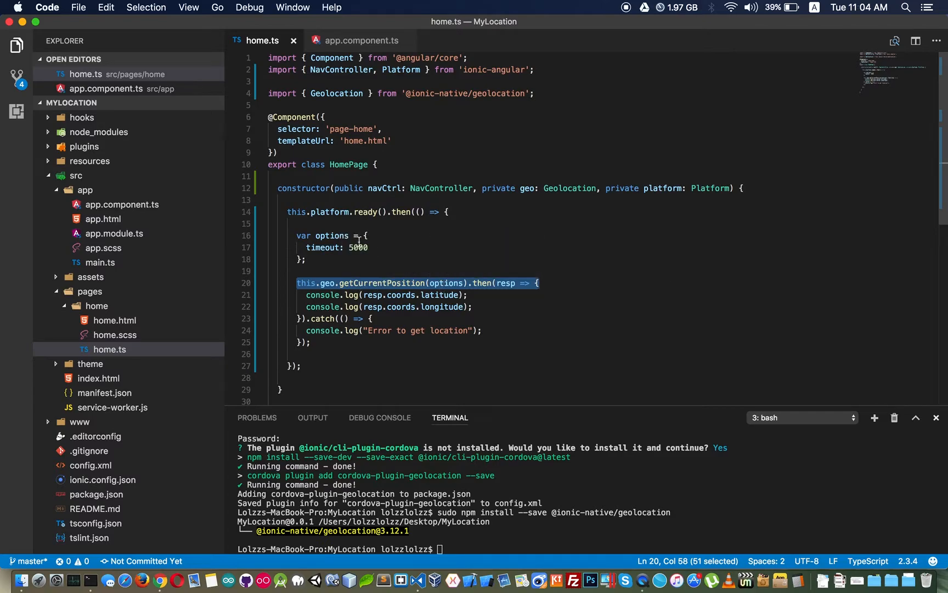
{"action": "mouse_move", "coordinate": [445, 284]}
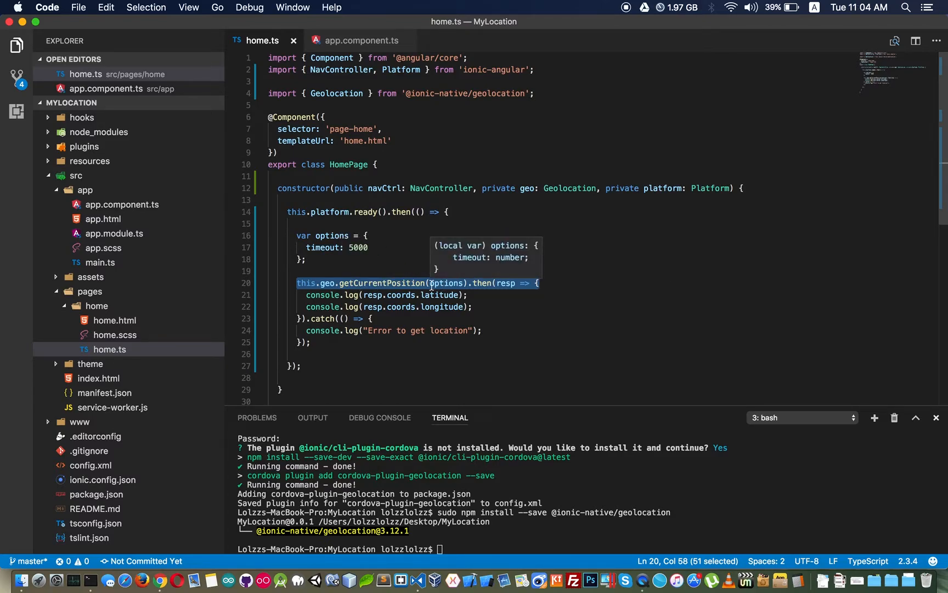
{"action": "mouse_move", "coordinate": [504, 284]}
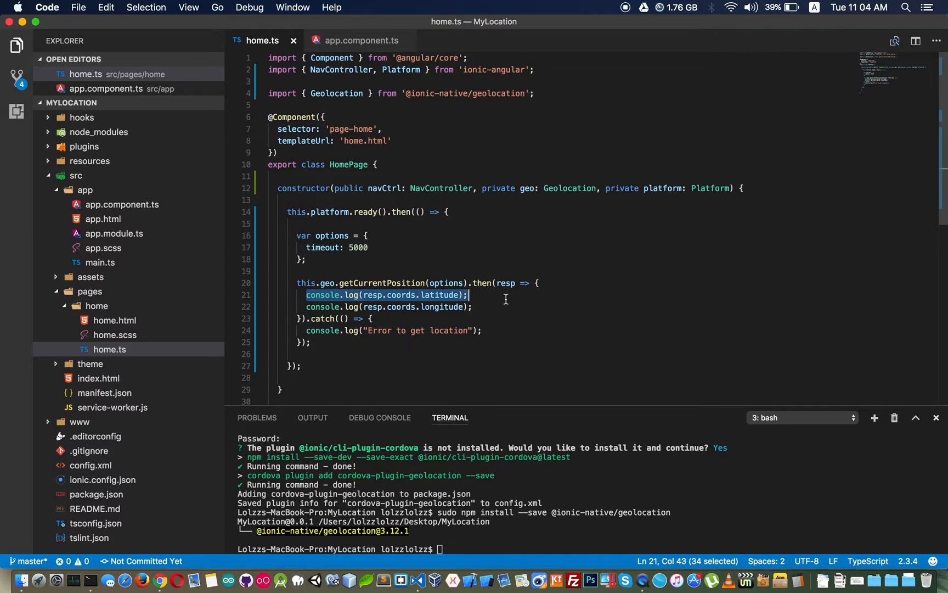
{"action": "left_click_drag", "start_coordinate": [469, 295], "coordinate": [471, 306]}
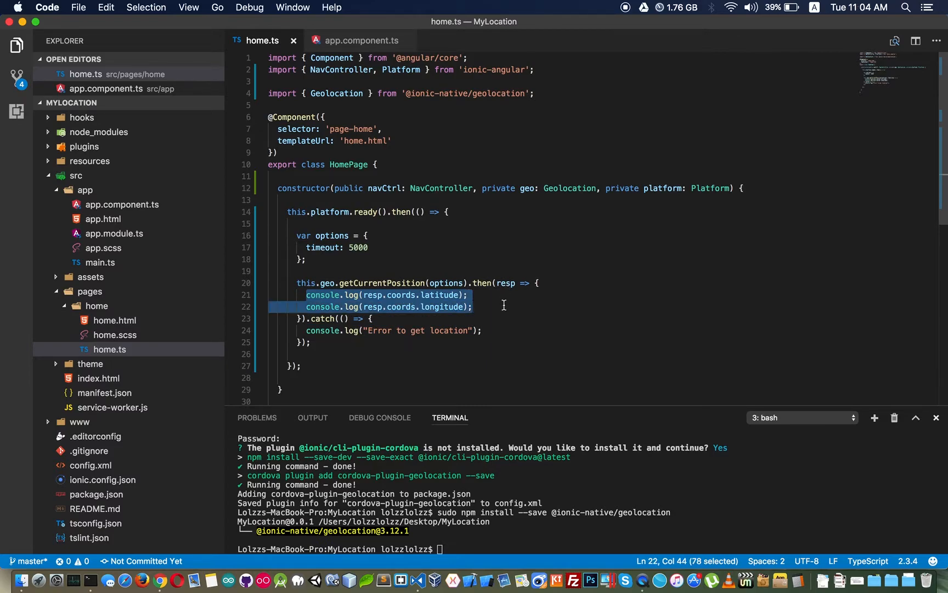
{"action": "double_click", "coordinate": [507, 283]}
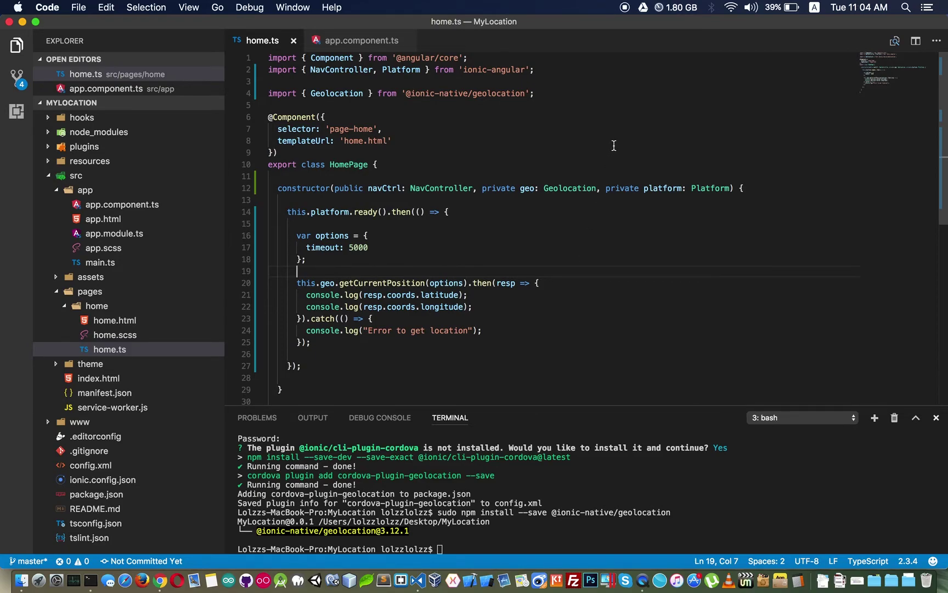
{"action": "mouse_move", "coordinate": [628, 120]}
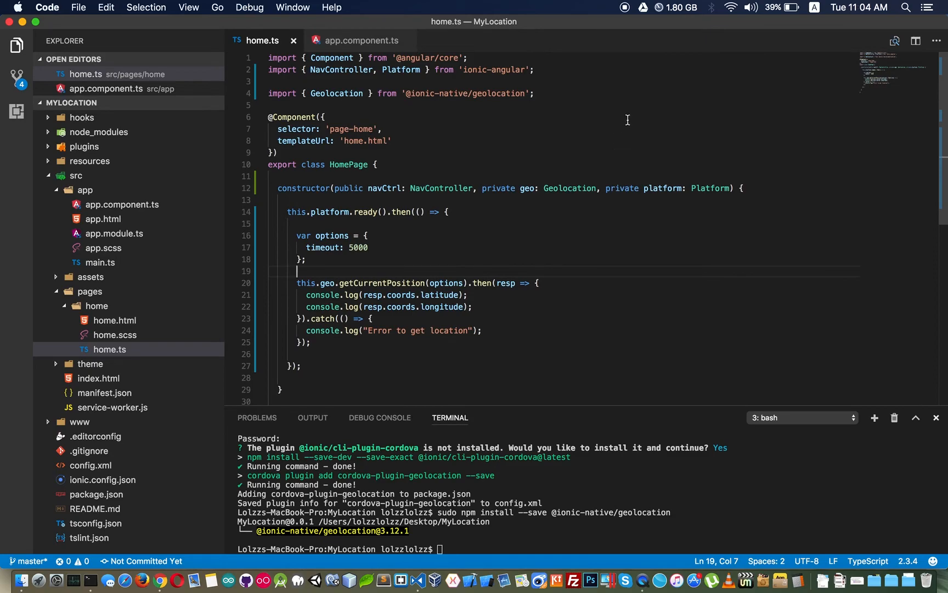